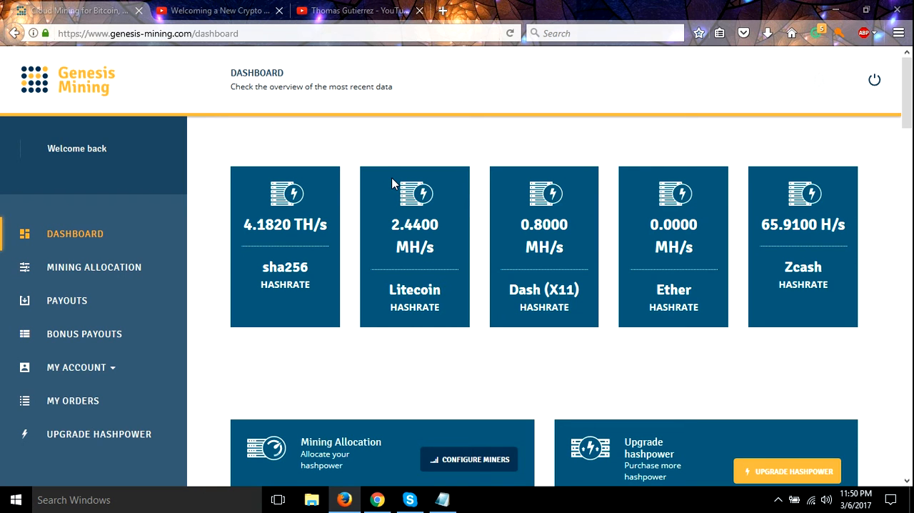
mouse_move(407, 159)
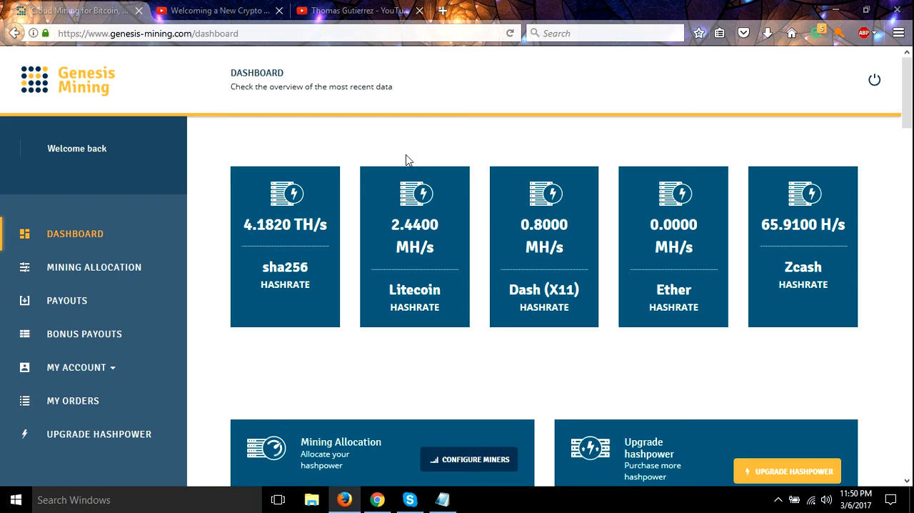
mouse_move(308, 262)
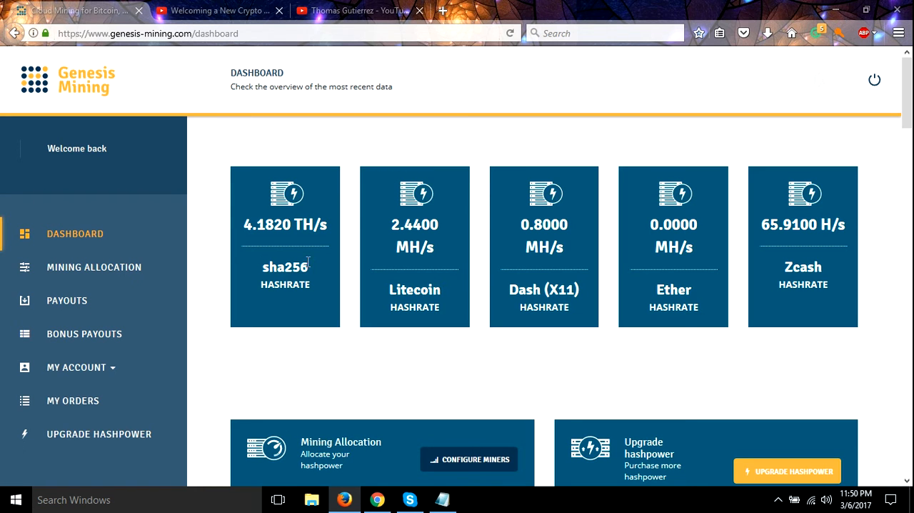
mouse_move(270, 253)
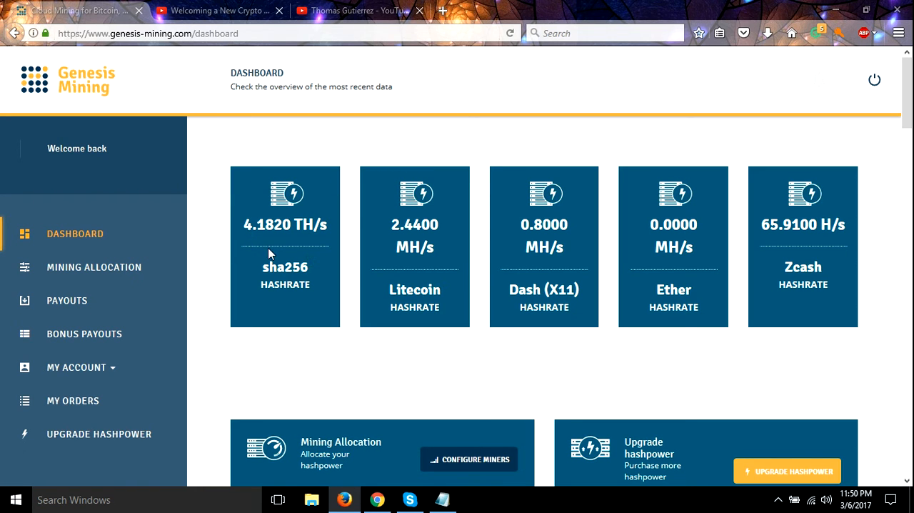
mouse_move(232, 230)
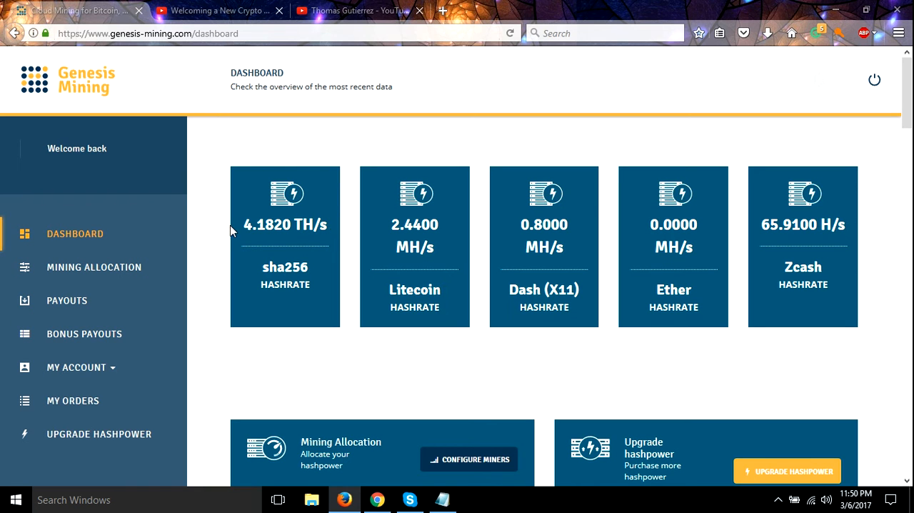
mouse_move(291, 273)
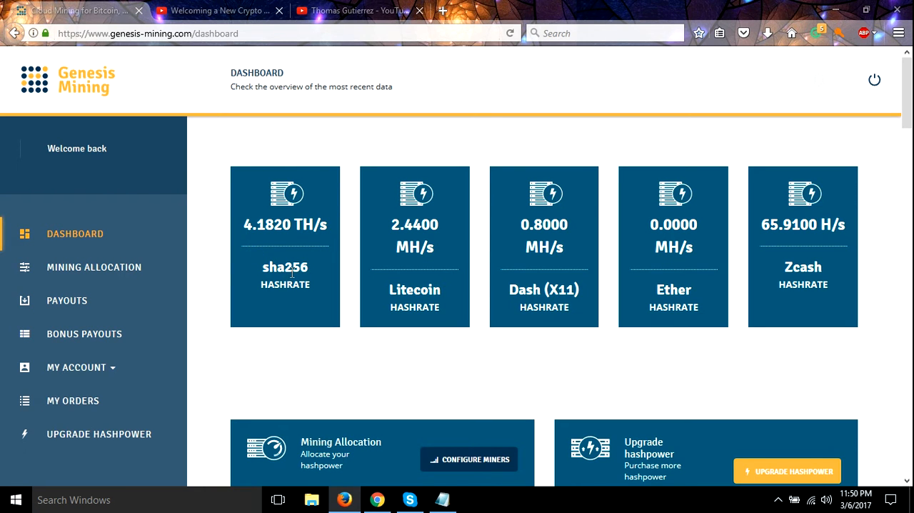
mouse_move(343, 177)
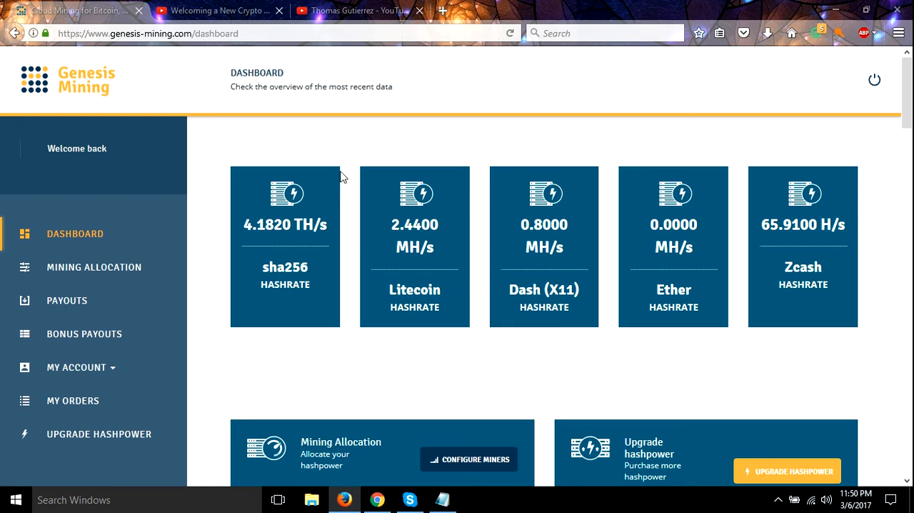
mouse_move(593, 273)
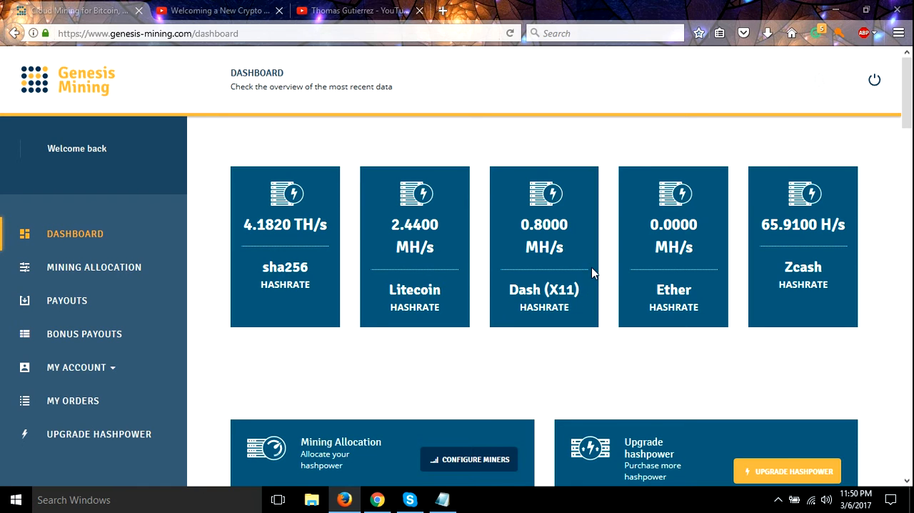
mouse_move(593, 240)
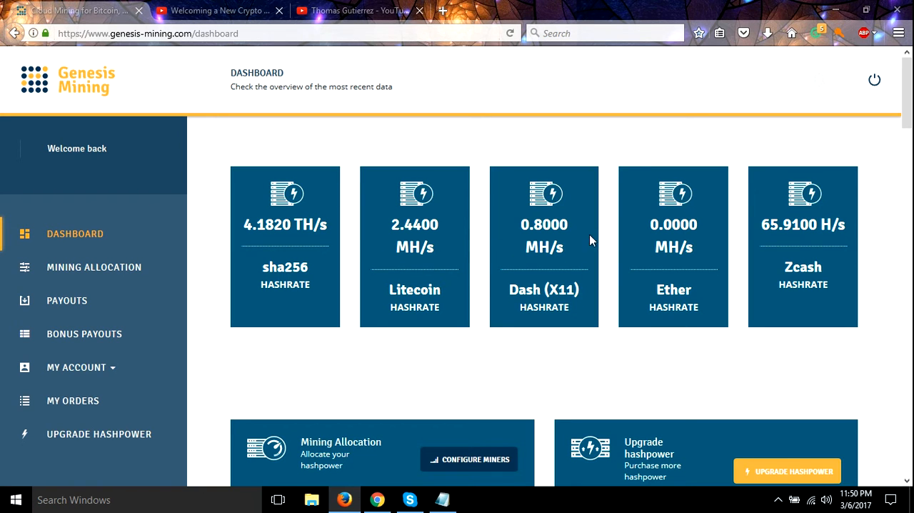
mouse_move(585, 491)
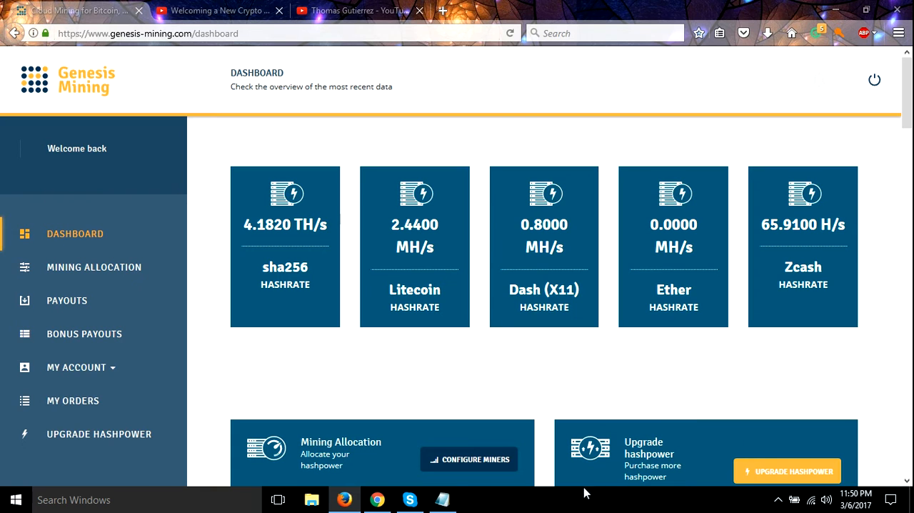
left_click(442, 500)
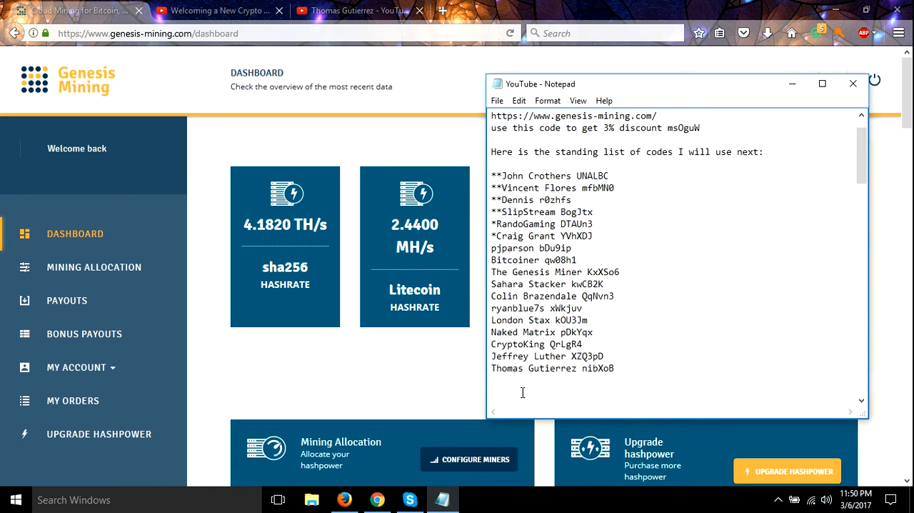
left_click(493, 378)
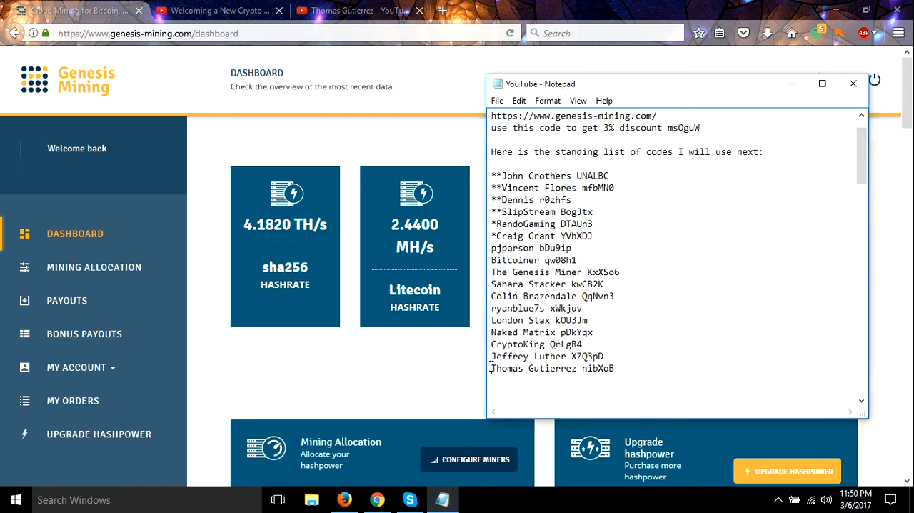
triple_click(551, 368)
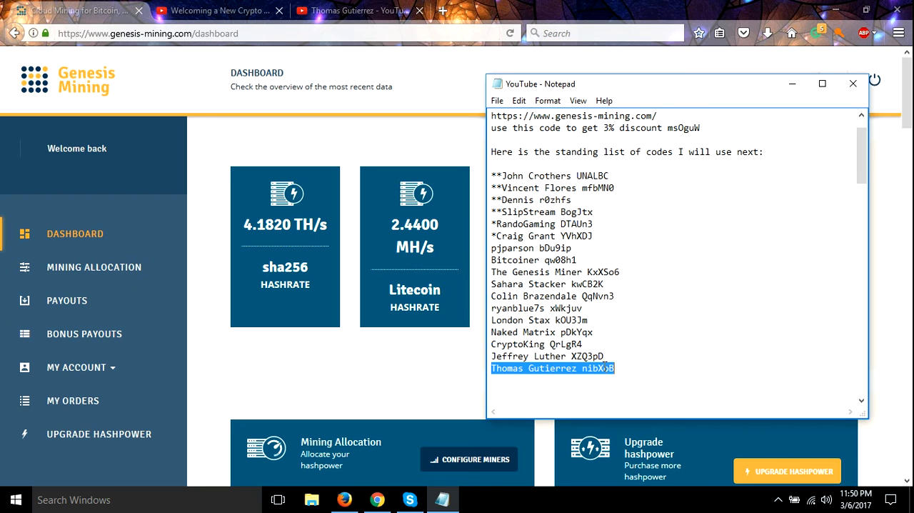
right_click(552, 368)
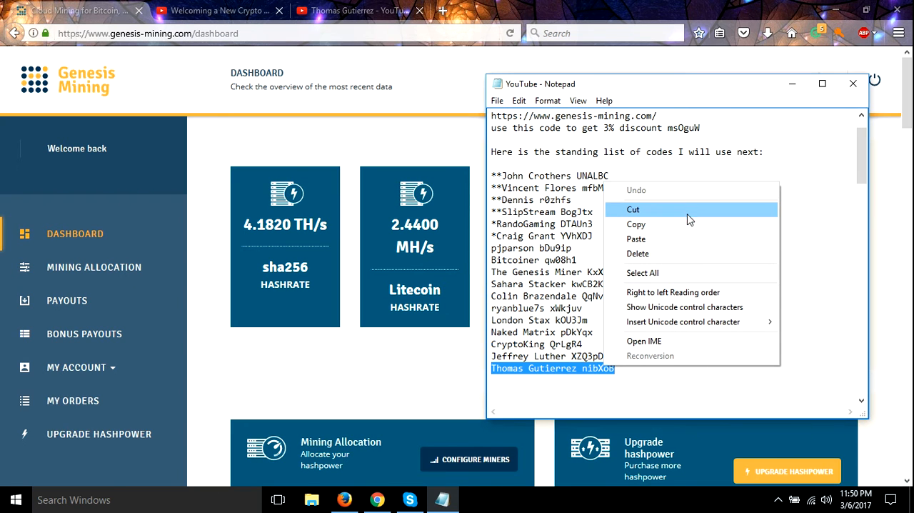
mouse_move(688, 216)
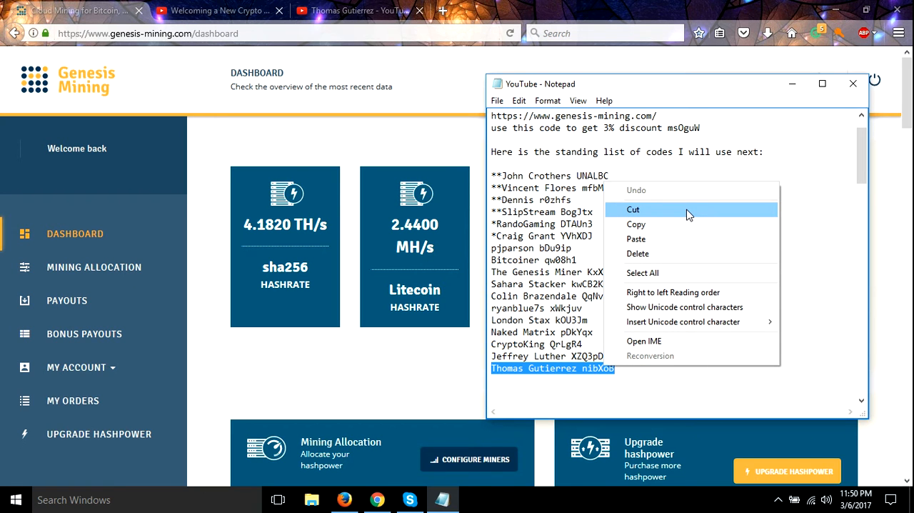
left_click(633, 209)
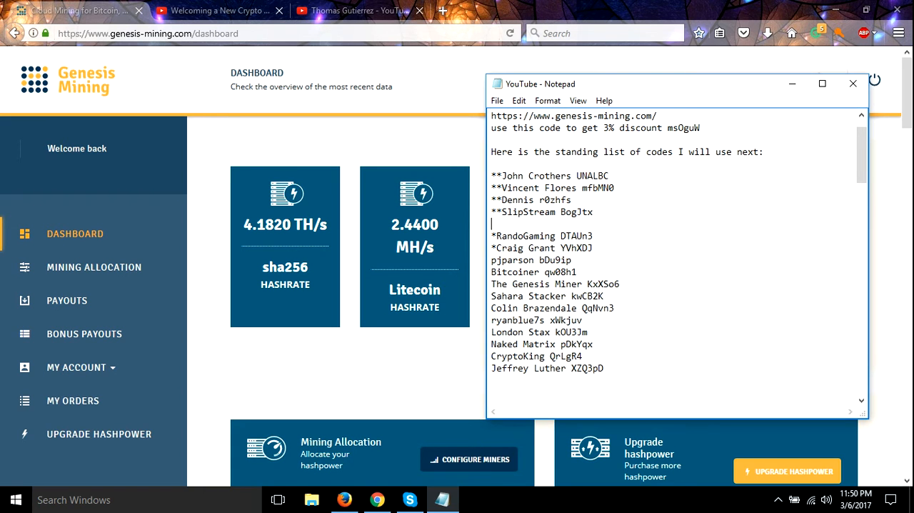
mouse_move(503, 224)
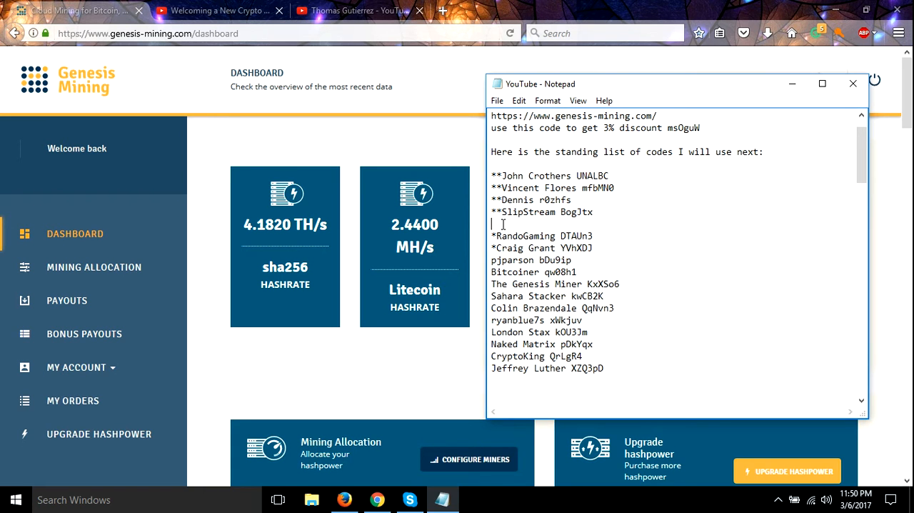
Step: Paste the code on the blank line after SlipStream and prefix it with two asterisks
right_click(500, 224)
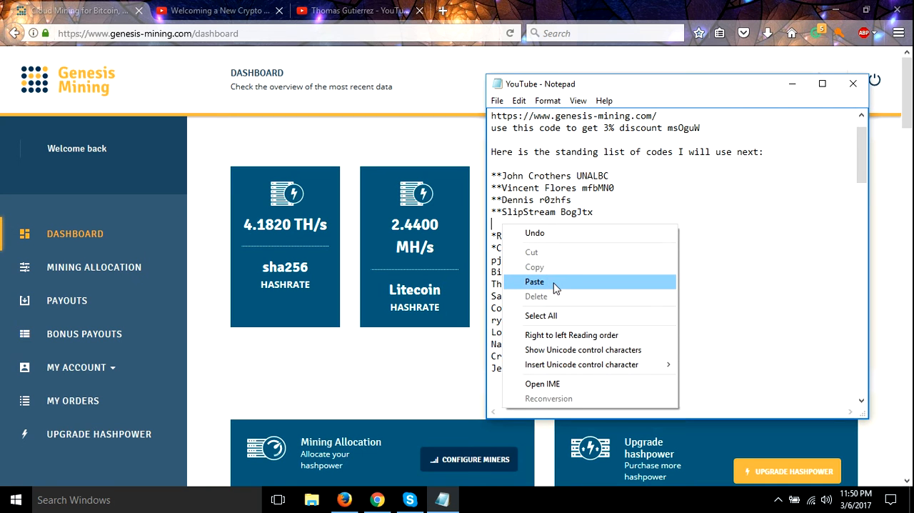
left_click(535, 281)
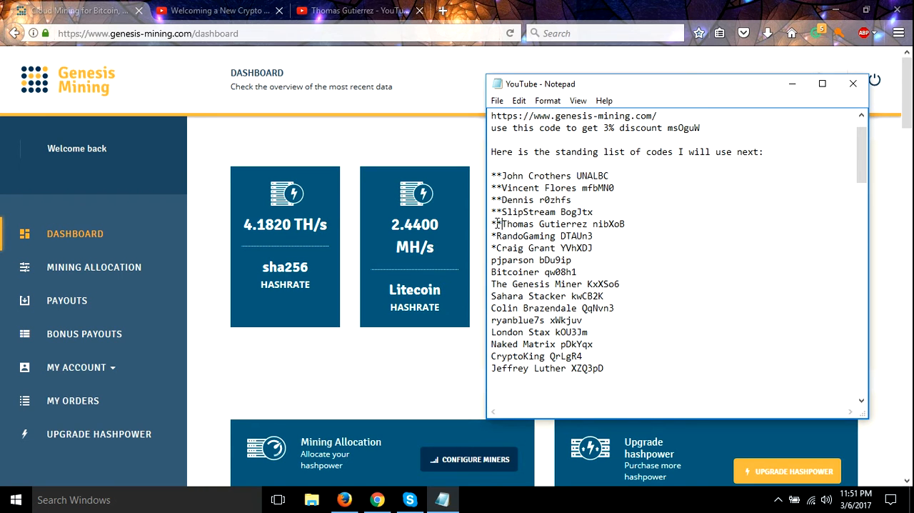
type("*")
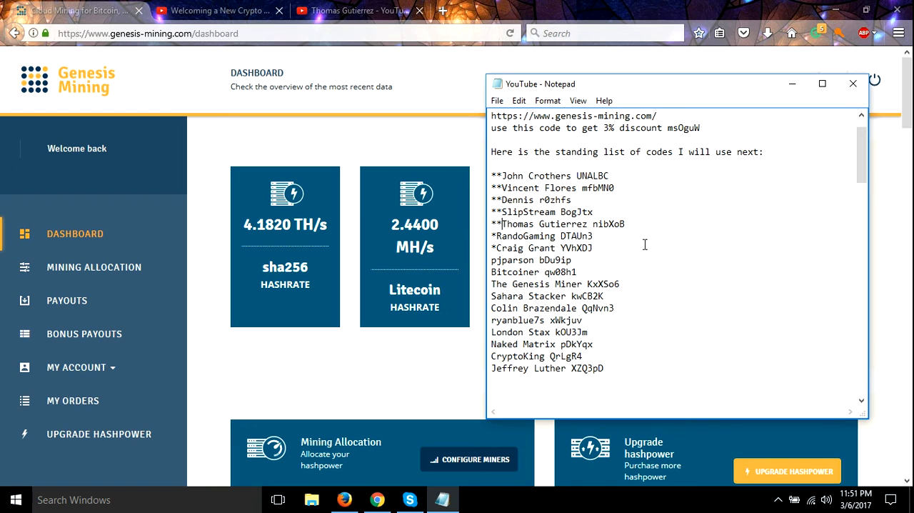
mouse_move(672, 198)
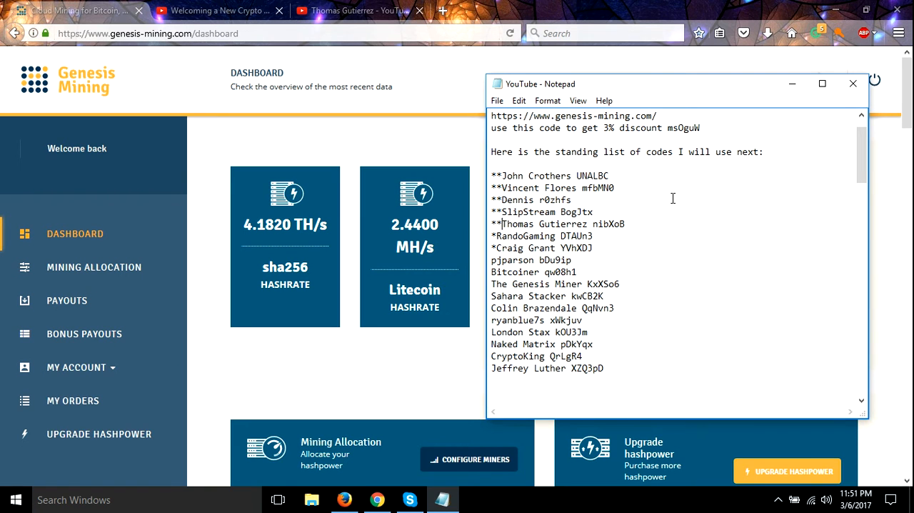
mouse_move(549, 201)
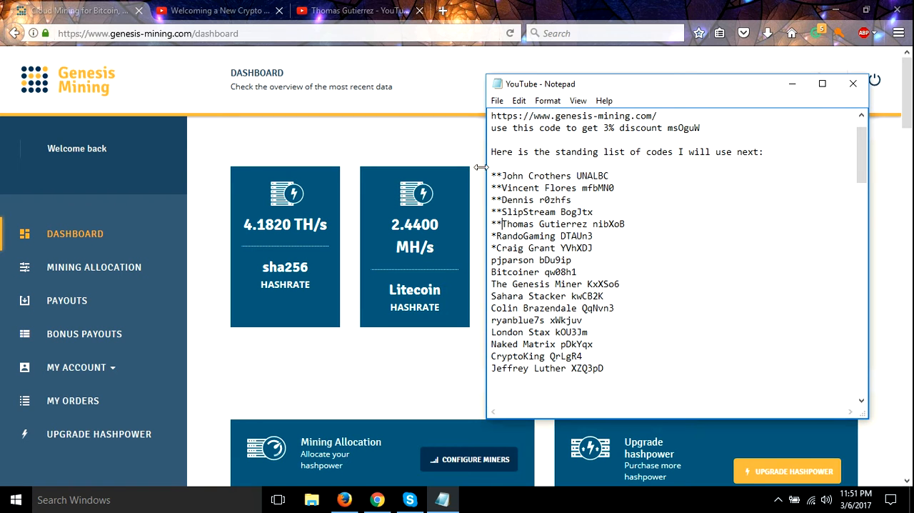
mouse_move(585, 296)
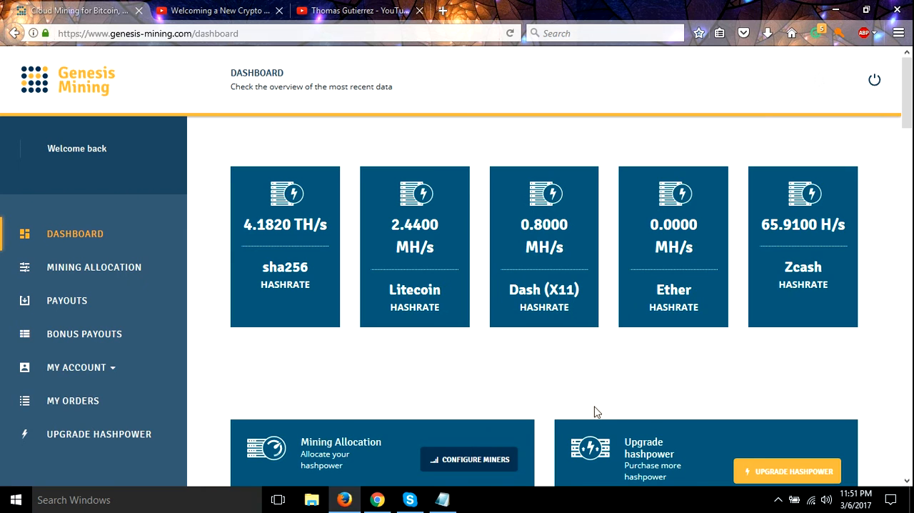
Step: Scroll the dashboard to the SHA256 earnings chart, reaching 42 USD on 2017-03-05
scroll("down", 3)
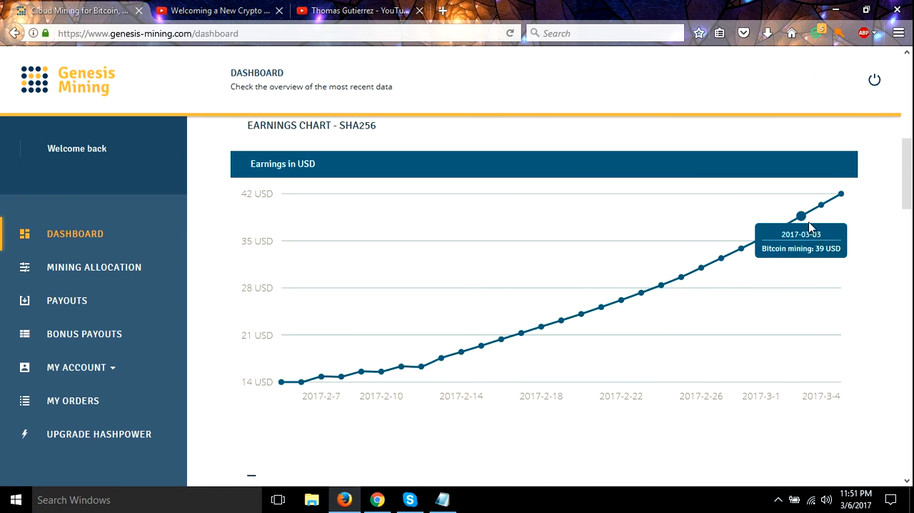
mouse_move(842, 193)
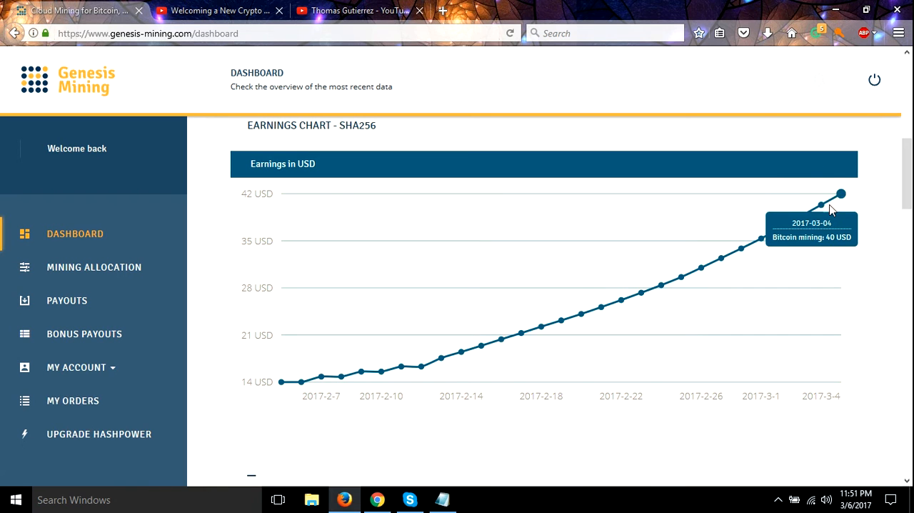
mouse_move(841, 193)
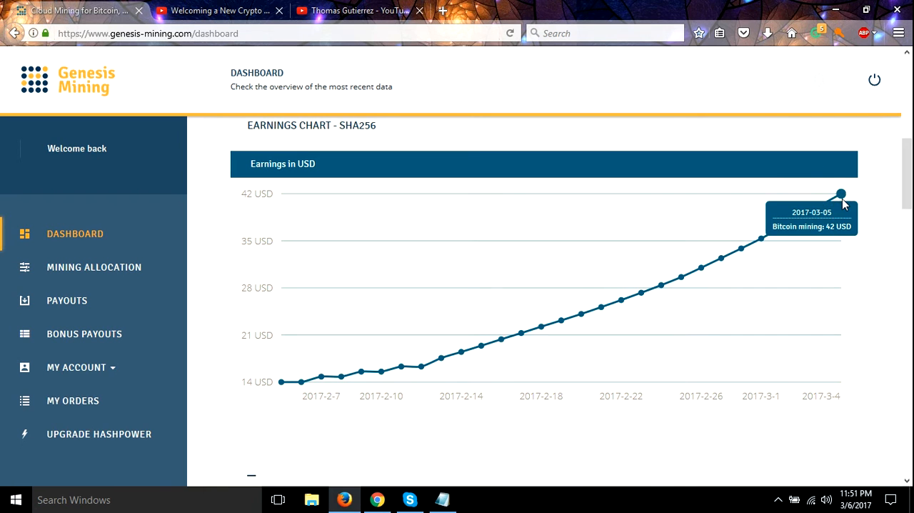
mouse_move(618, 215)
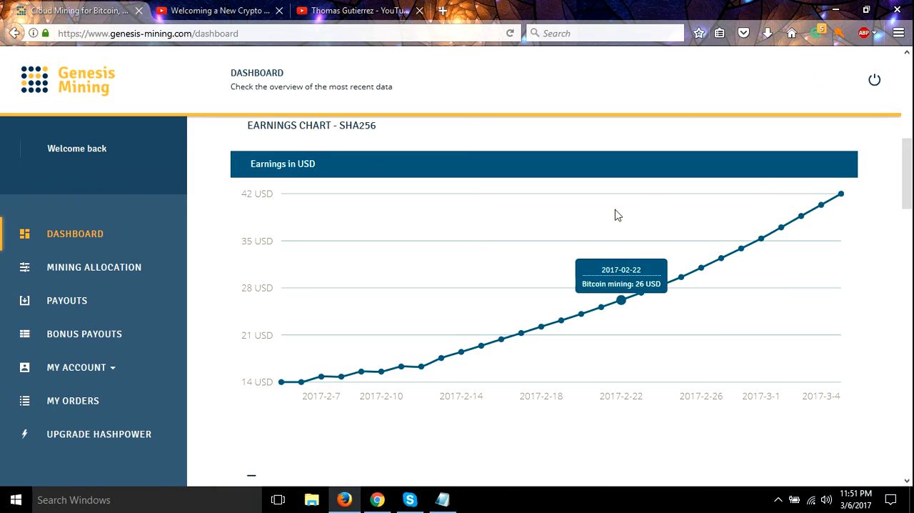
scroll("up", 3)
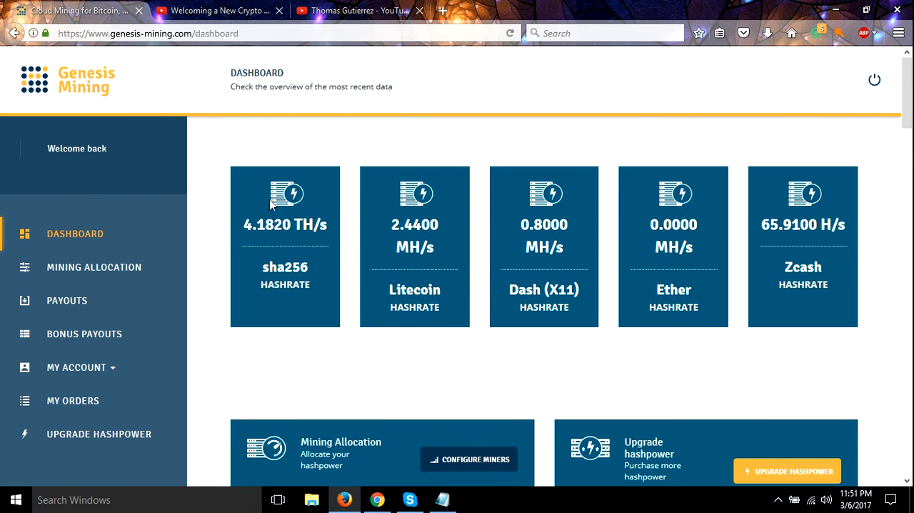
mouse_move(904, 376)
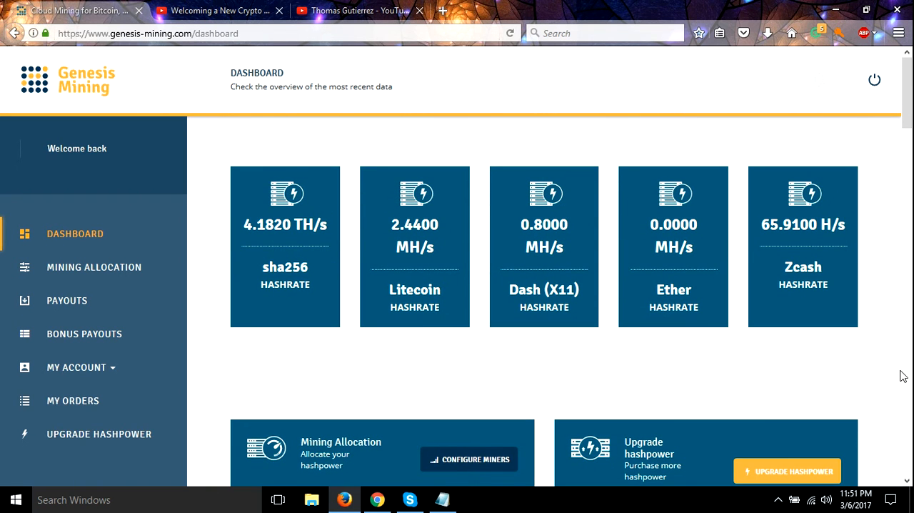
scroll("down", 3)
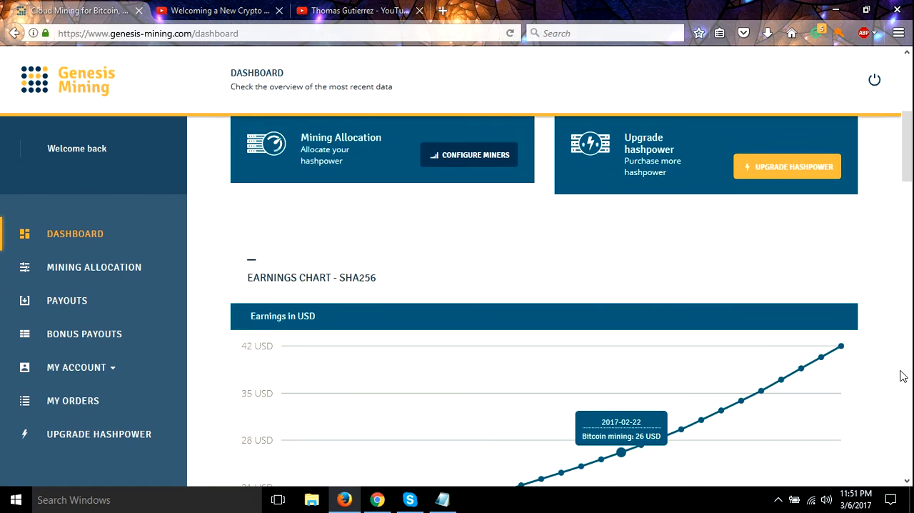
scroll("down", 3)
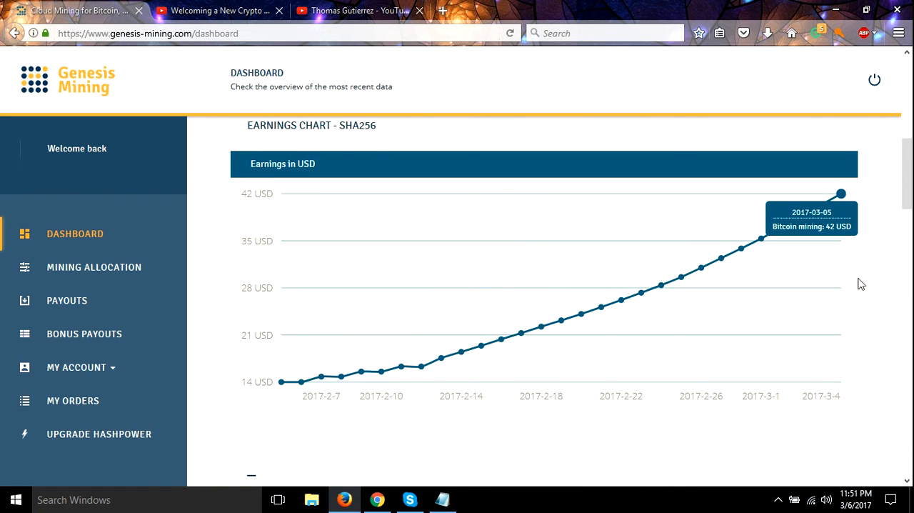
Step: Scroll down to the Litecoin earnings chart, flat at 0 USD with a spike around 2017-03-04
scroll("down", 3)
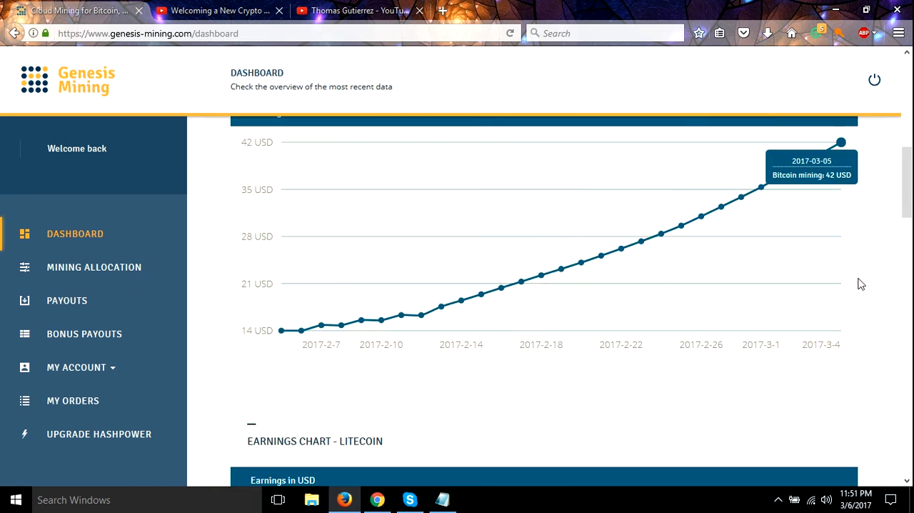
scroll("down", 3)
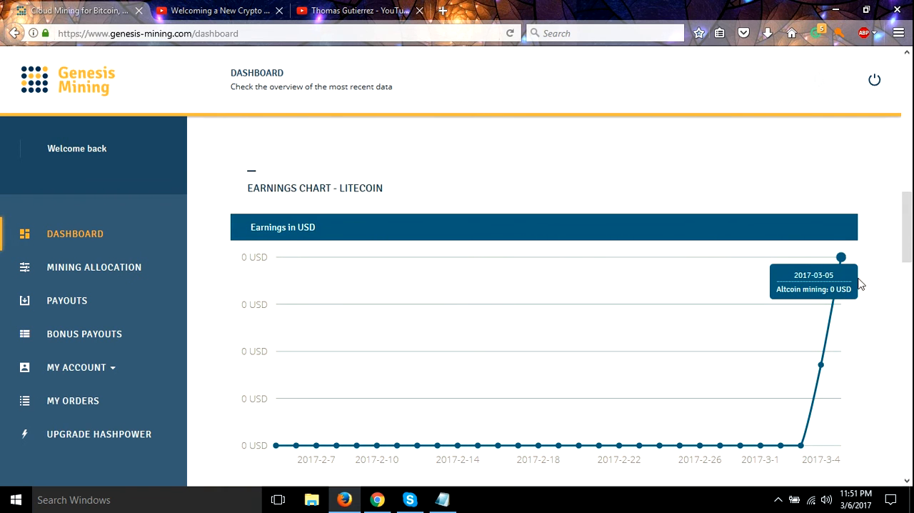
scroll("down", 3)
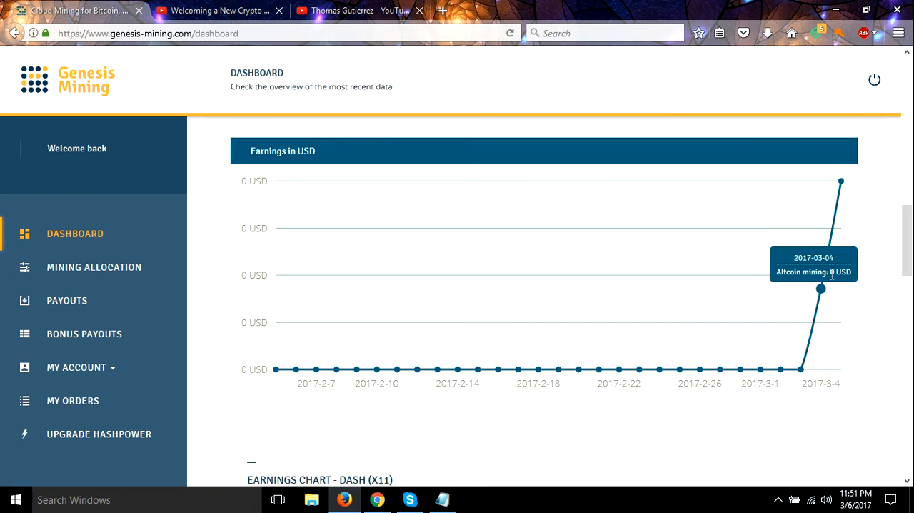
mouse_move(841, 182)
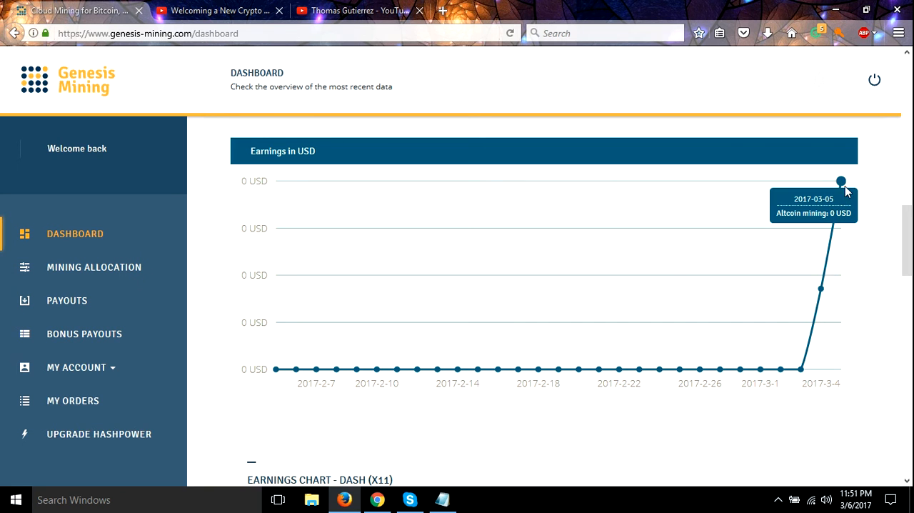
mouse_move(848, 188)
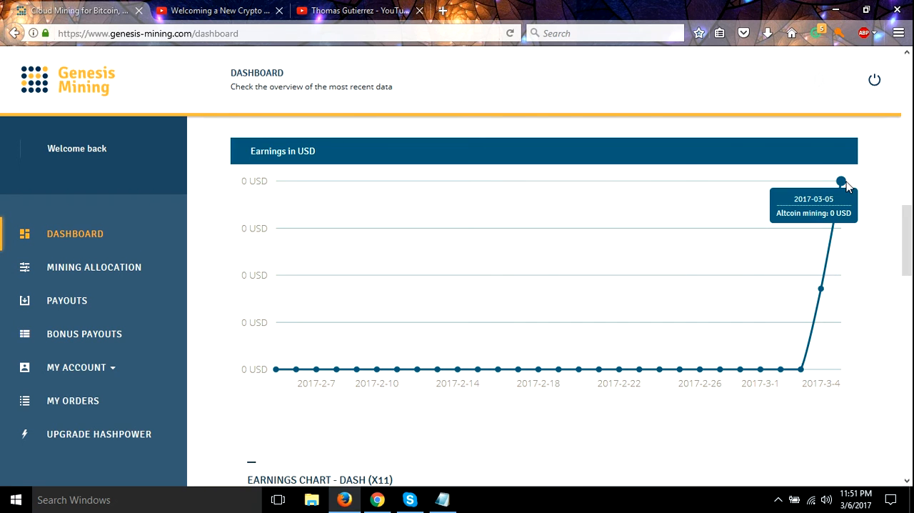
mouse_move(858, 265)
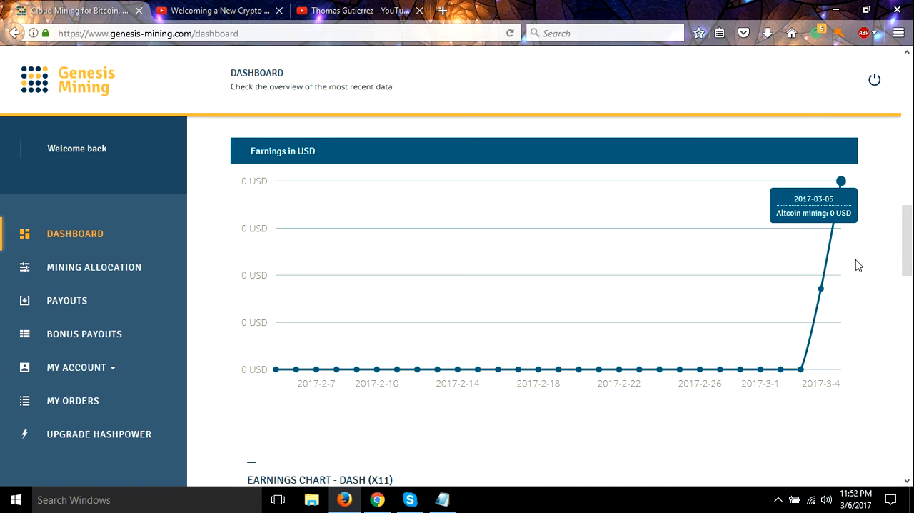
Step: Scroll down to the Dash (X11) earnings chart, showing 0 USD every day through 2017-03-04
scroll("down", 3)
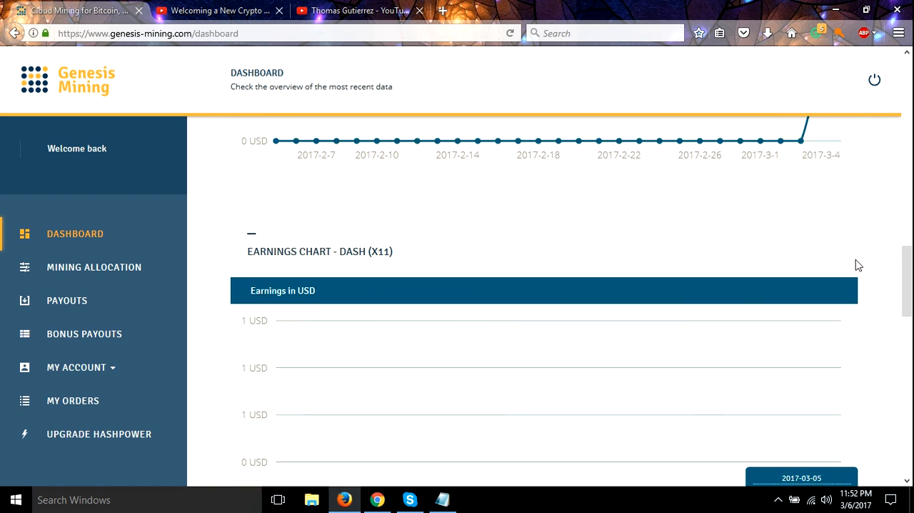
scroll("down", 3)
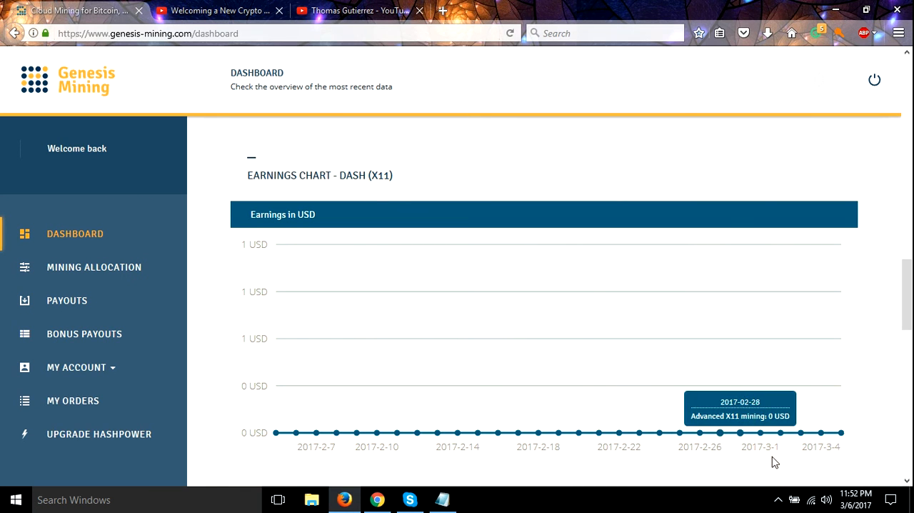
mouse_move(843, 433)
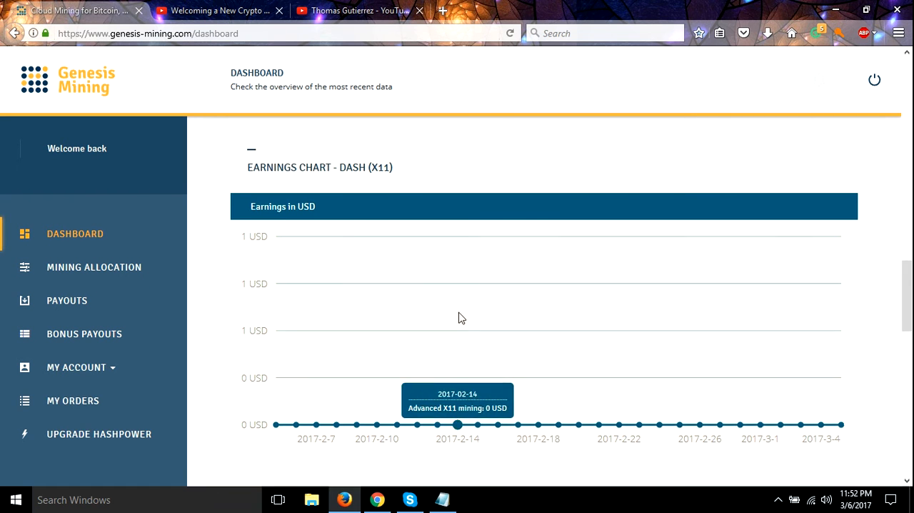
scroll("down", 3)
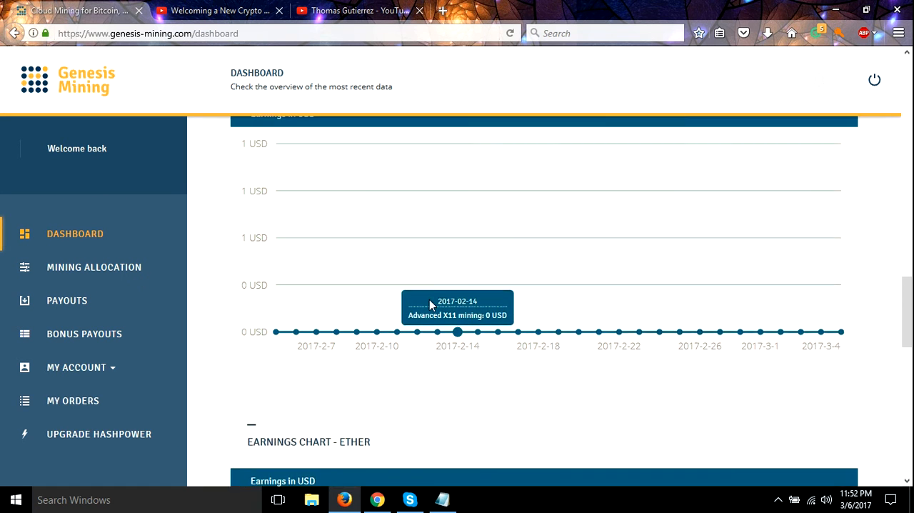
scroll("down", 3)
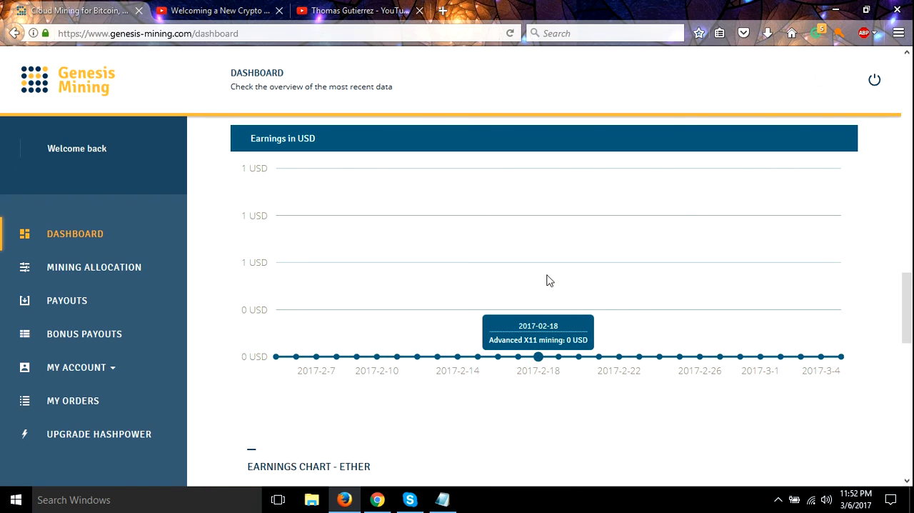
mouse_move(821, 357)
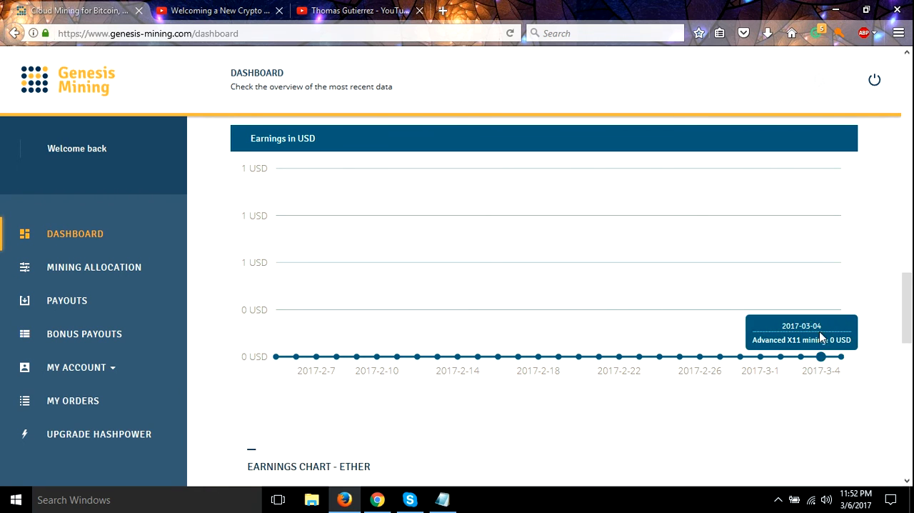
mouse_move(840, 357)
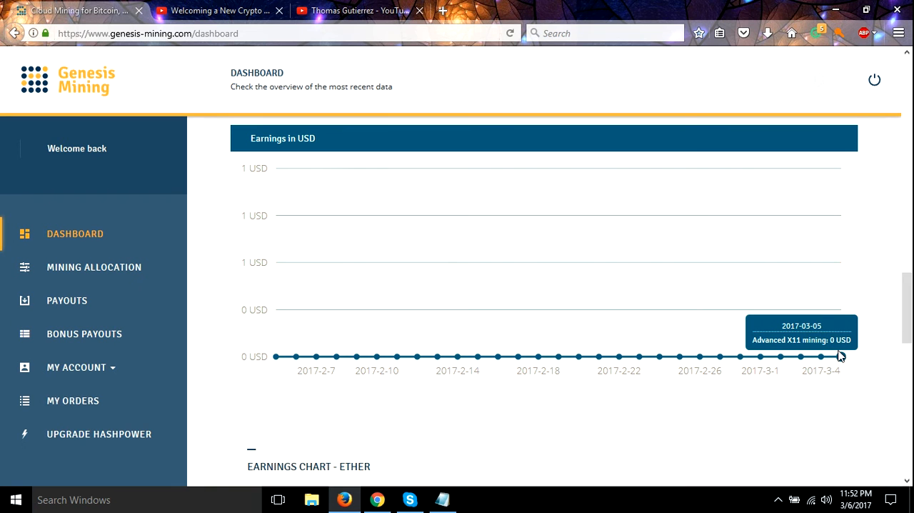
mouse_move(837, 368)
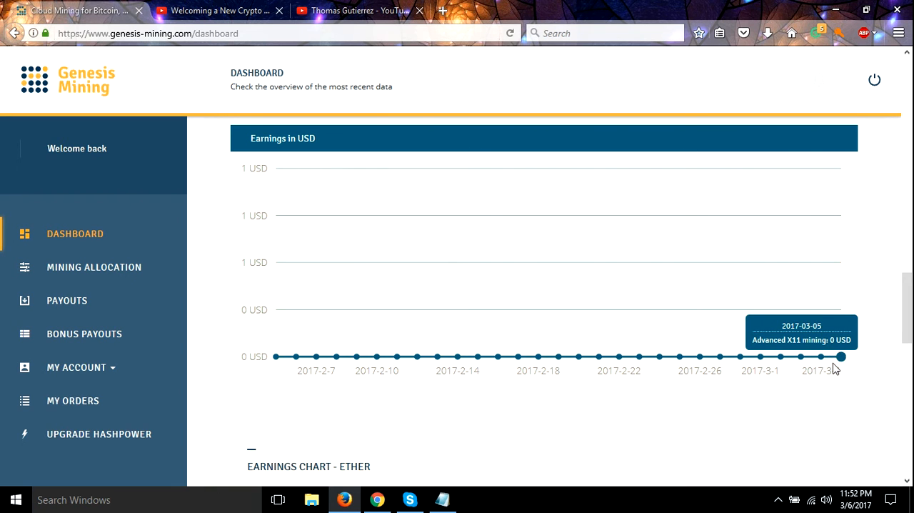
Step: Scroll past the Ether chart to the Zcash earnings chart rising steadily
scroll("down", 3)
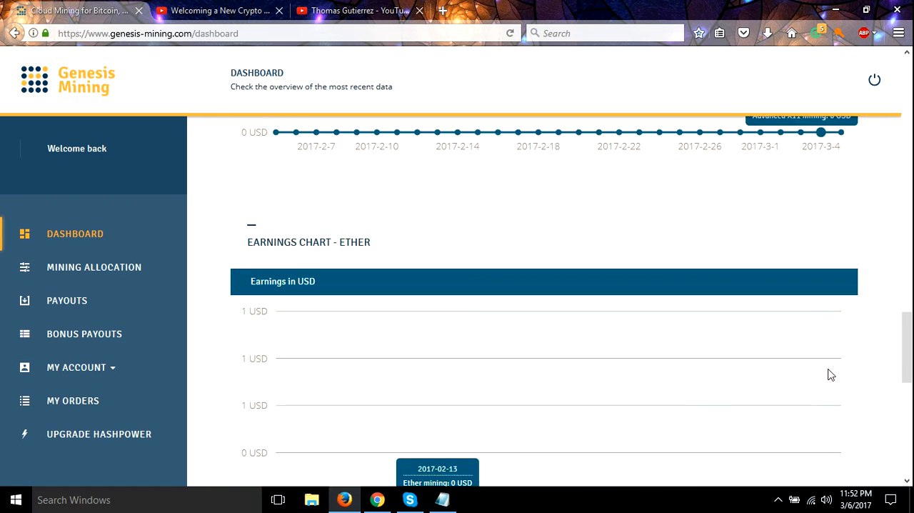
scroll("down", 3)
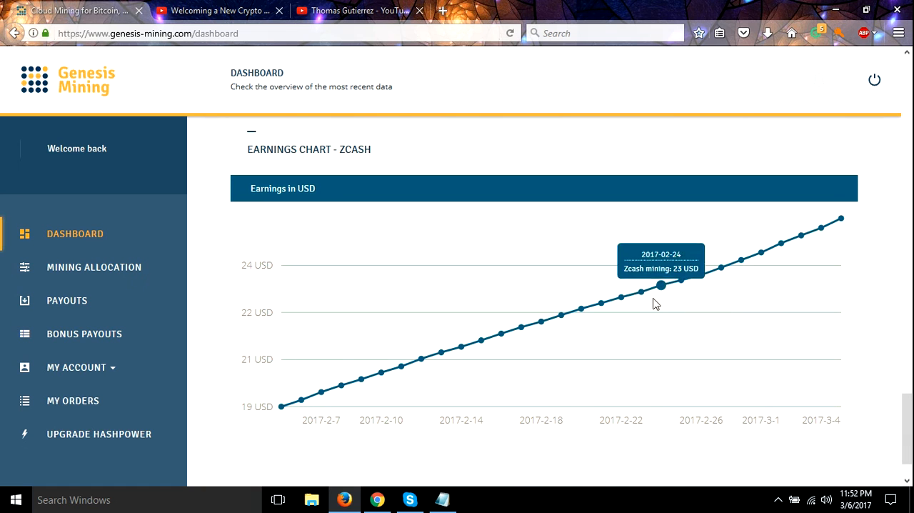
mouse_move(841, 218)
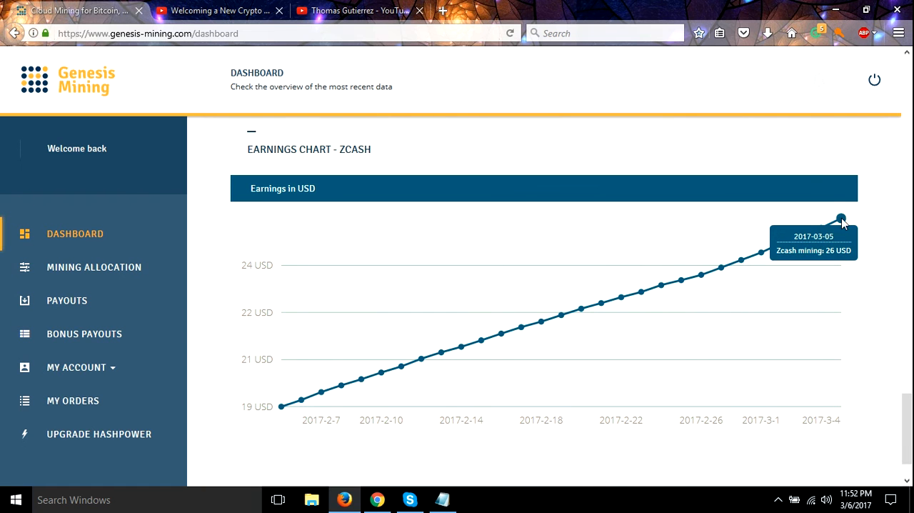
mouse_move(836, 230)
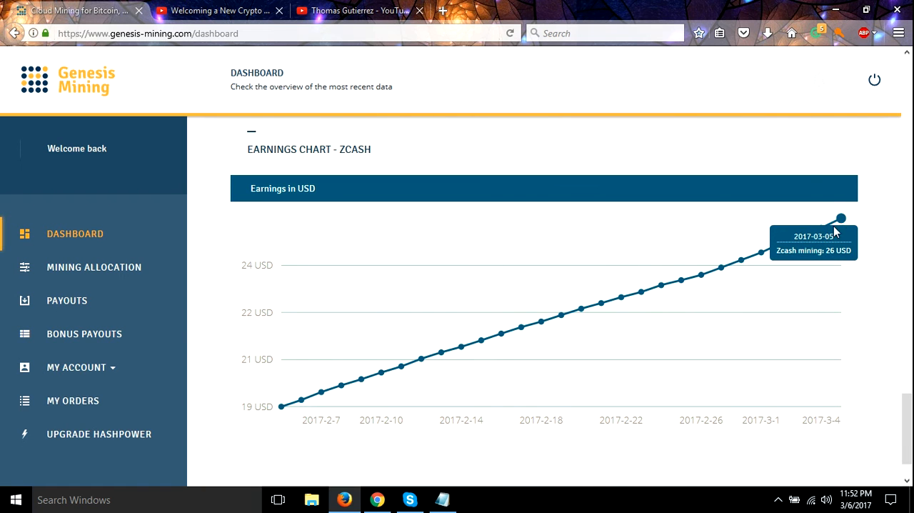
mouse_move(846, 228)
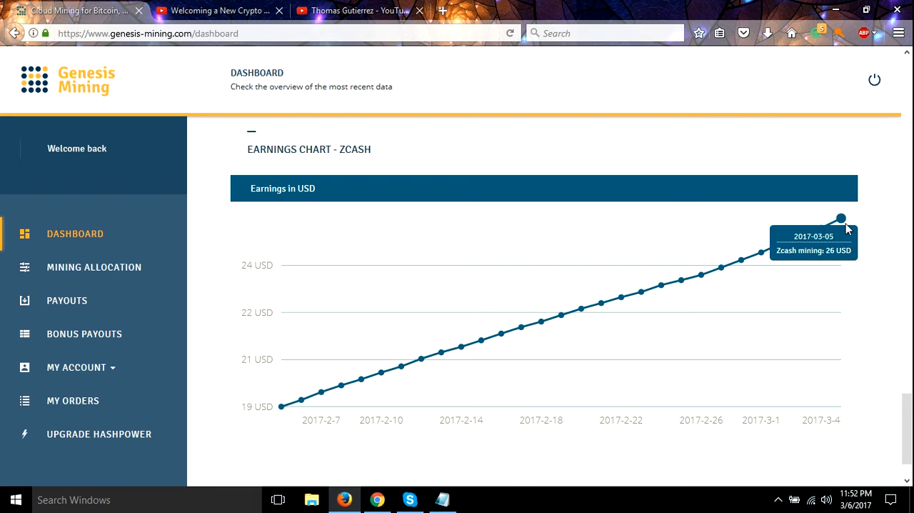
mouse_move(850, 225)
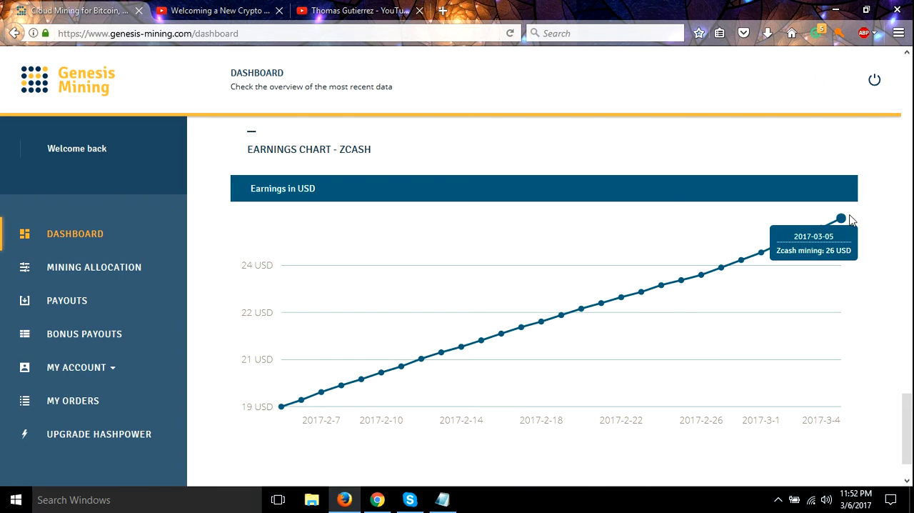
mouse_move(837, 217)
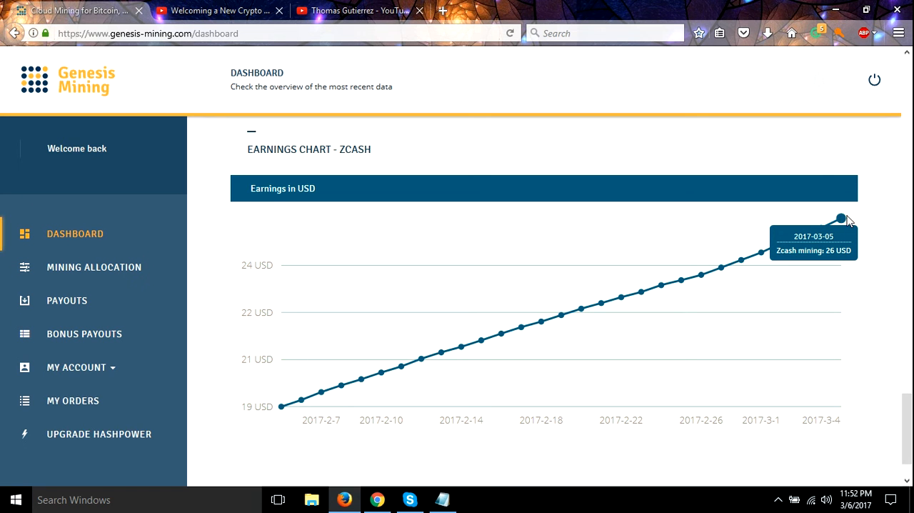
Step: Scroll back to the hashrate tiles: 4.1820 TH/s SHA256, 2.44 MH/s Litecoin, 65.91 H/s Zcash
scroll("down", 3)
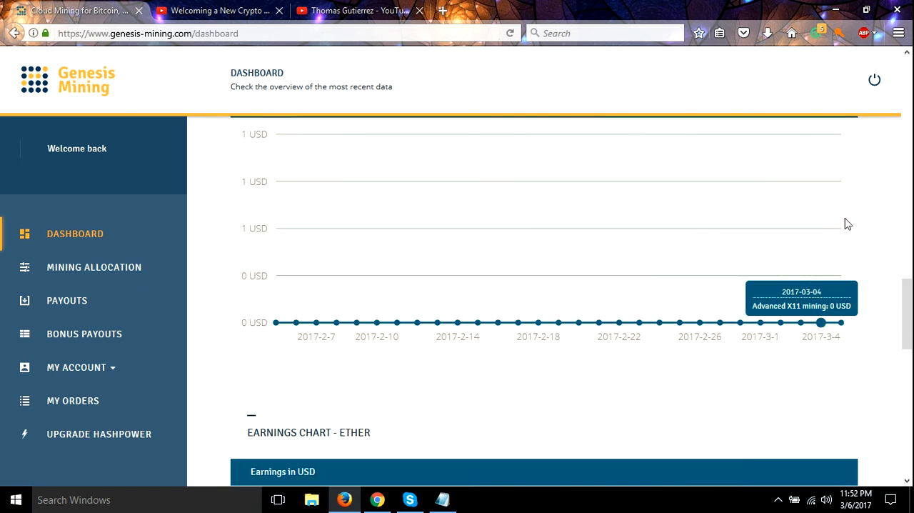
scroll("up", 3)
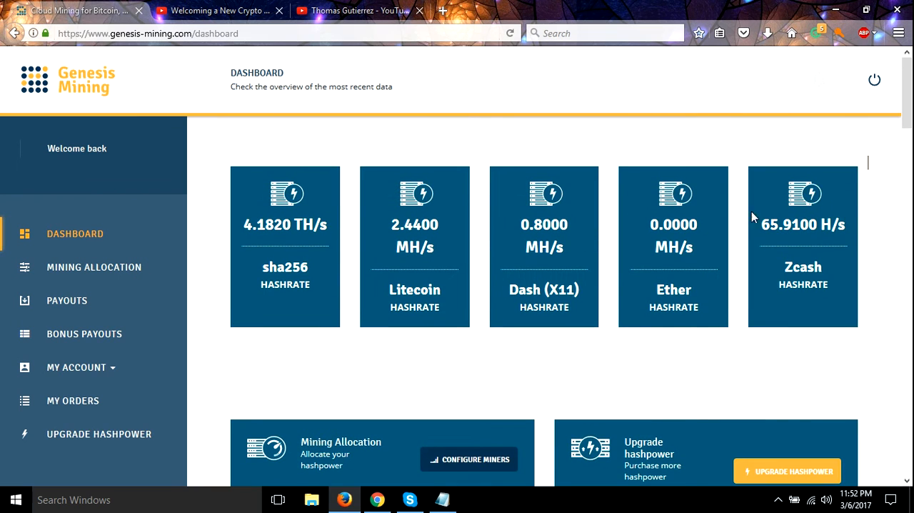
mouse_move(750, 218)
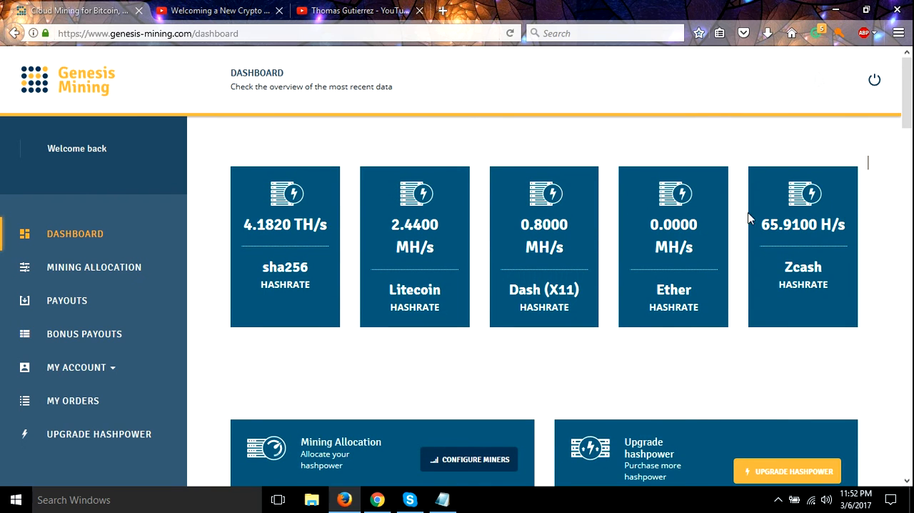
mouse_move(850, 241)
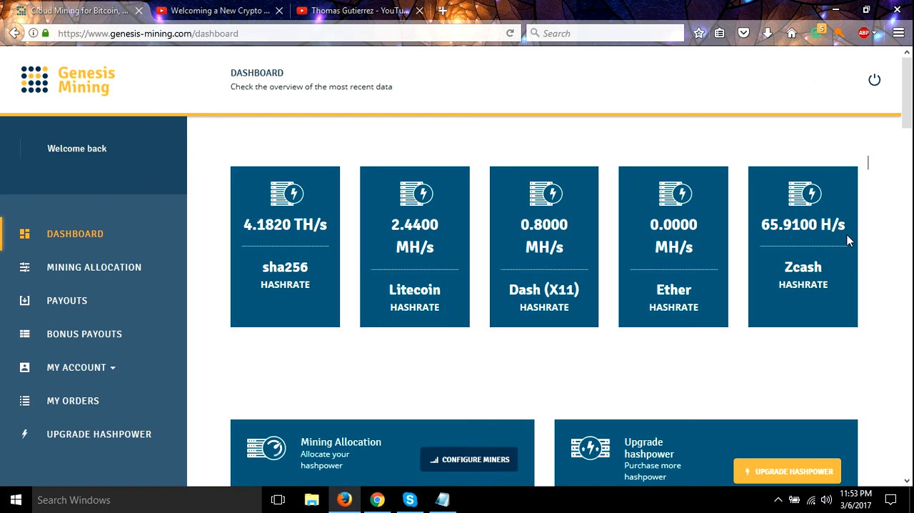
mouse_move(802, 231)
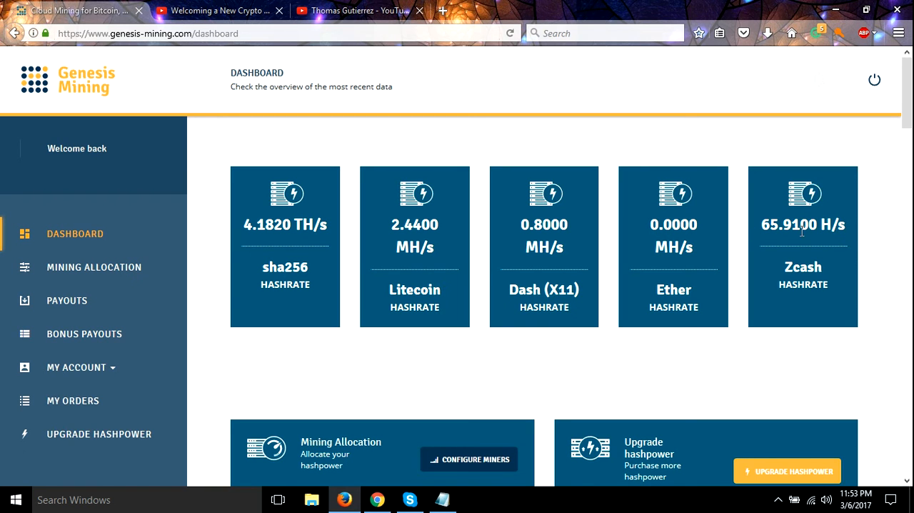
mouse_move(821, 185)
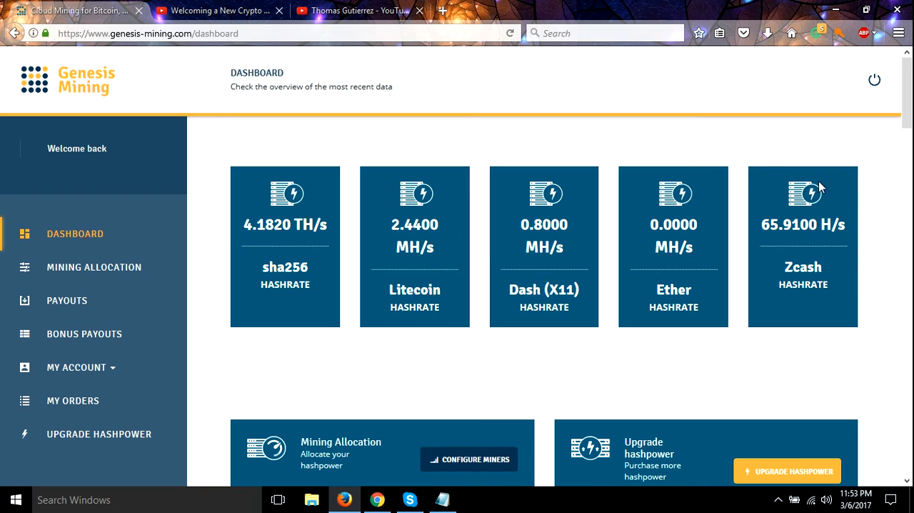
mouse_move(861, 228)
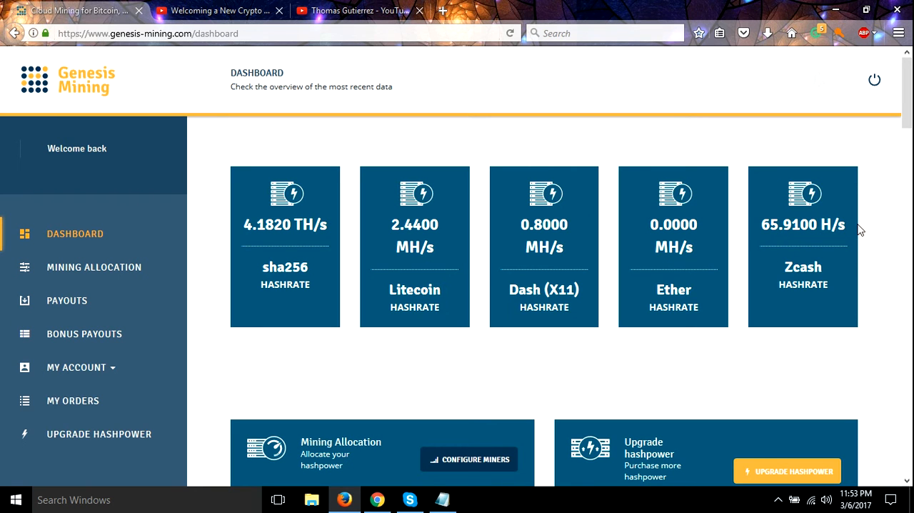
mouse_move(886, 297)
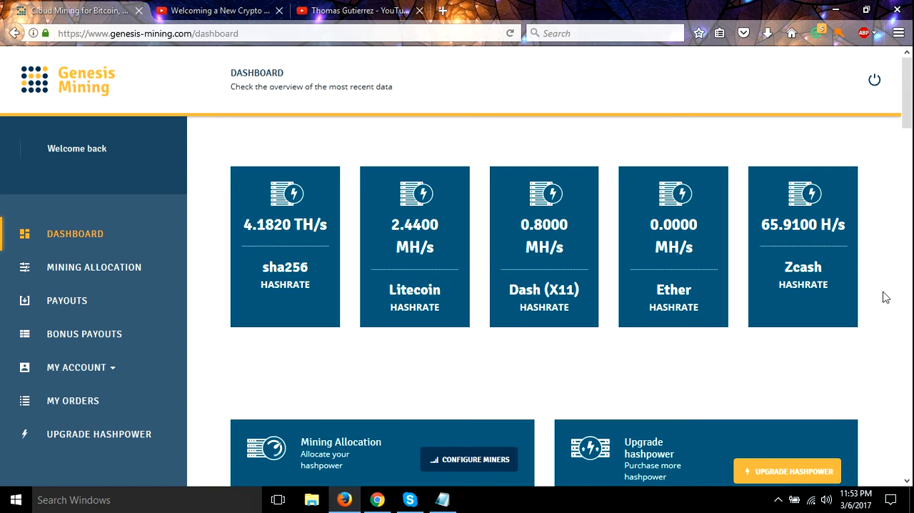
scroll("down", 3)
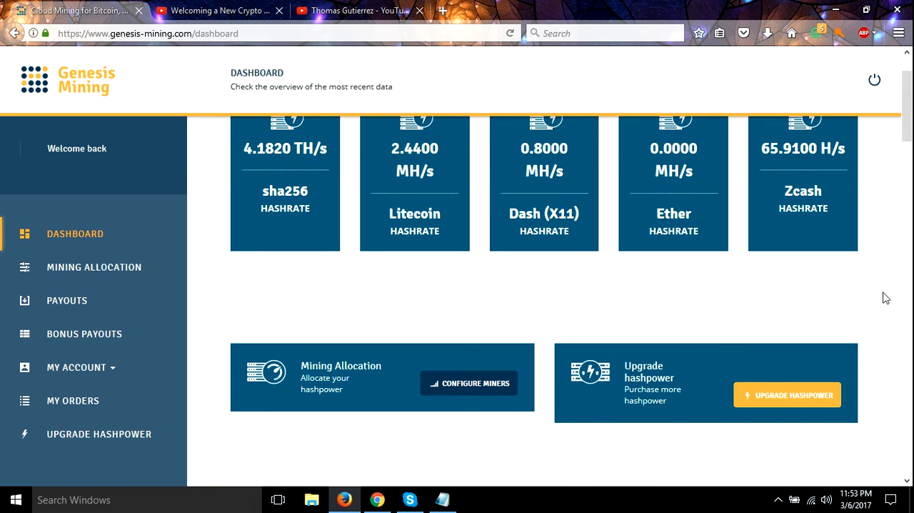
mouse_move(93, 267)
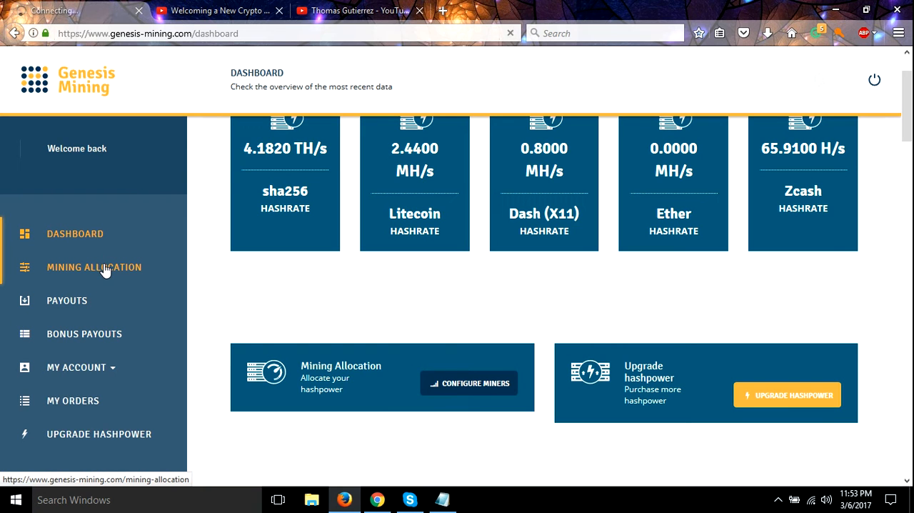
Step: Open Mining Allocation and view the Zcash pool: ZEC at 100 (65.91 H/s), ETH and BTC 0
left_click(94, 267)
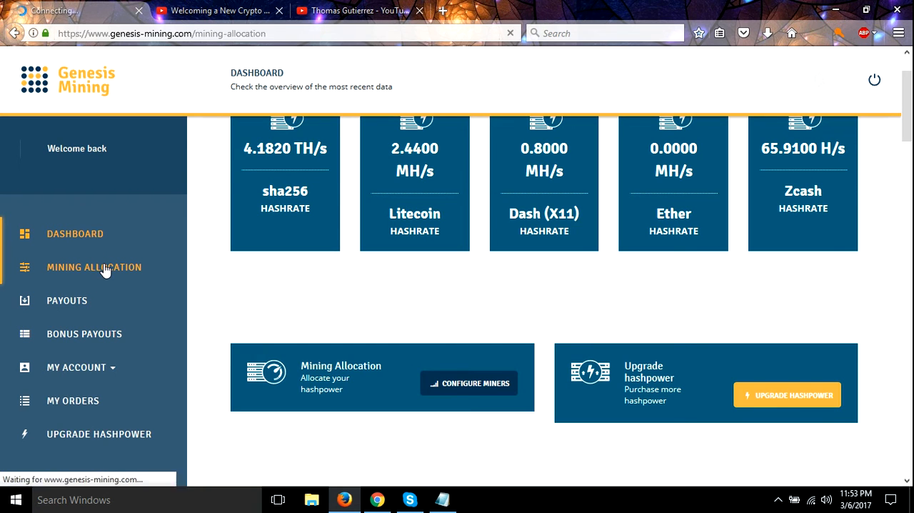
left_click(93, 267)
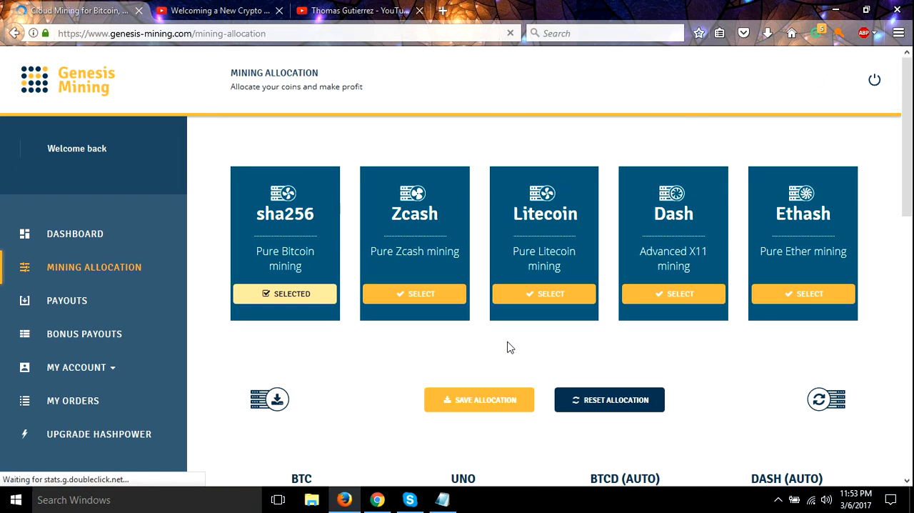
scroll("down", 3)
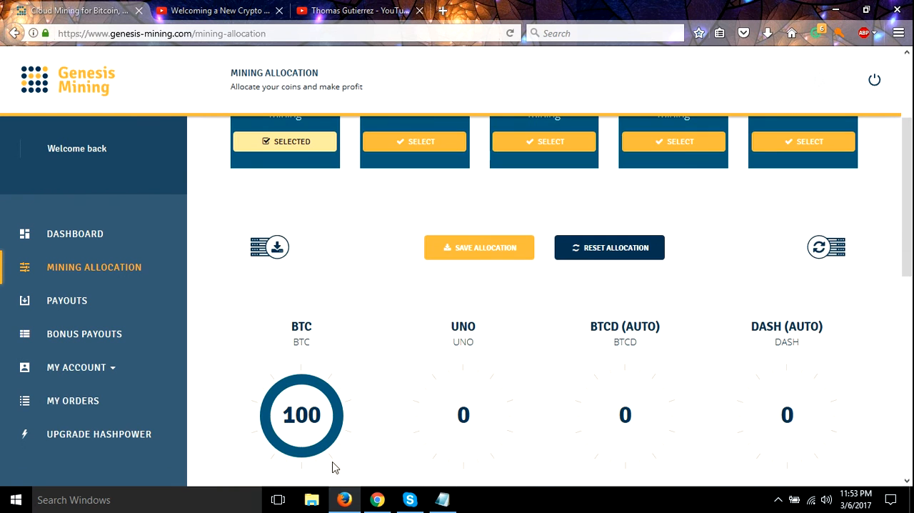
scroll("up", 3)
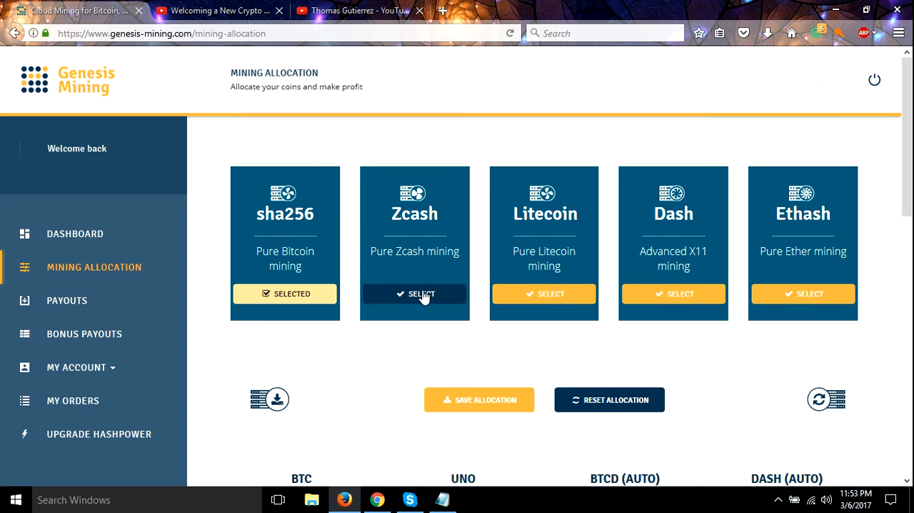
scroll("down", 3)
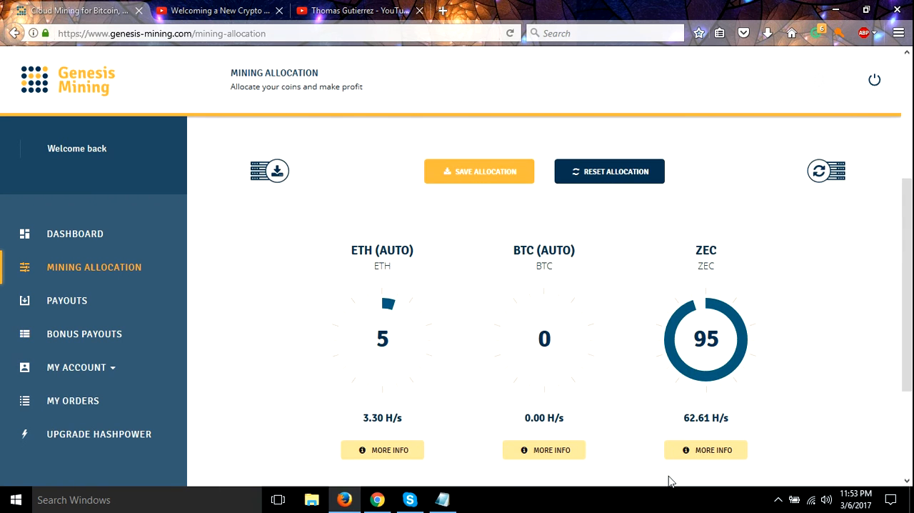
scroll("down", 3)
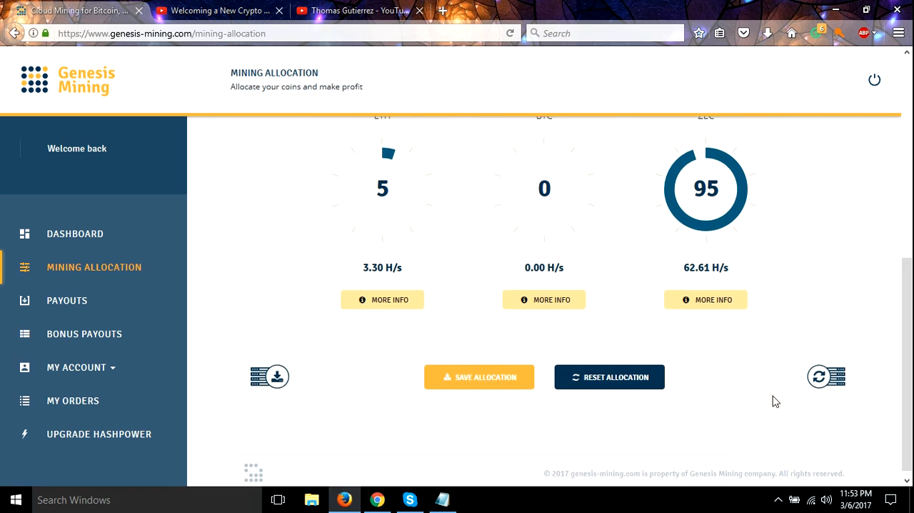
scroll("up", 3)
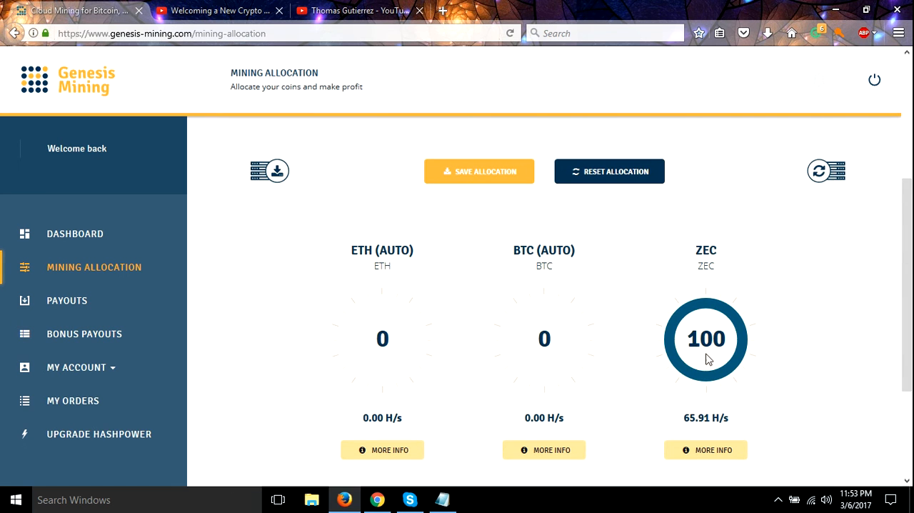
scroll("up", 3)
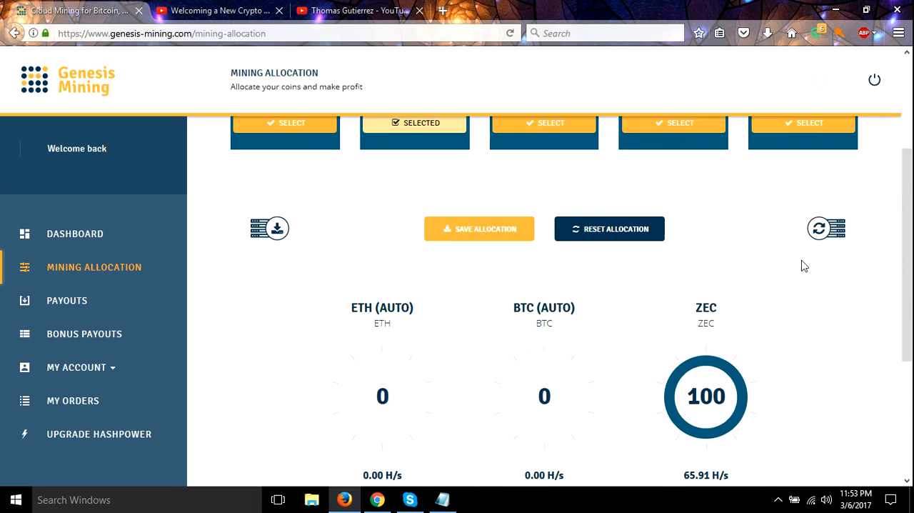
Step: Check the Litecoin pool allocation: LTC at 100 (2.44 MH/s), BTC, DASH and ZEC 0
scroll("up", 3)
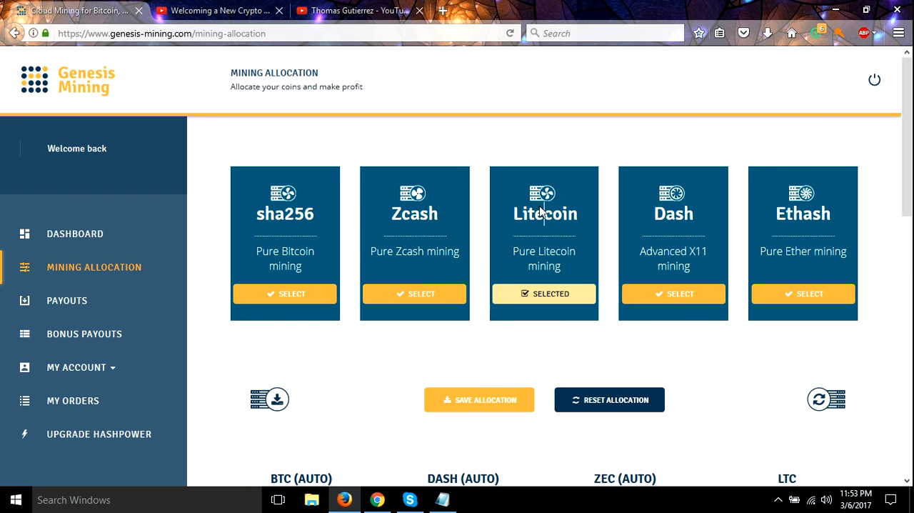
scroll("down", 3)
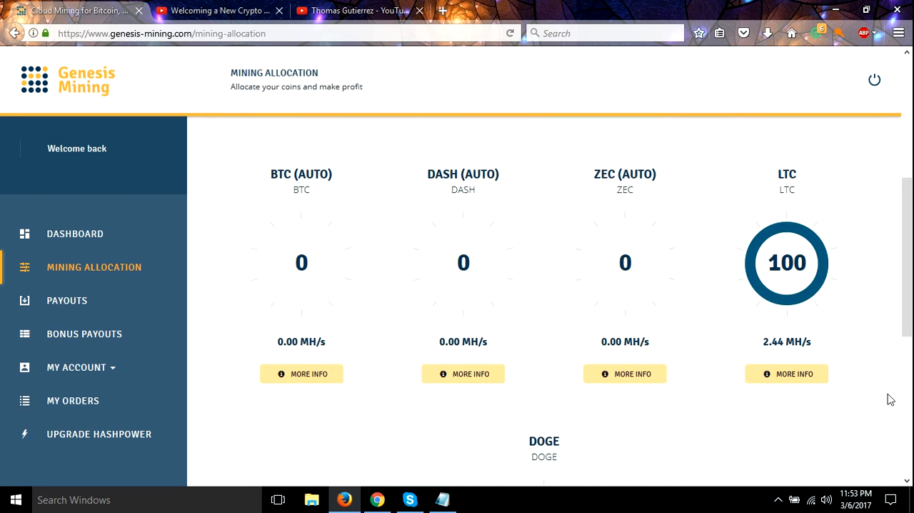
mouse_move(841, 301)
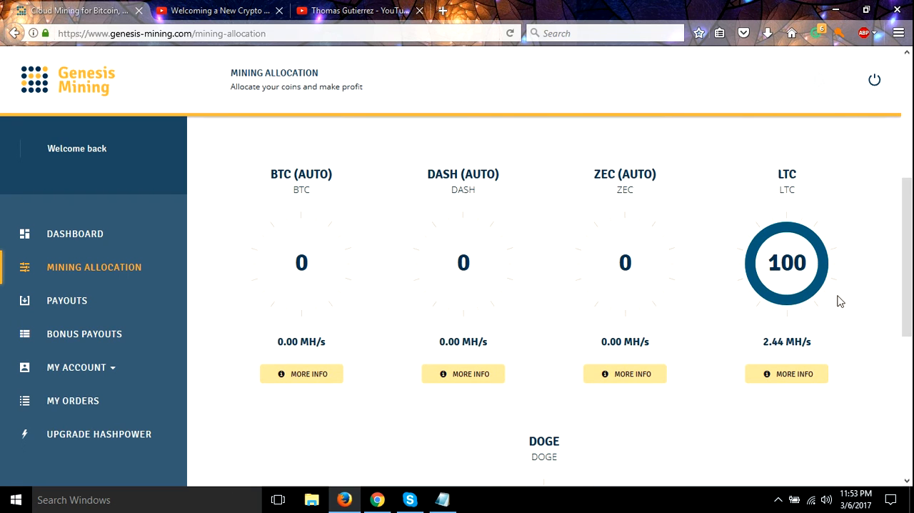
scroll("up", 3)
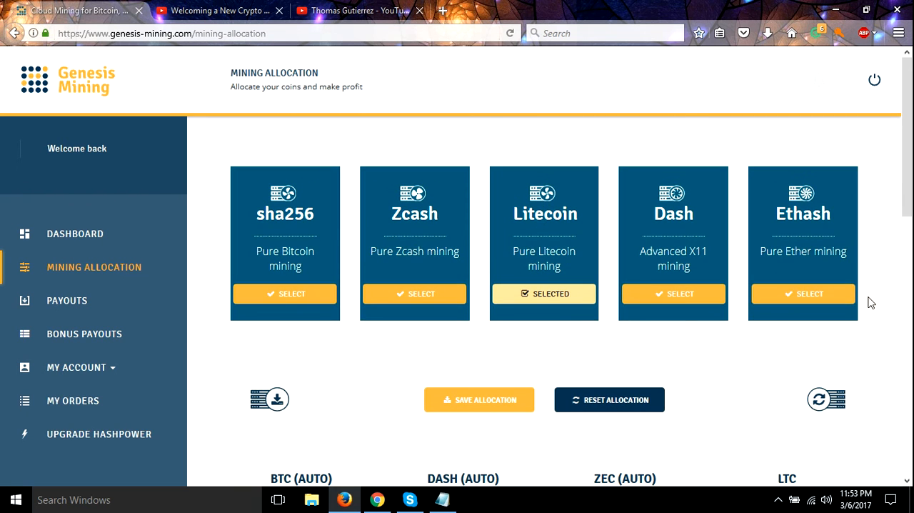
Step: Select the Dash card and view its allocation: BTC (AUTO) at 100 (0.80 MH/s)
left_click(673, 293)
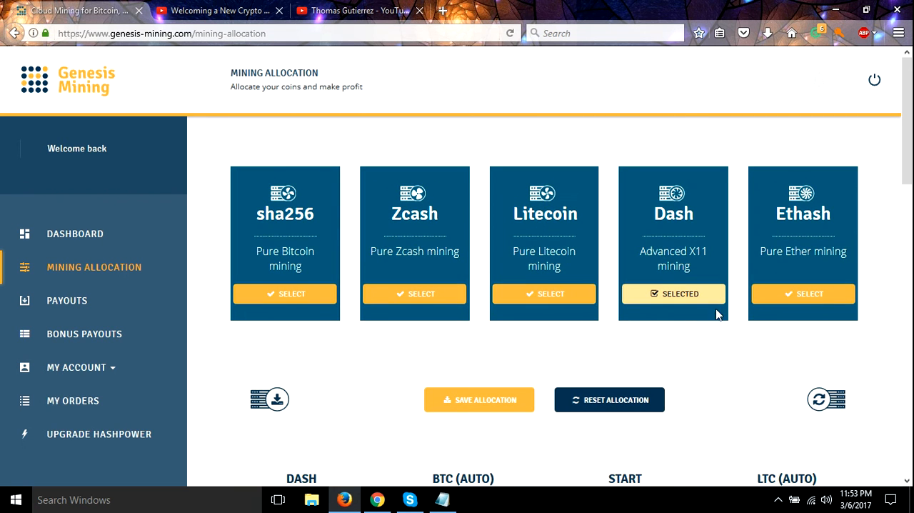
scroll("down", 3)
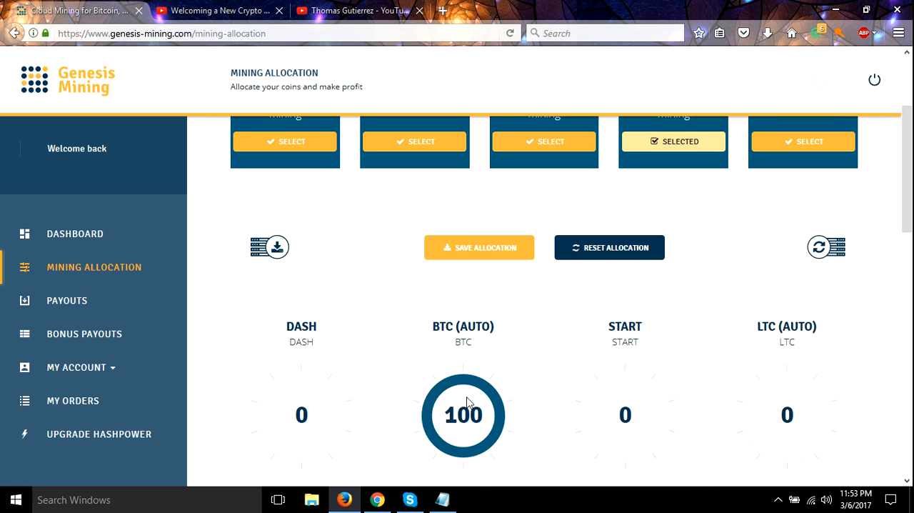
scroll("down", 3)
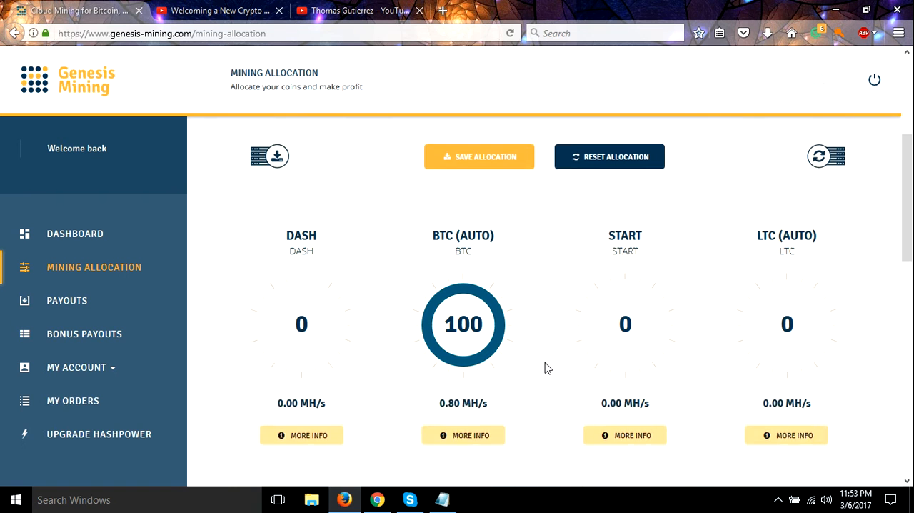
scroll("down", 3)
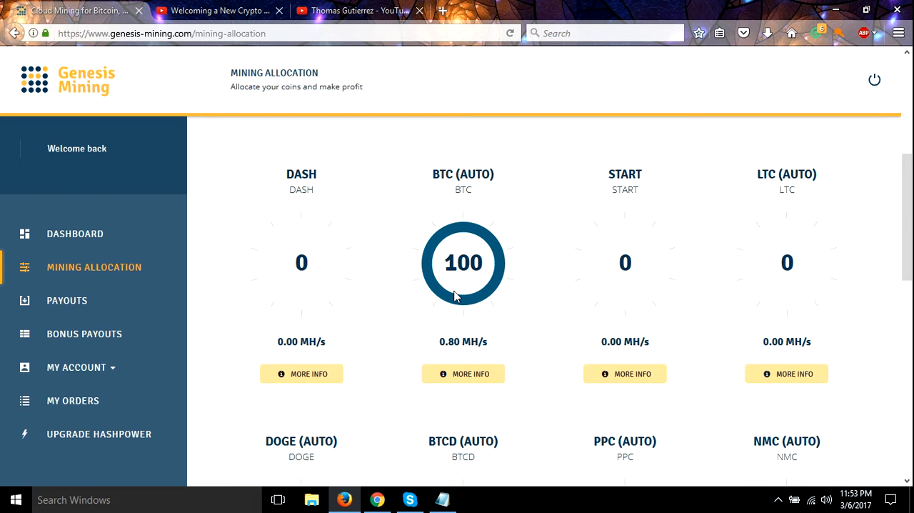
mouse_move(477, 293)
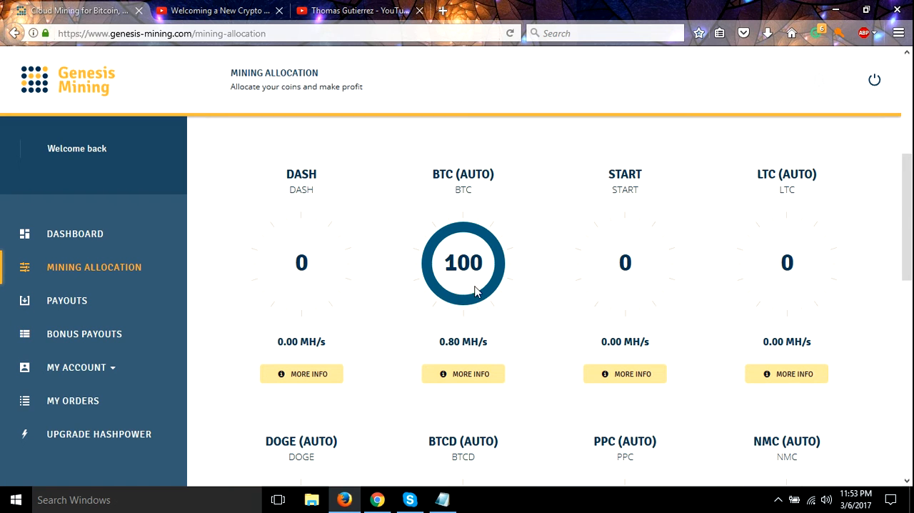
mouse_move(470, 203)
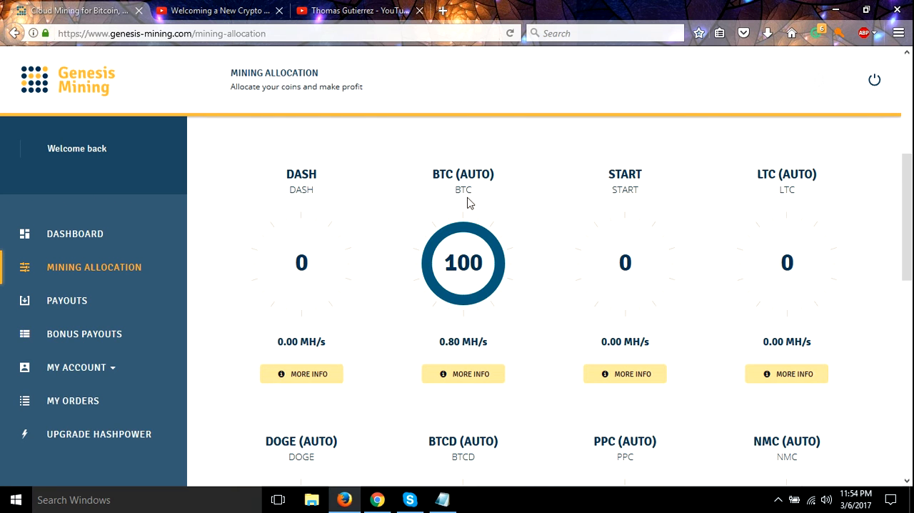
mouse_move(460, 291)
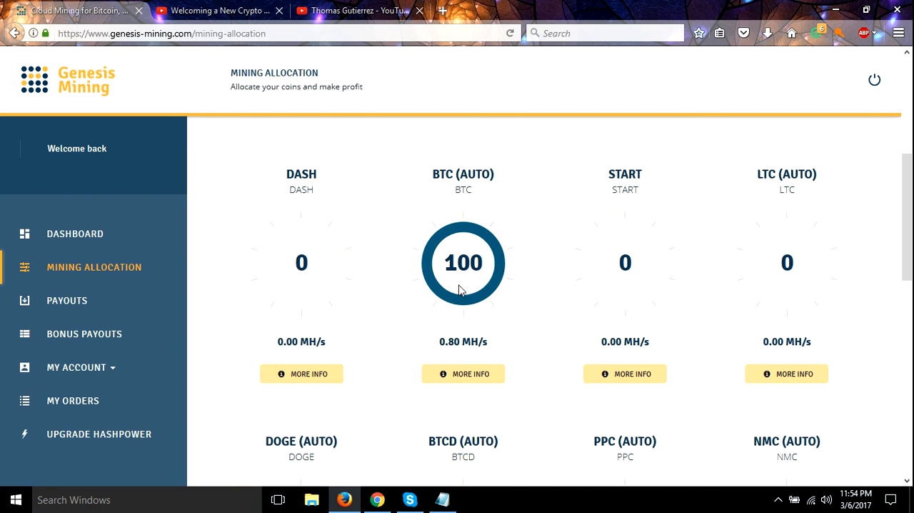
mouse_move(380, 259)
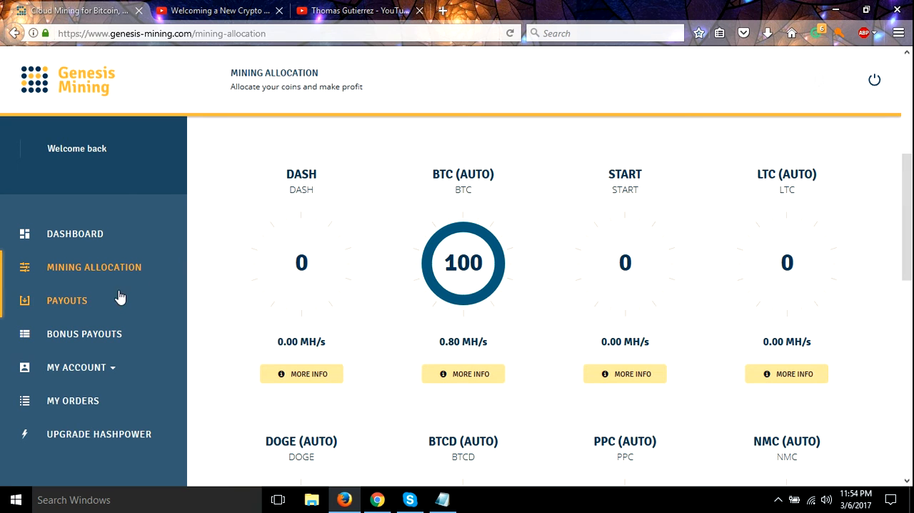
left_click(67, 300)
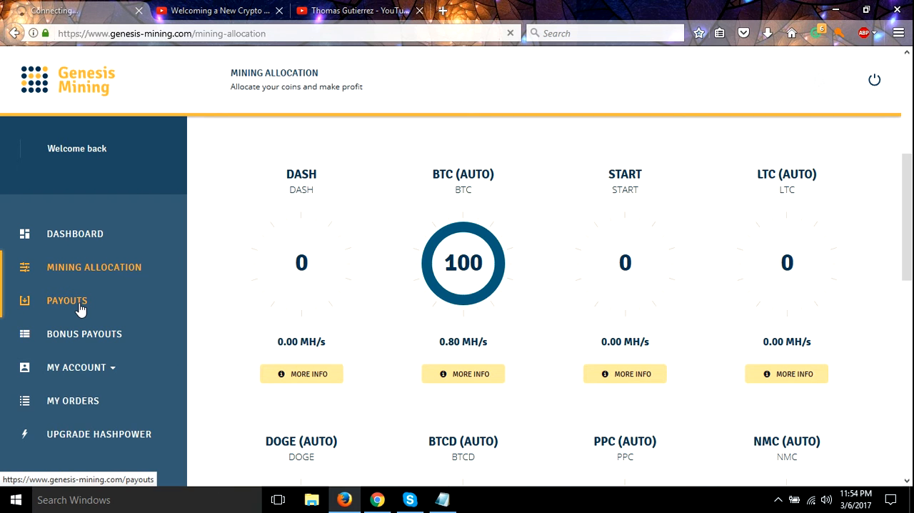
Step: Review daily BTC, LTC and ZEC net payouts from 01.03.2017 to 05.03.2017, then bonus payouts
left_click(66, 300)
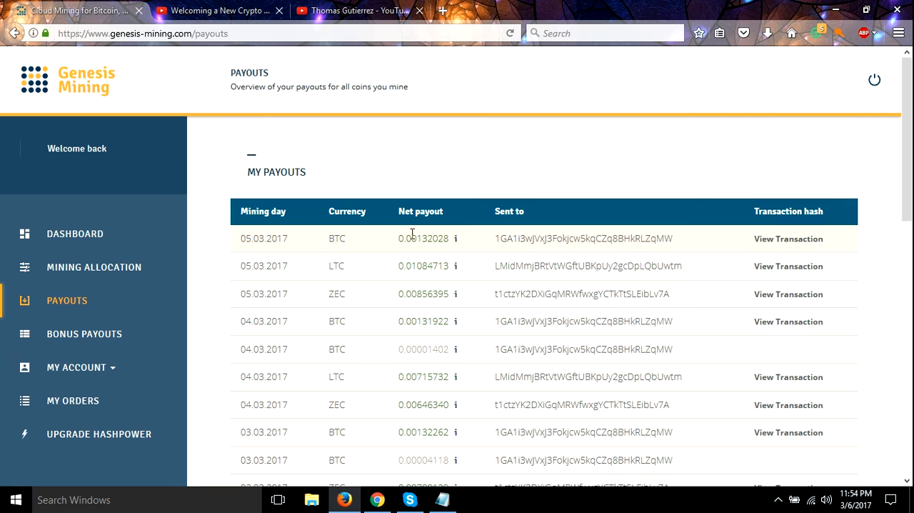
mouse_move(420, 252)
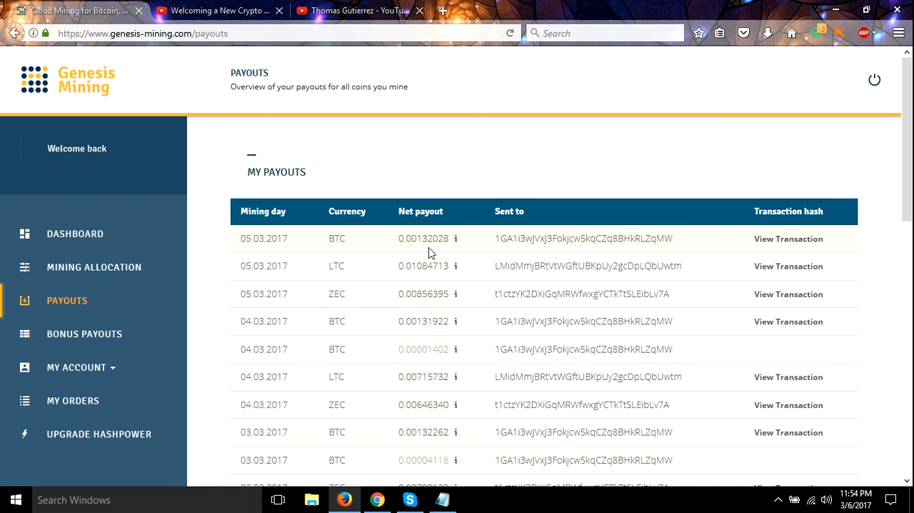
mouse_move(416, 243)
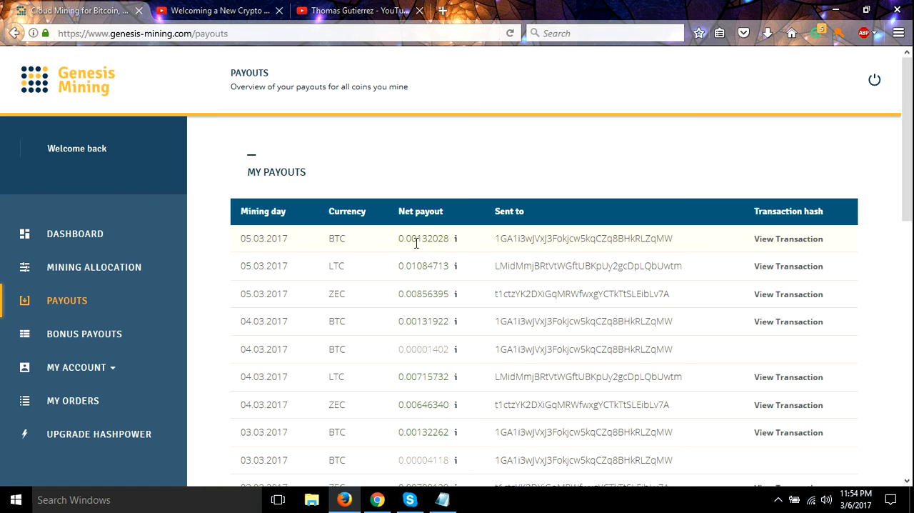
mouse_move(452, 243)
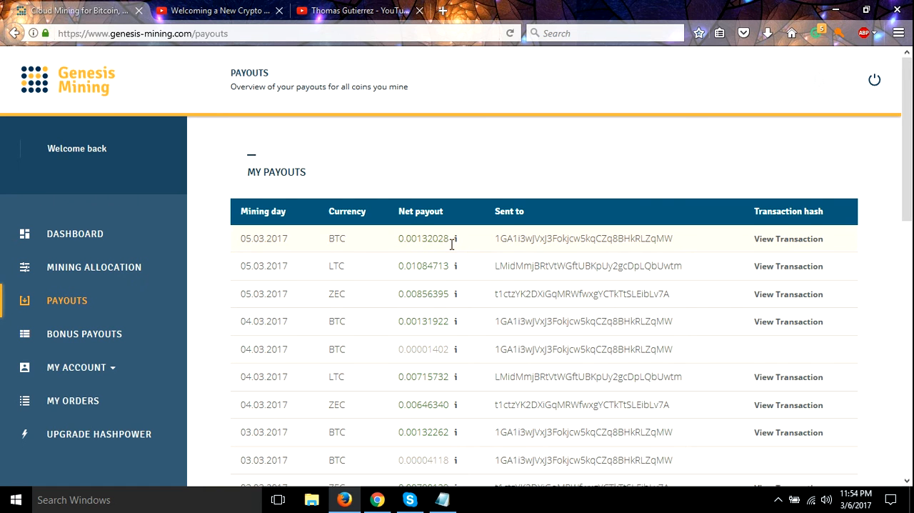
scroll("down", 3)
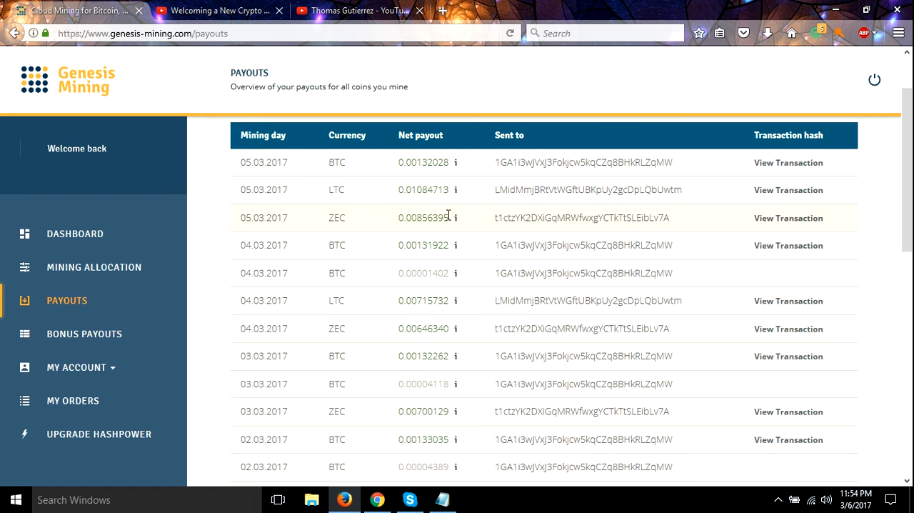
mouse_move(425, 266)
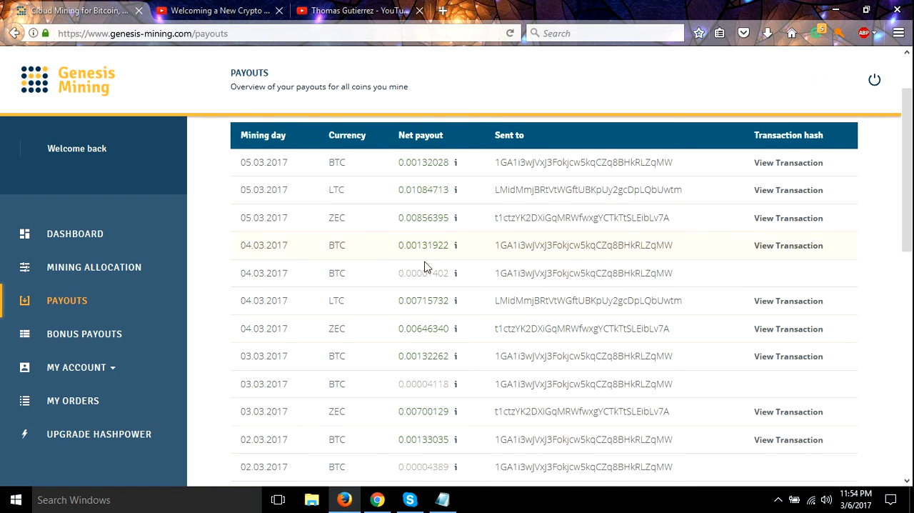
mouse_move(337, 218)
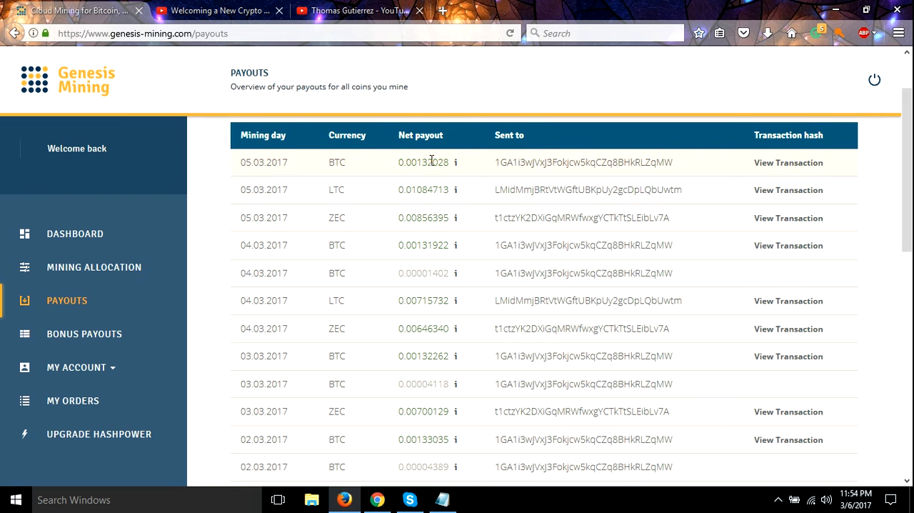
mouse_move(375, 236)
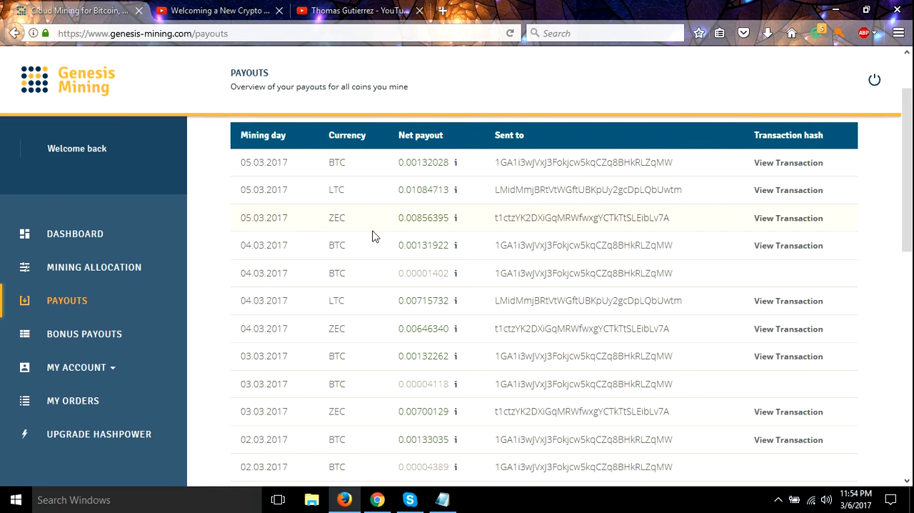
mouse_move(83, 333)
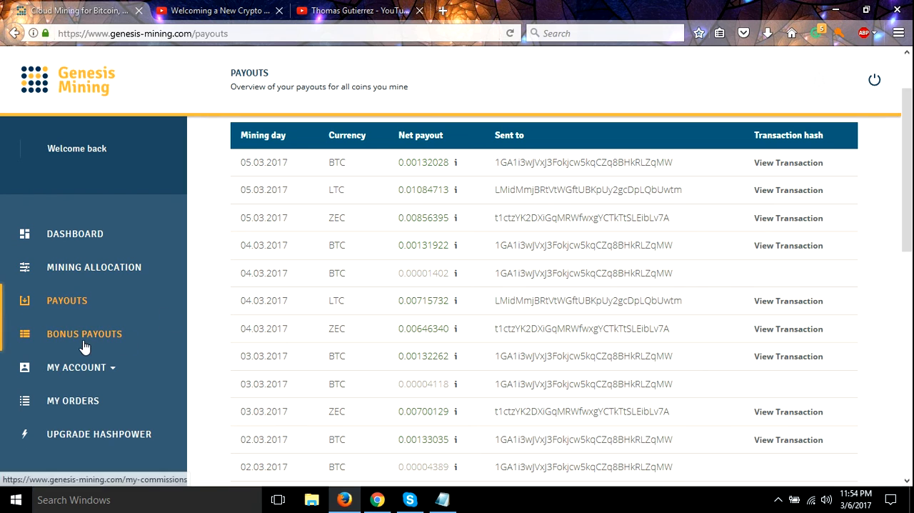
left_click(84, 334)
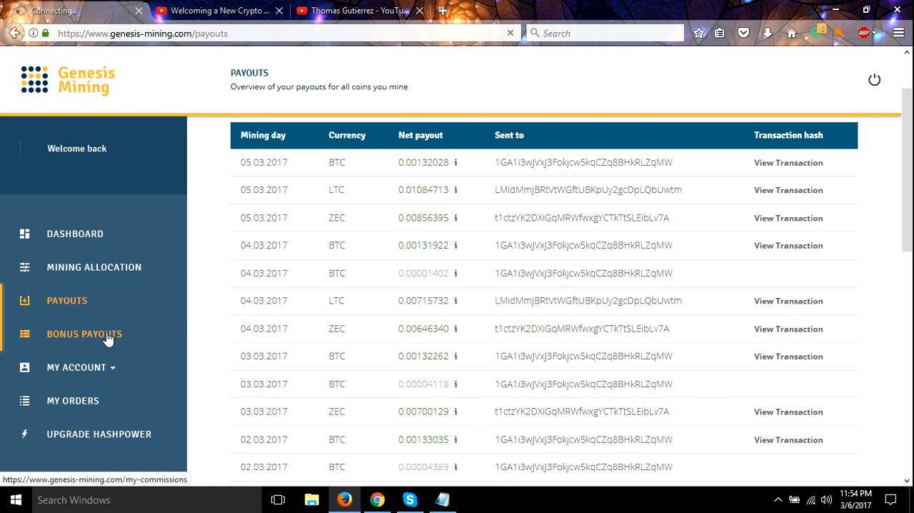
scroll("down", 3)
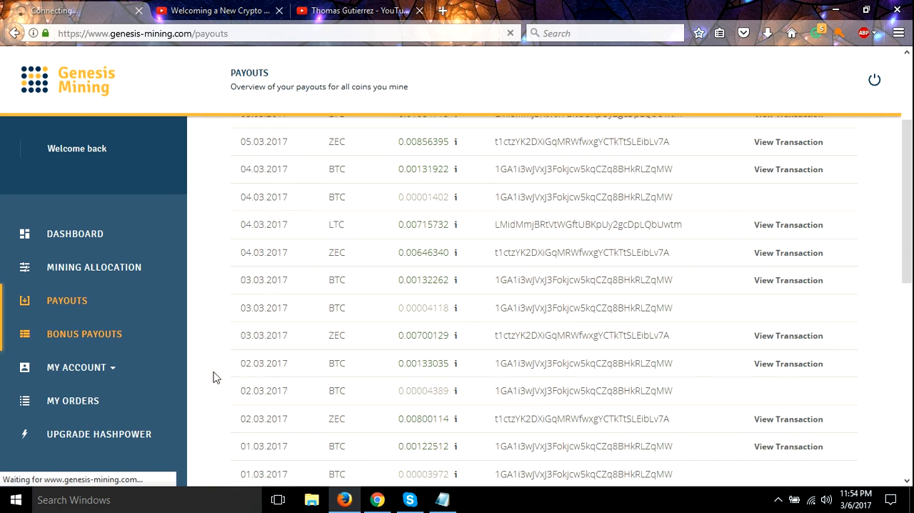
Step: Confirm there are no BTC bonus payouts, then go to the affiliate program page under My Account
left_click(84, 334)
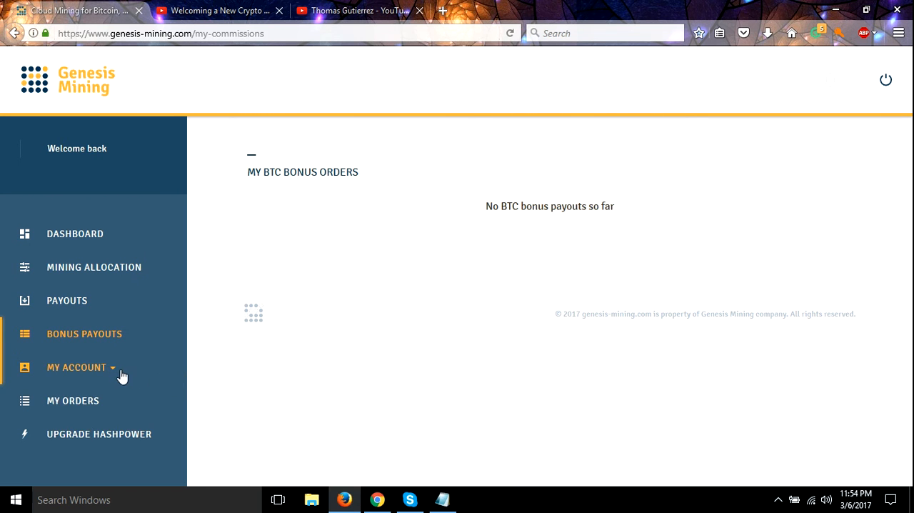
mouse_move(98, 384)
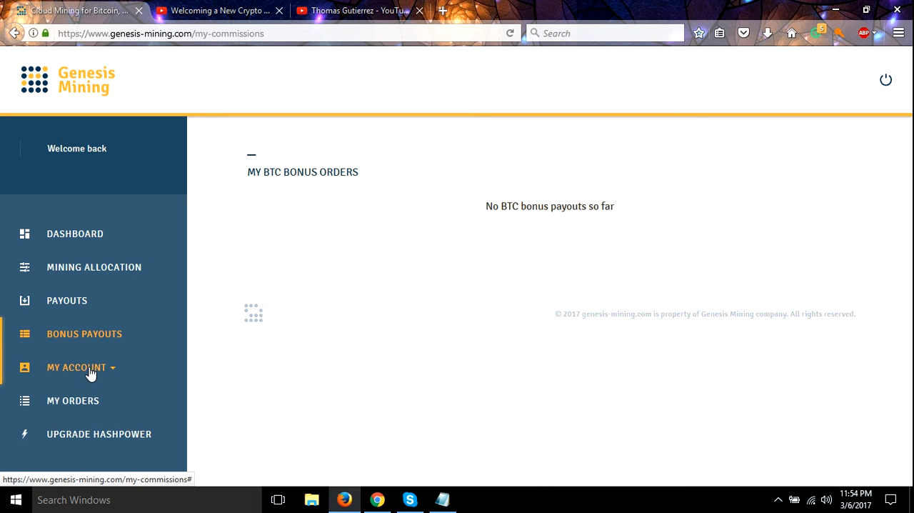
left_click(76, 368)
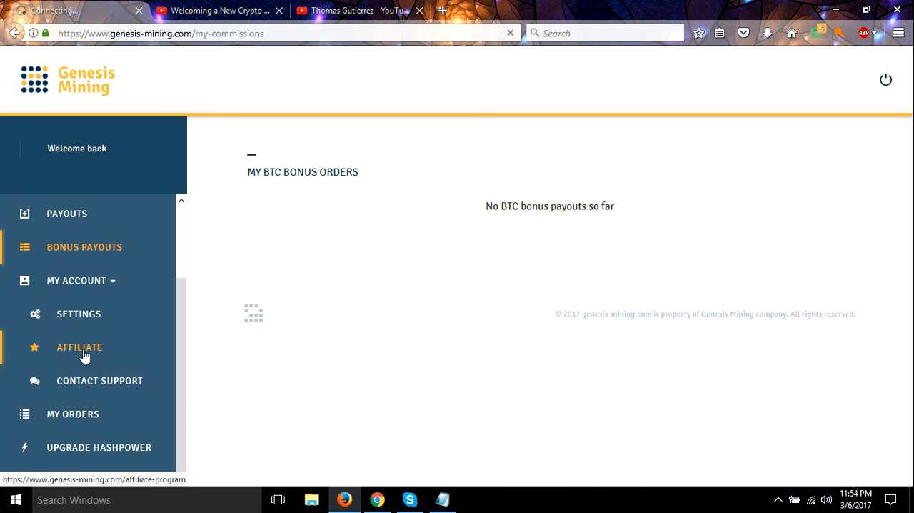
left_click(79, 347)
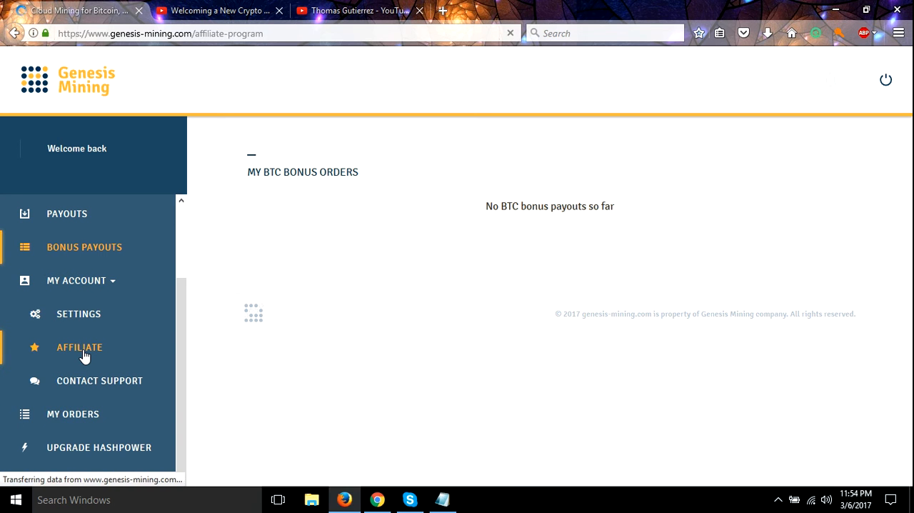
Step: Set the affiliate bonus type to Hashpower Bonus on the affiliate page
left_click(79, 348)
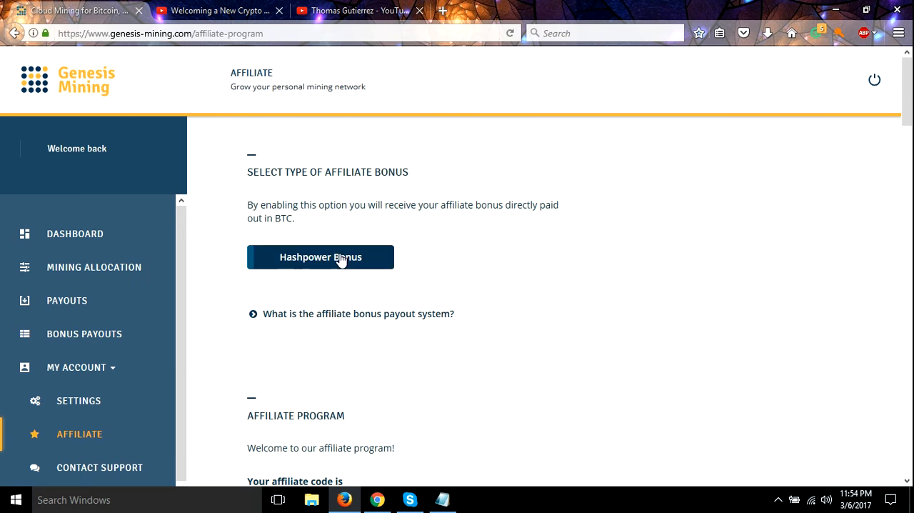
left_click(320, 257)
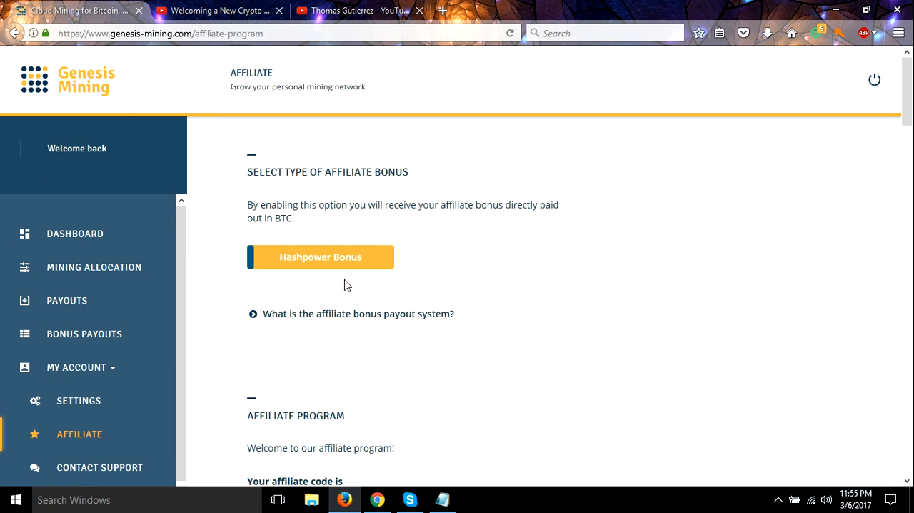
mouse_move(463, 338)
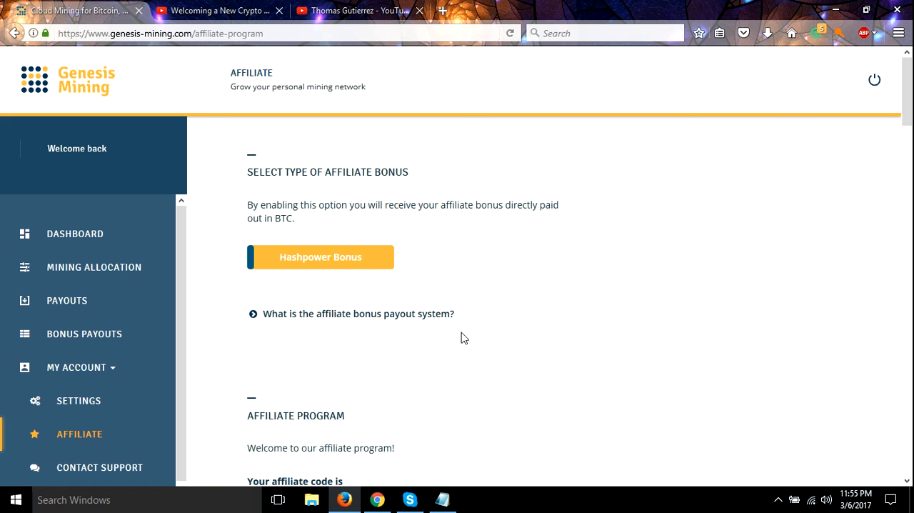
scroll("down", 3)
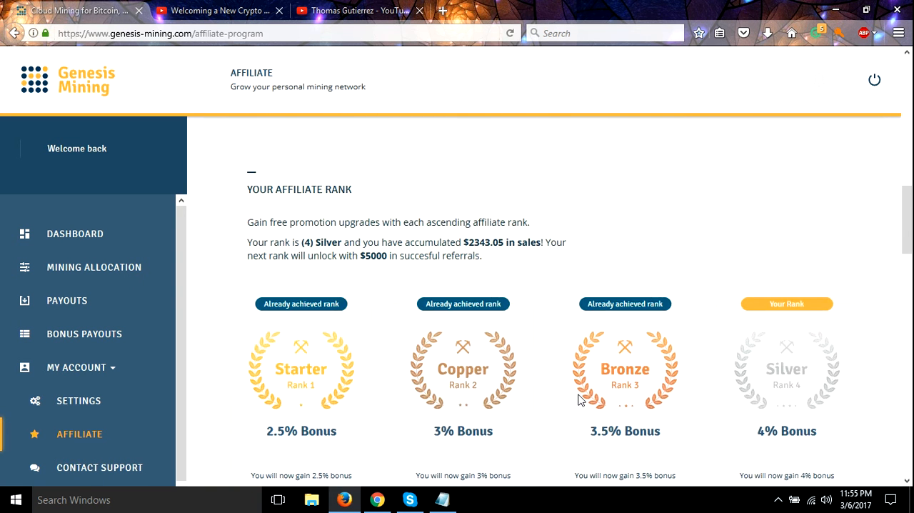
scroll("down", 3)
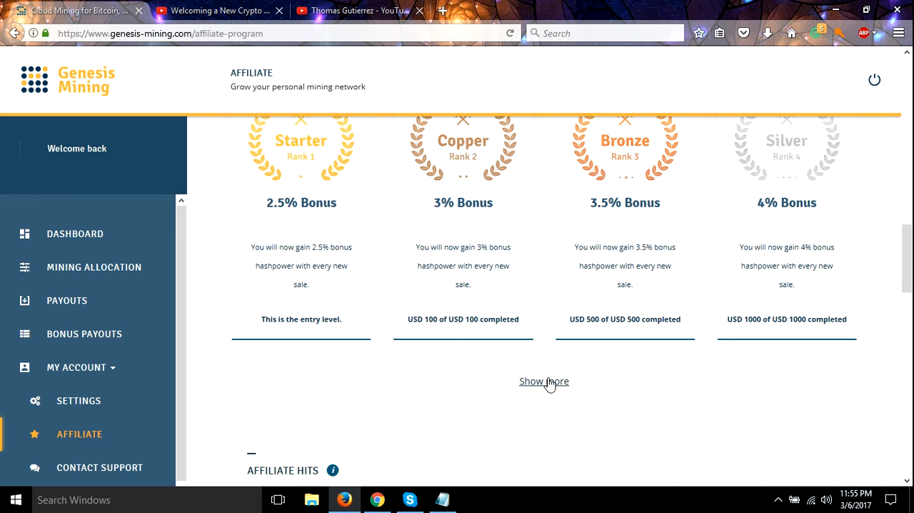
Step: Show more affiliate ranks and scroll through them up to Legend
left_click(543, 381)
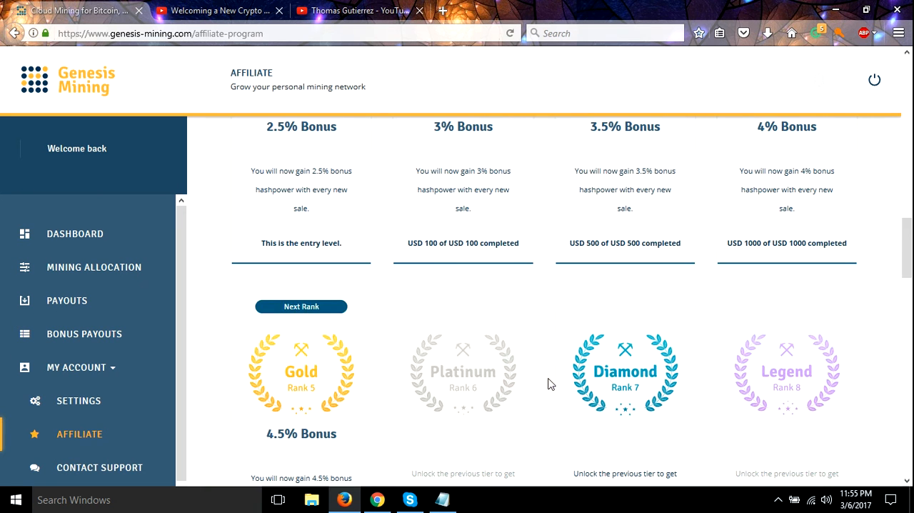
scroll("up", 3)
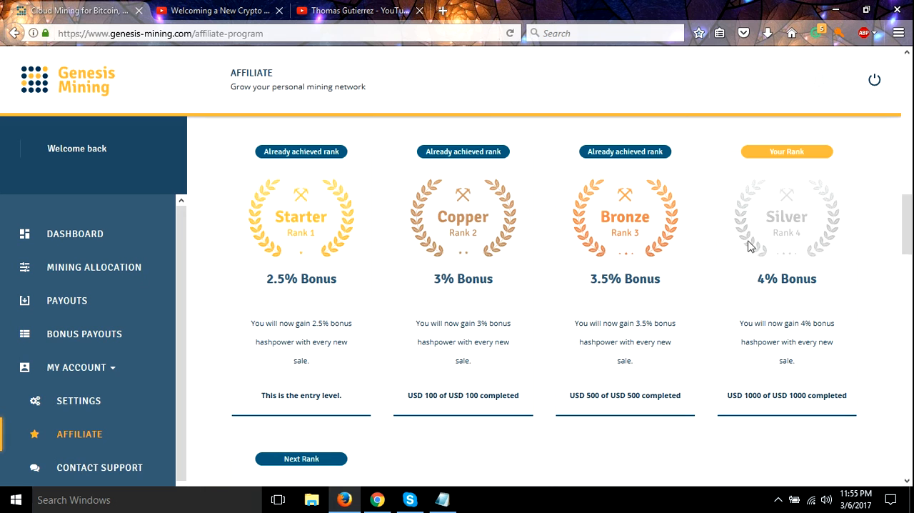
mouse_move(796, 176)
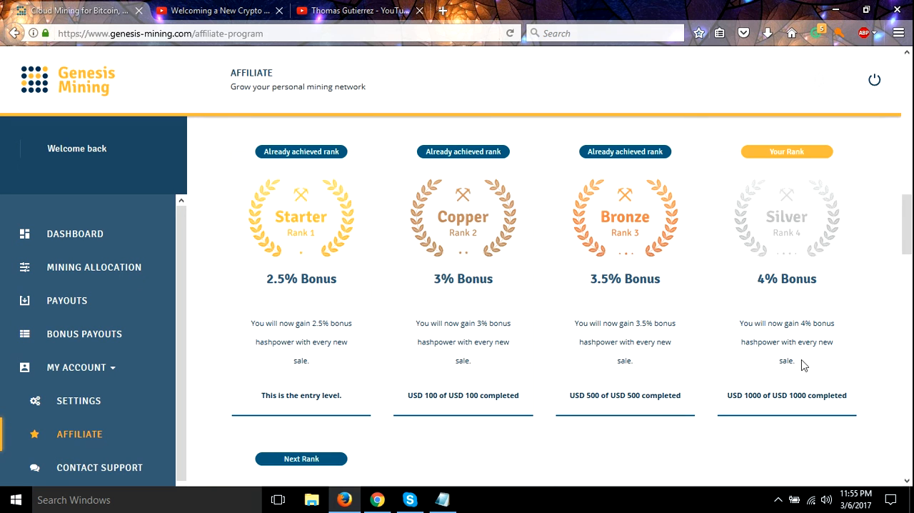
scroll("down", 3)
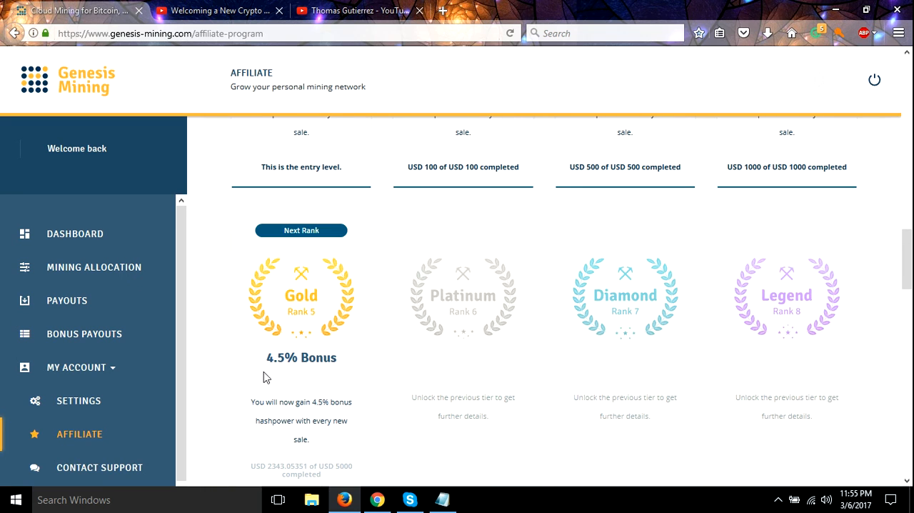
mouse_move(241, 325)
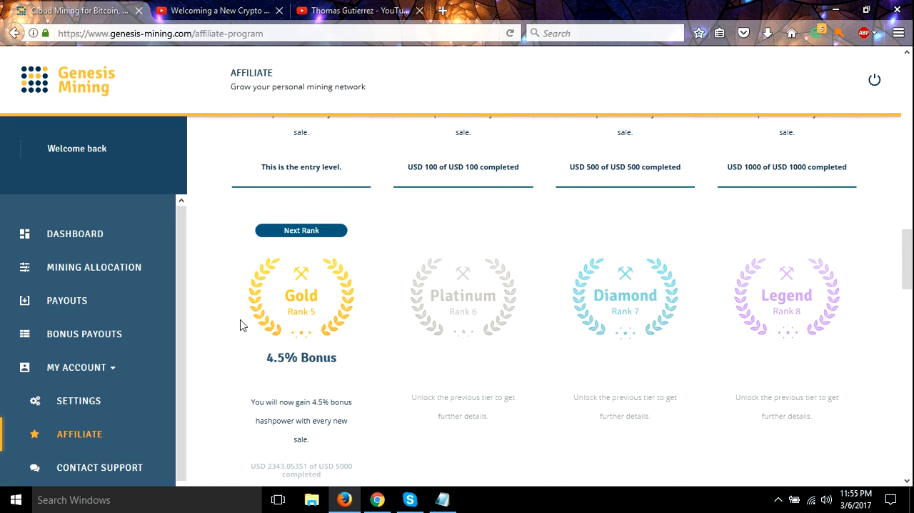
mouse_move(343, 392)
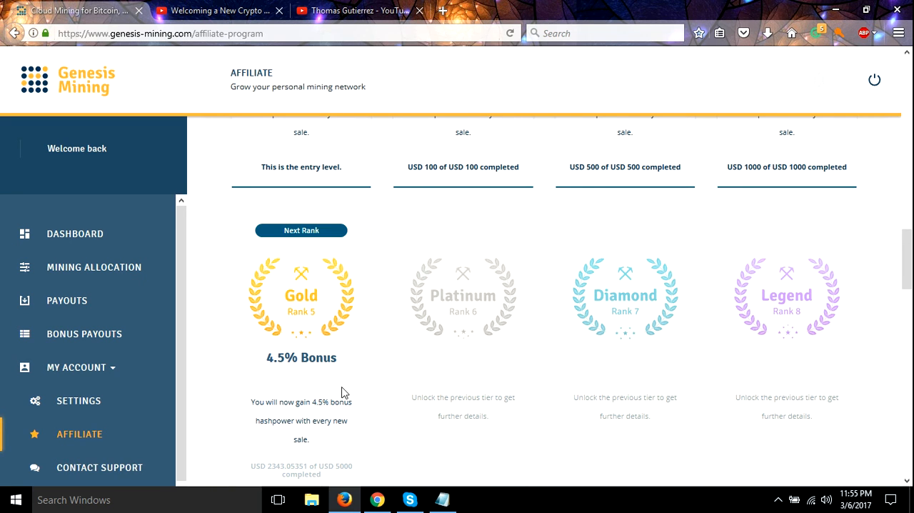
scroll("down", 3)
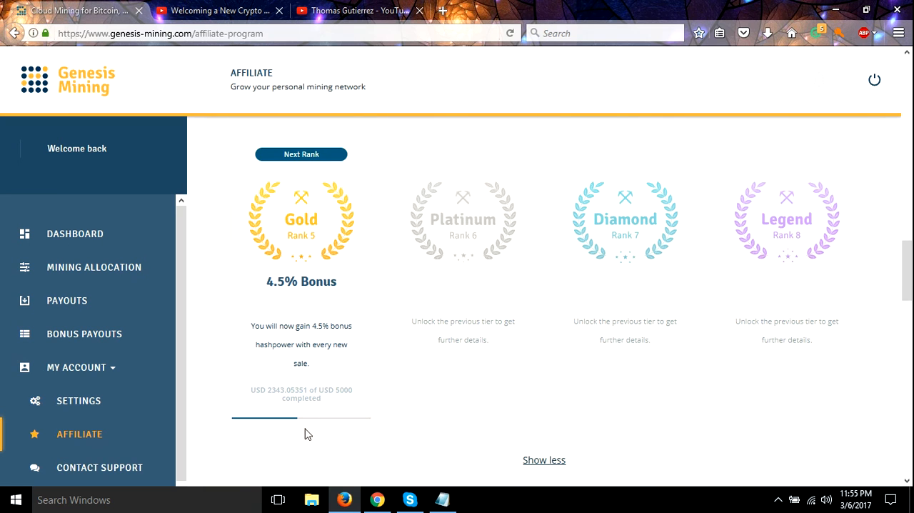
mouse_move(300, 425)
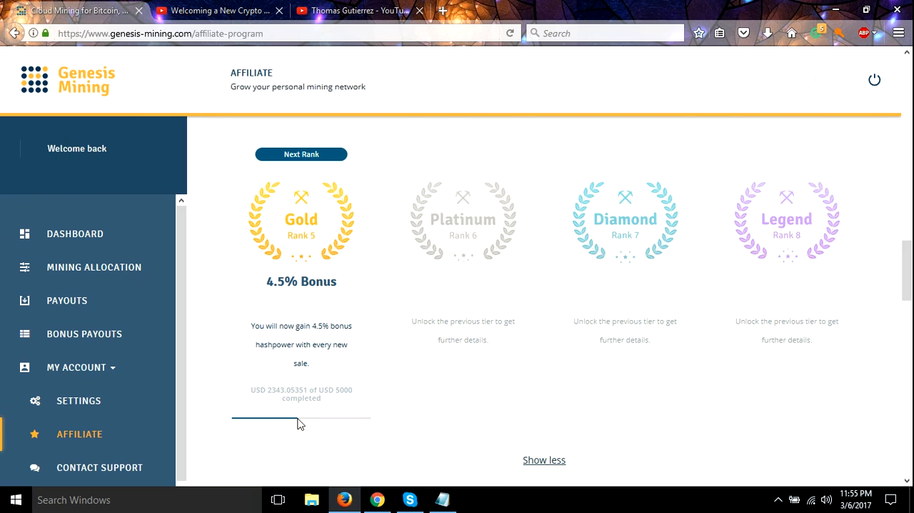
mouse_move(377, 356)
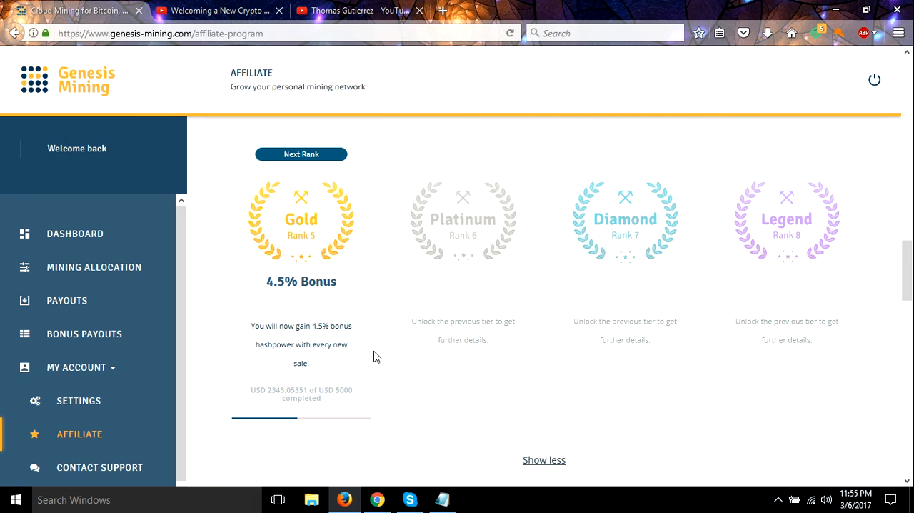
scroll("down", 3)
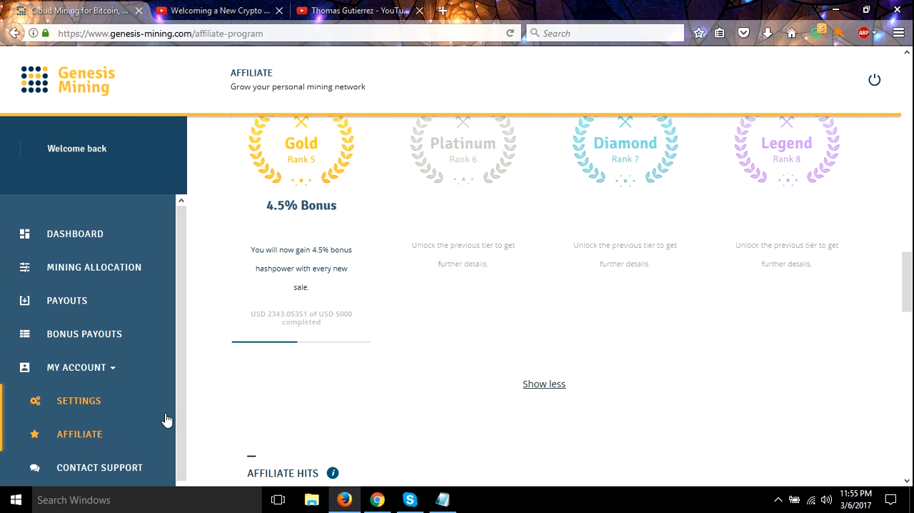
scroll("down", 3)
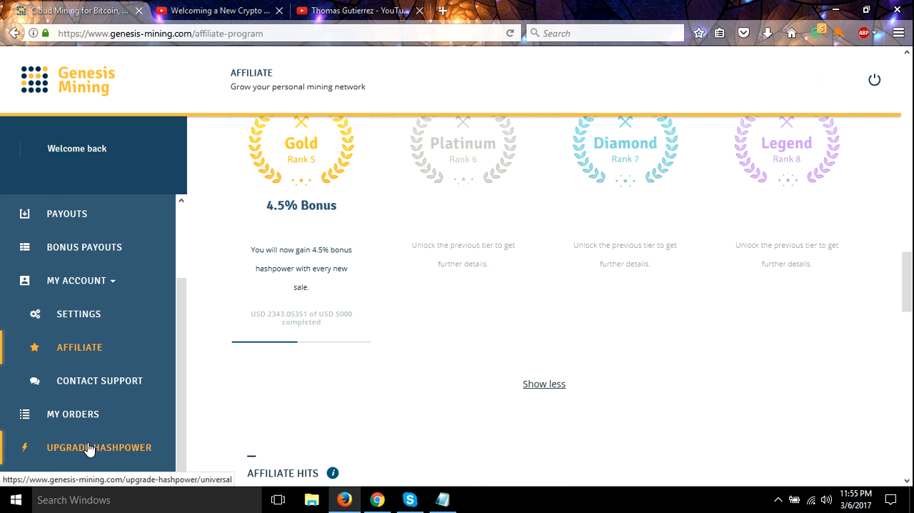
Step: Open Upgrade Hashpower and scroll down to the 2 Years Dash Mining slider
left_click(99, 447)
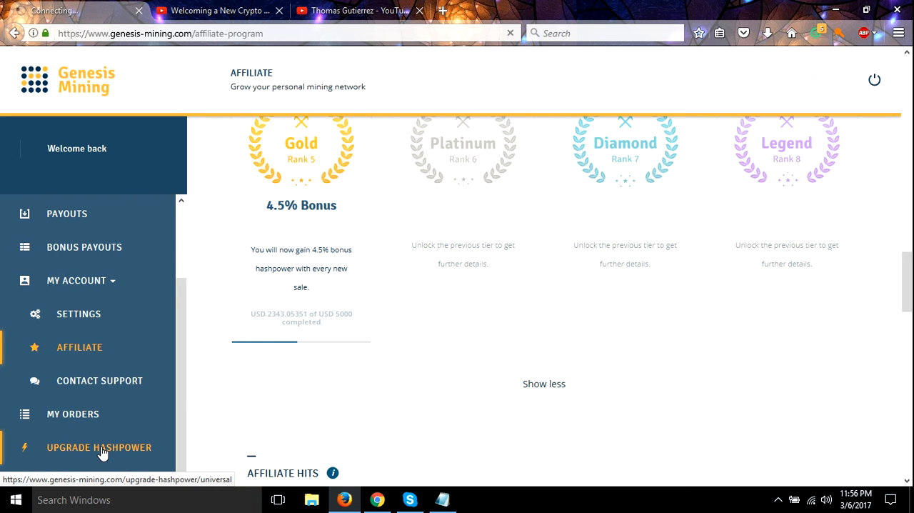
left_click(99, 447)
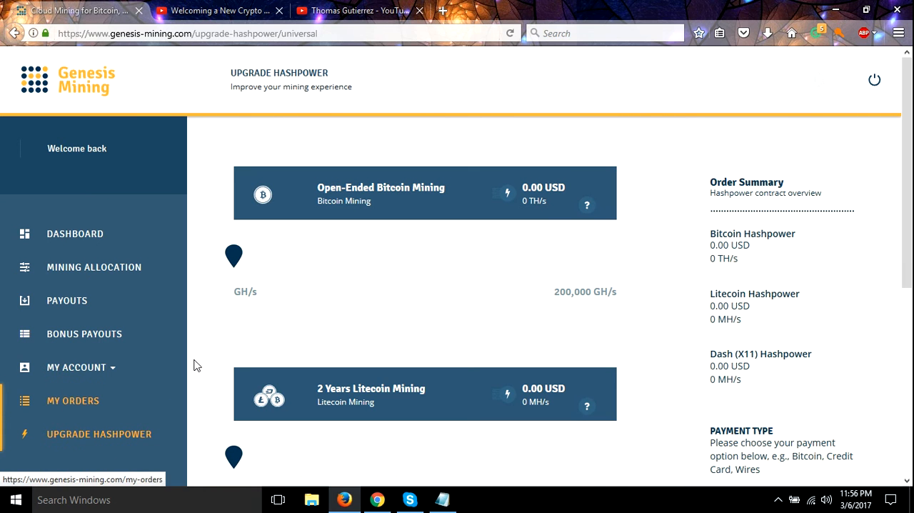
scroll("down", 3)
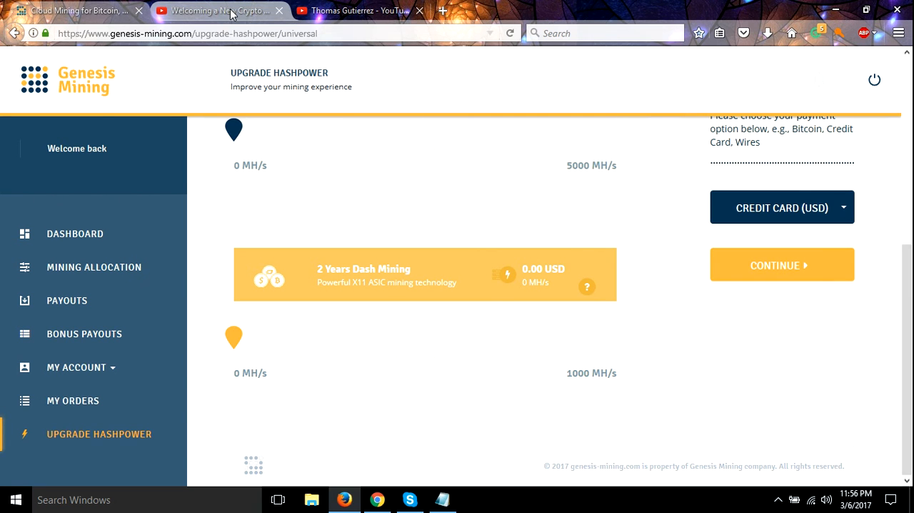
Step: Switch to the 'Welcoming a New Crypto Miner' YouTube tab and play the video
left_click(215, 10)
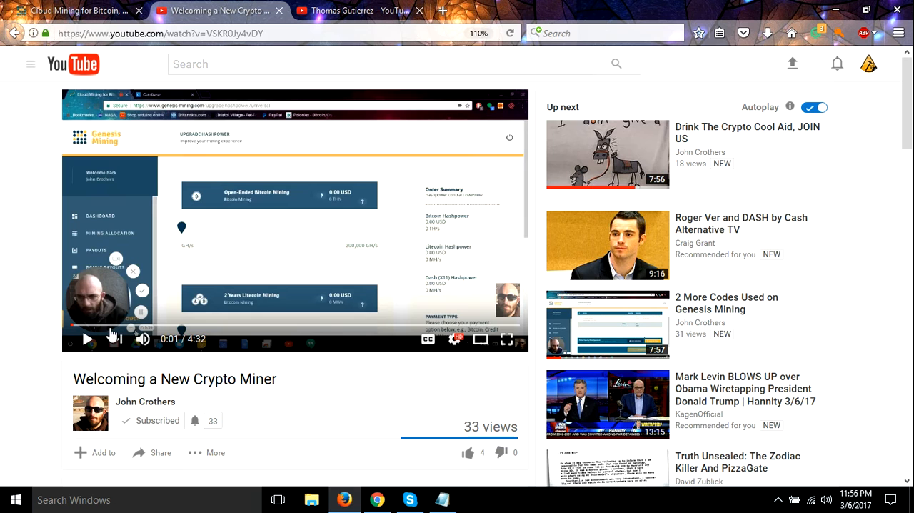
mouse_move(146, 401)
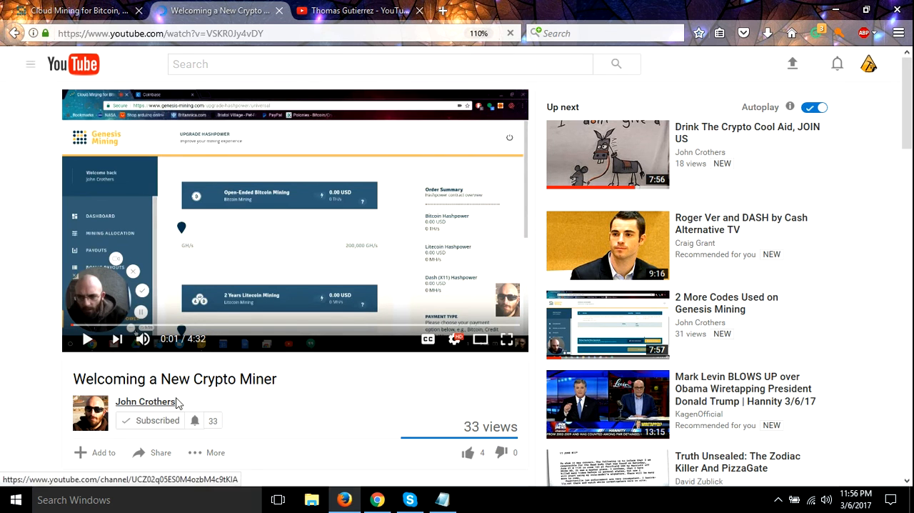
mouse_move(226, 383)
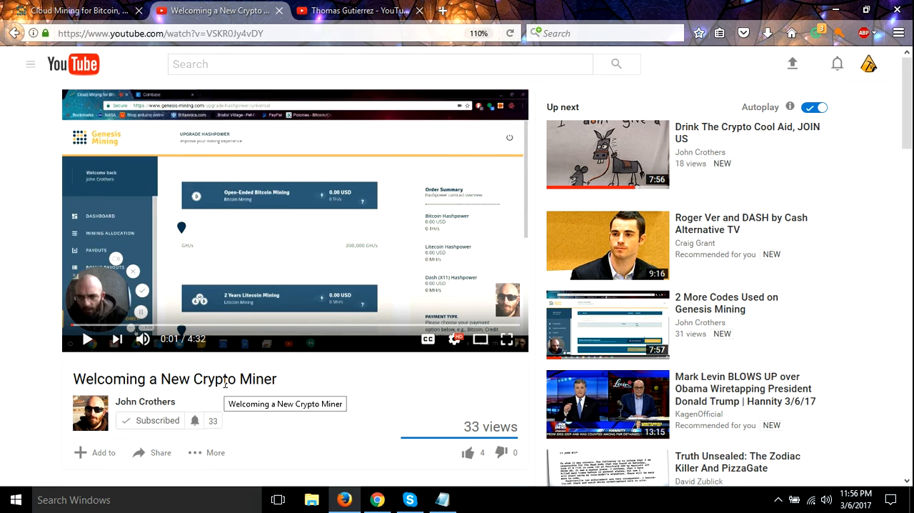
mouse_move(267, 367)
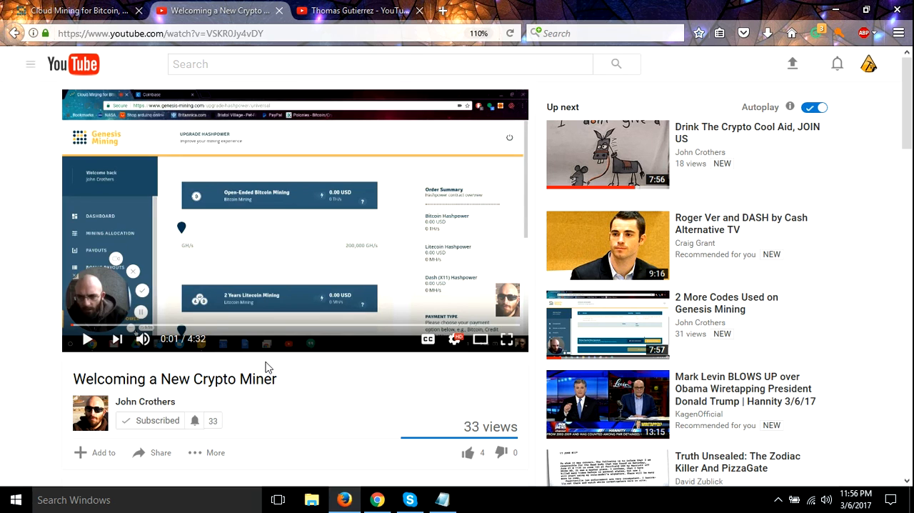
mouse_move(265, 316)
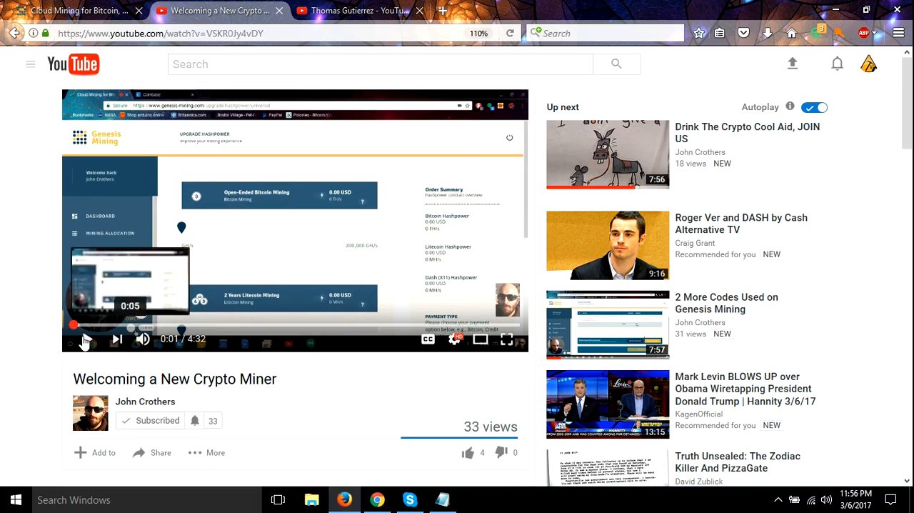
left_click(87, 339)
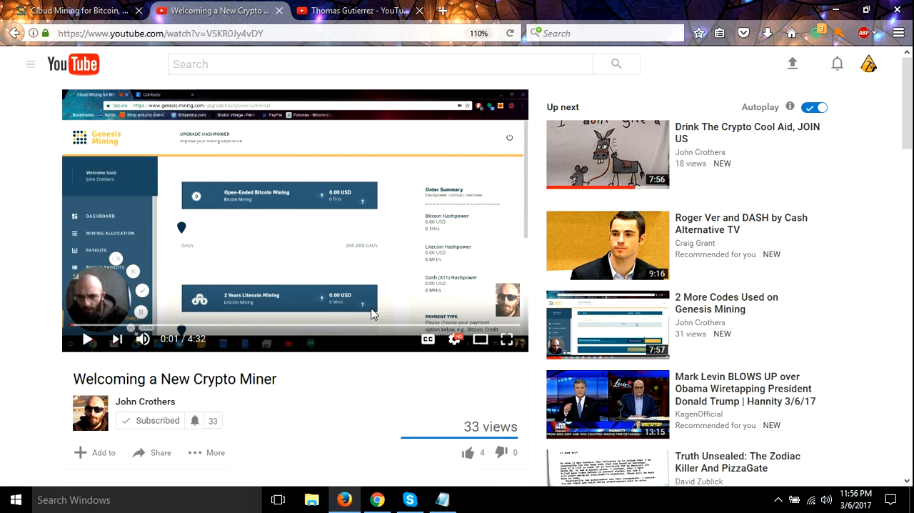
mouse_move(280, 426)
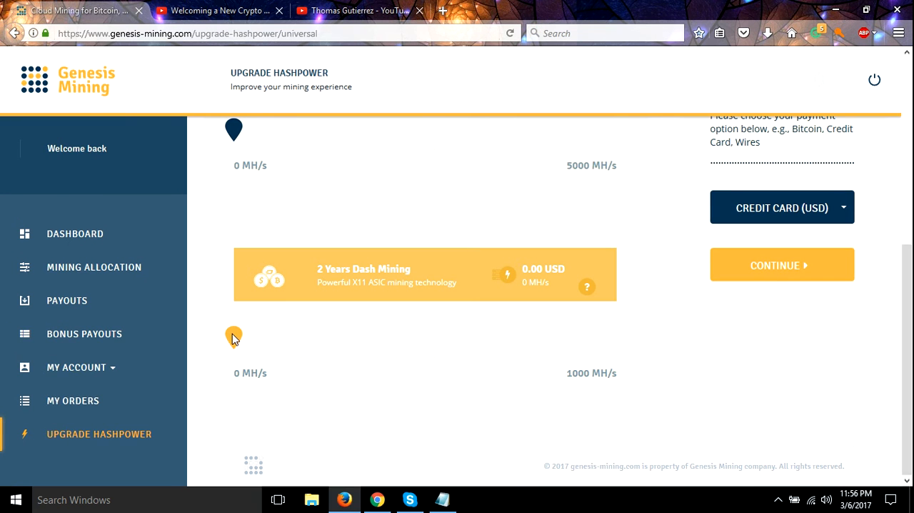
Step: Set the two-year Dash contract to 7.5 MH/s, pay with Bitcoin, and continue
left_click_drag(234, 336, 279, 335)
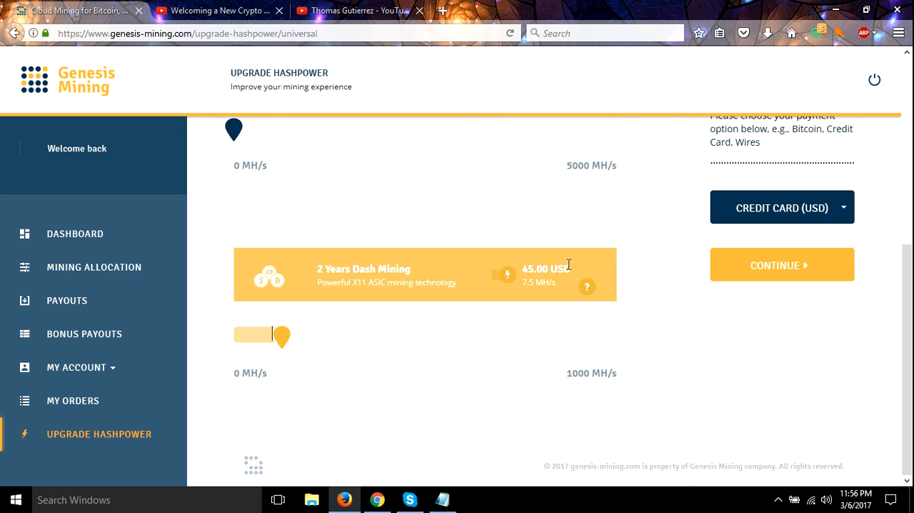
mouse_move(661, 412)
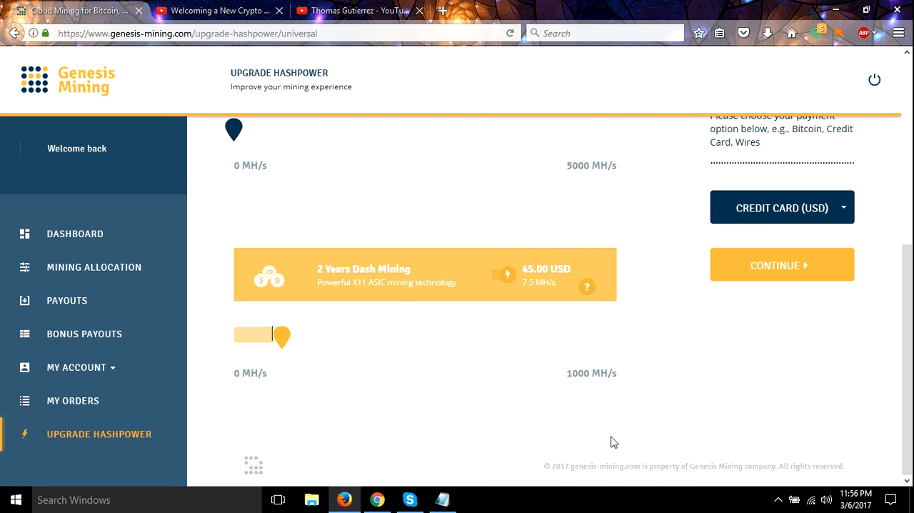
mouse_move(623, 368)
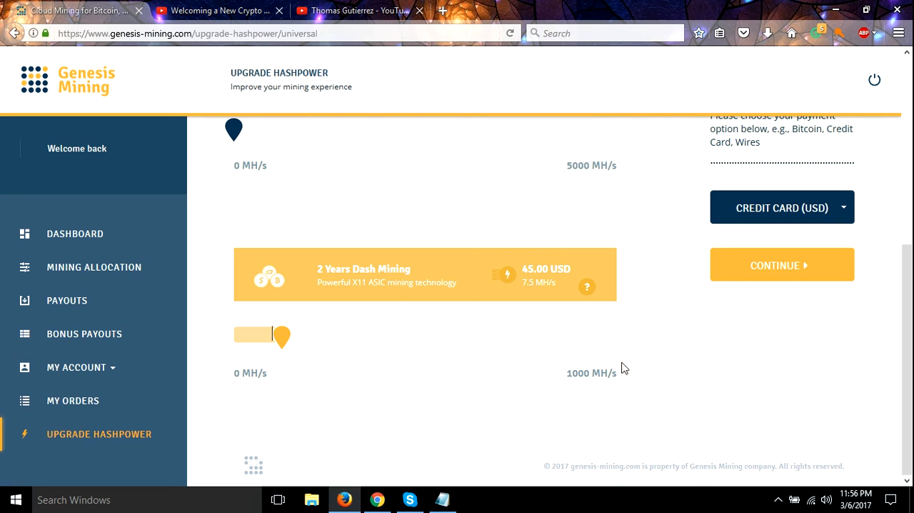
mouse_move(774, 208)
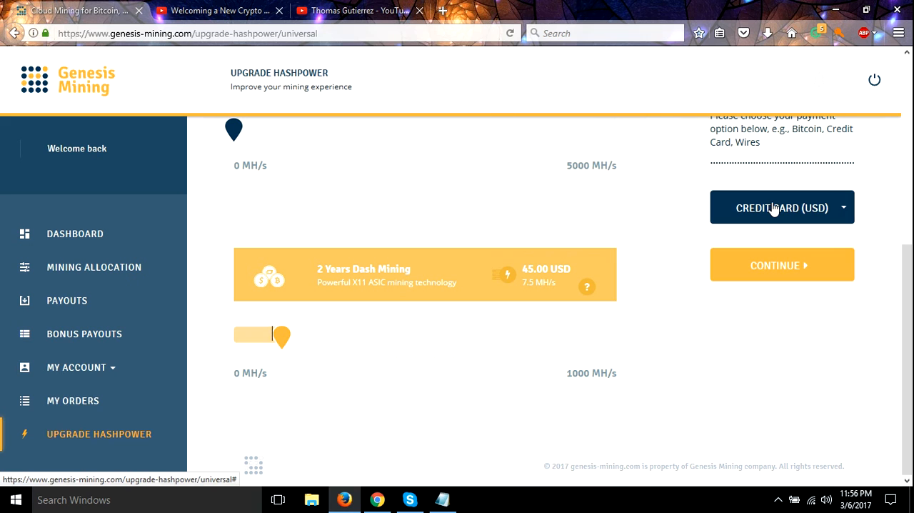
left_click(781, 207)
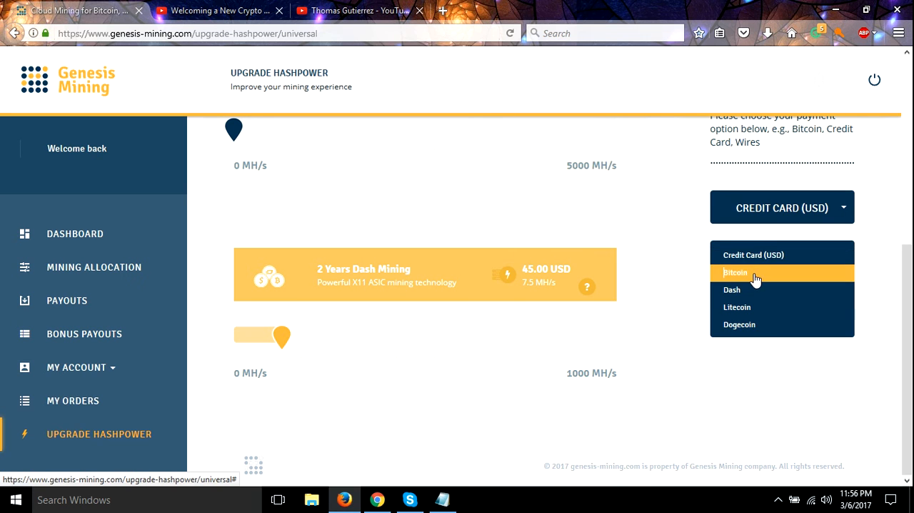
left_click(736, 273)
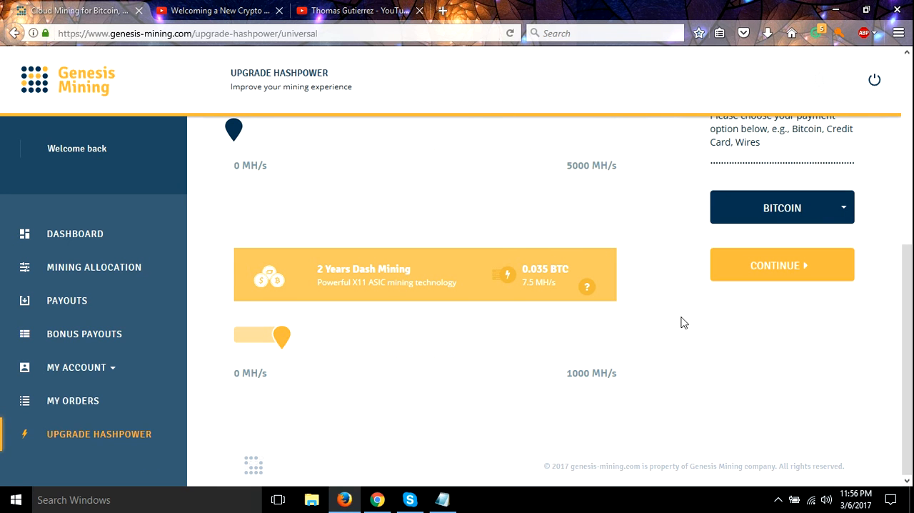
mouse_move(688, 320)
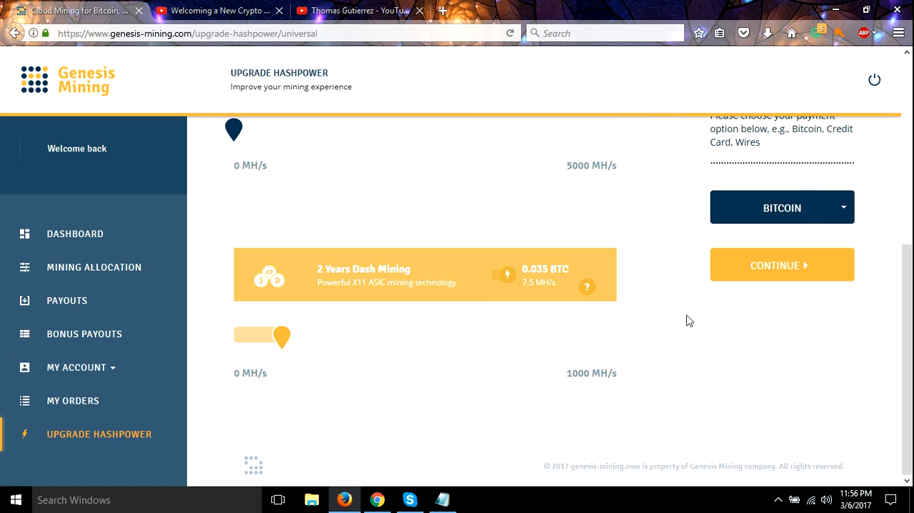
mouse_move(782, 264)
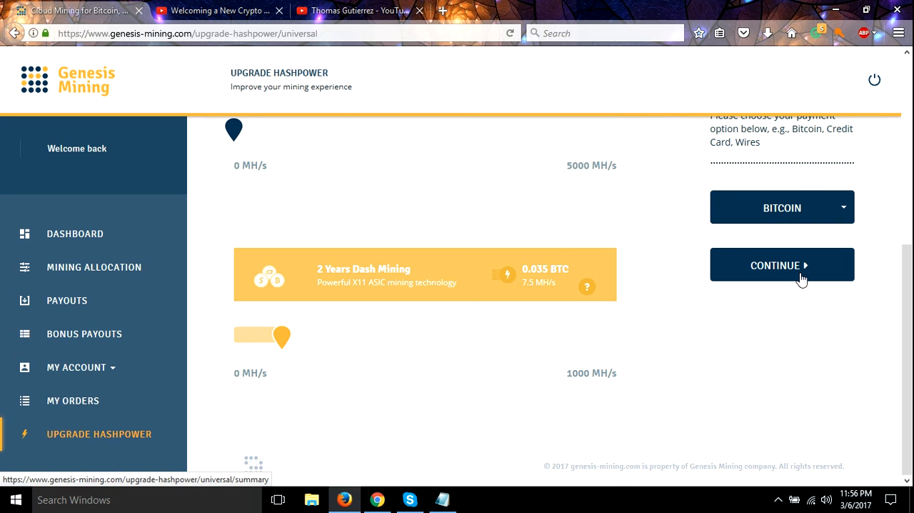
left_click(781, 264)
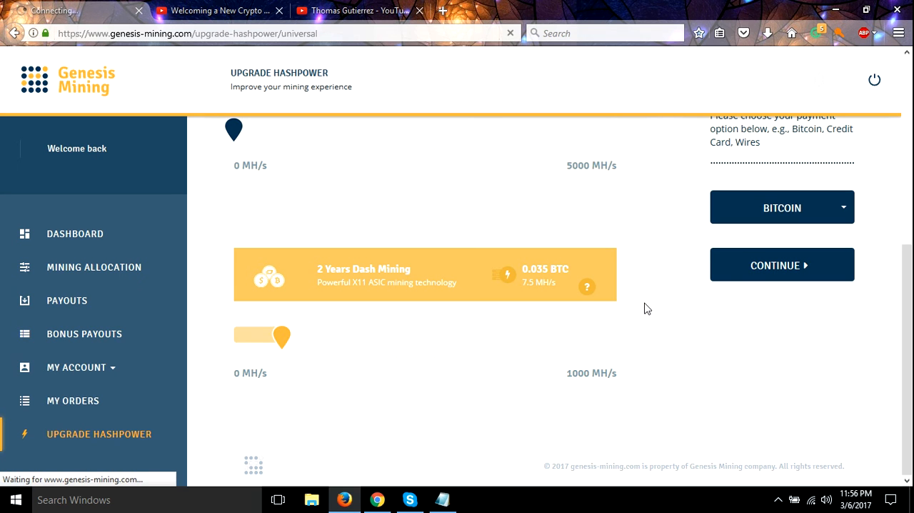
mouse_move(645, 301)
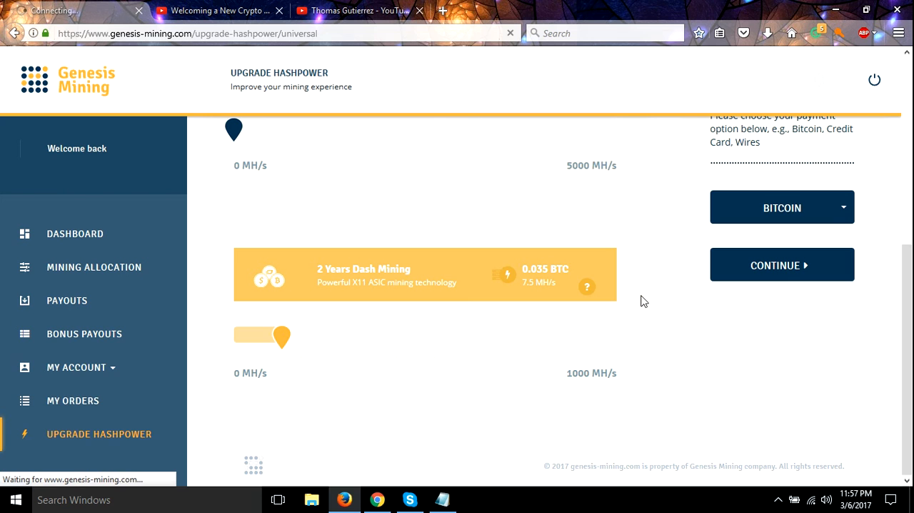
mouse_move(371, 227)
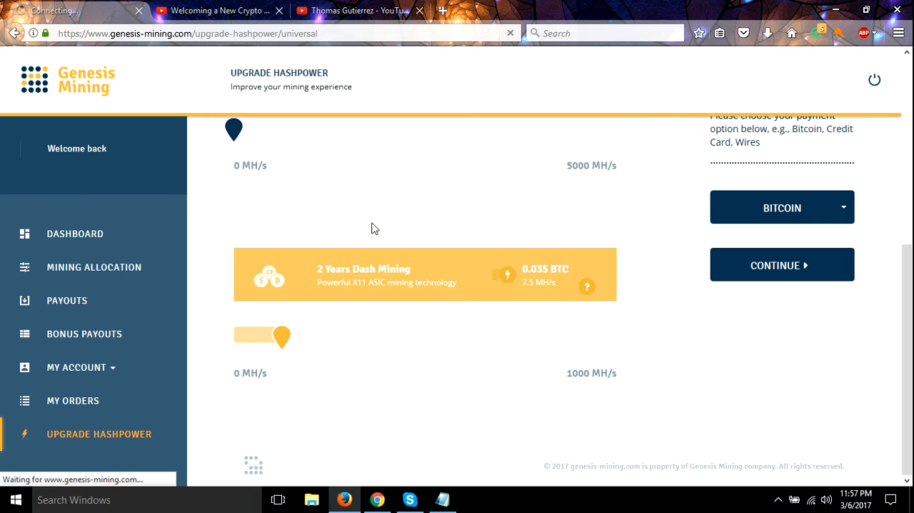
mouse_move(85, 76)
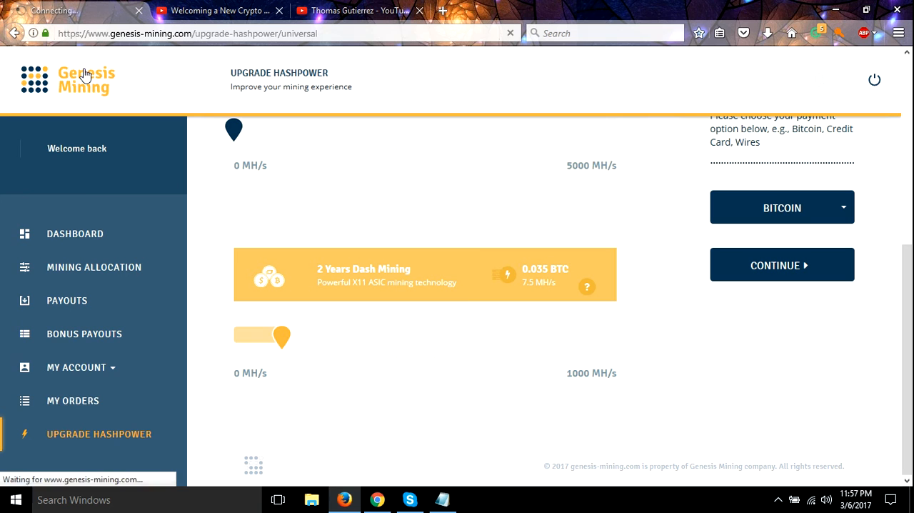
mouse_move(599, 399)
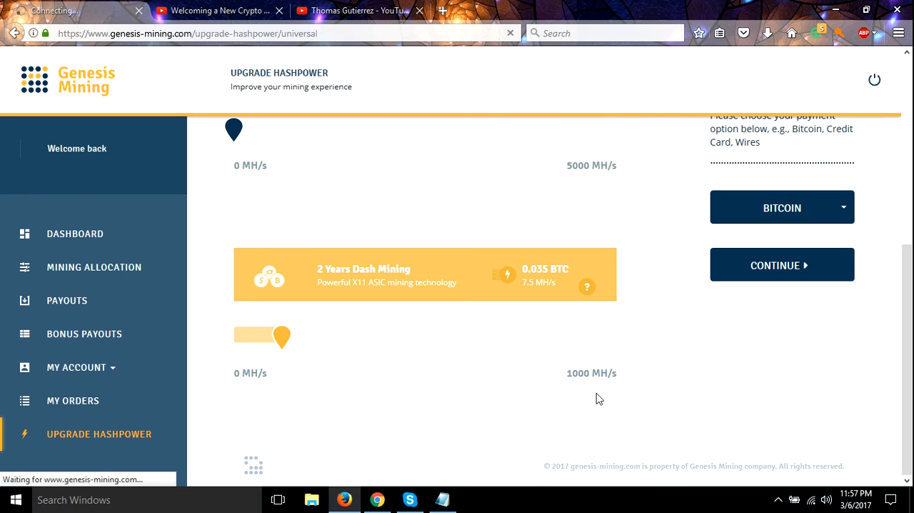
mouse_move(425, 242)
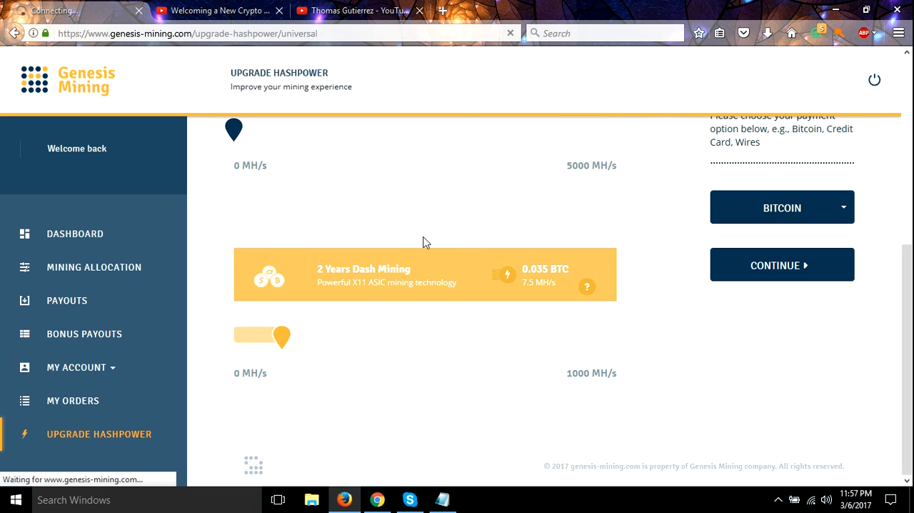
mouse_move(264, 256)
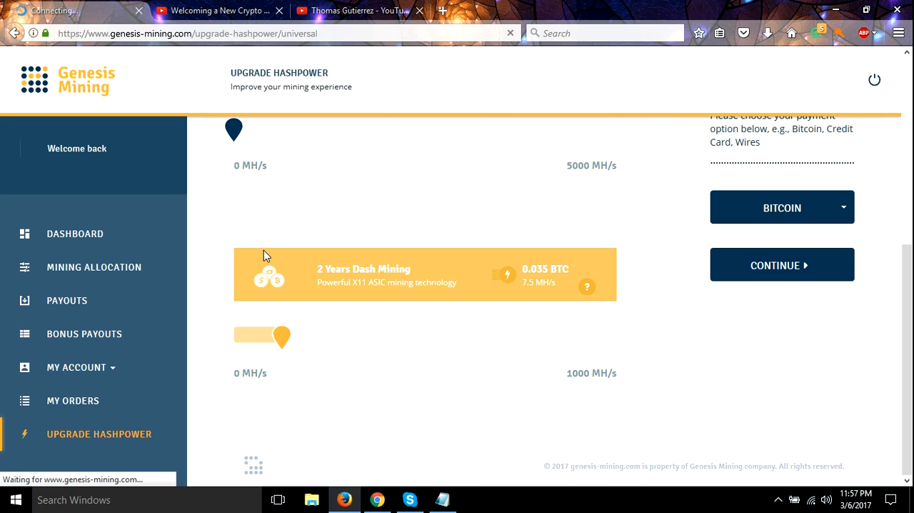
Step: Continue to the order summary for 7.5 MH/s Dash (X11), totaling BTC 0.035
left_click(782, 265)
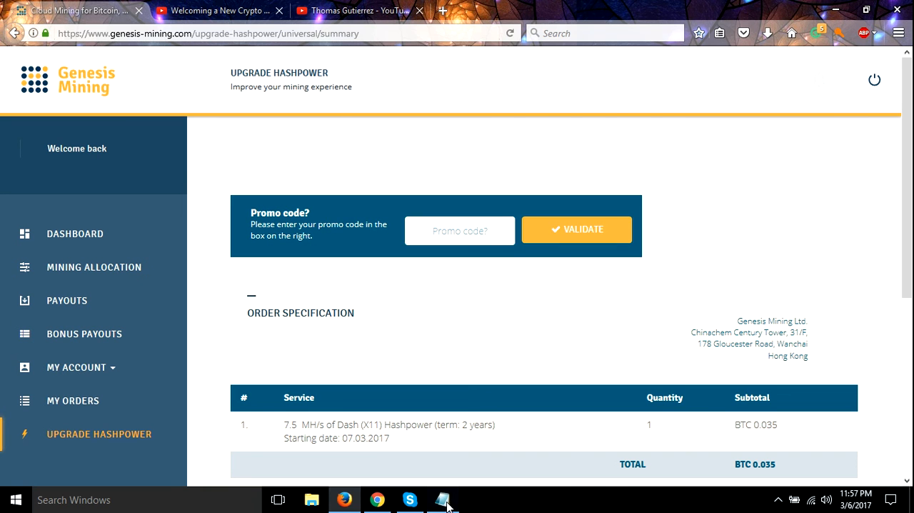
Step: Copy promo code UNALBC from Notepad into the Promo code field and validate it
left_click(442, 499)
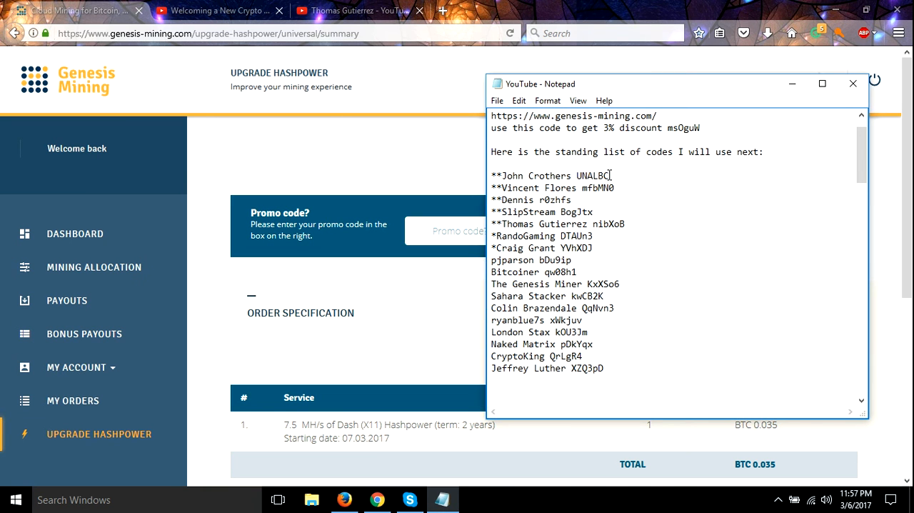
double_click(596, 176)
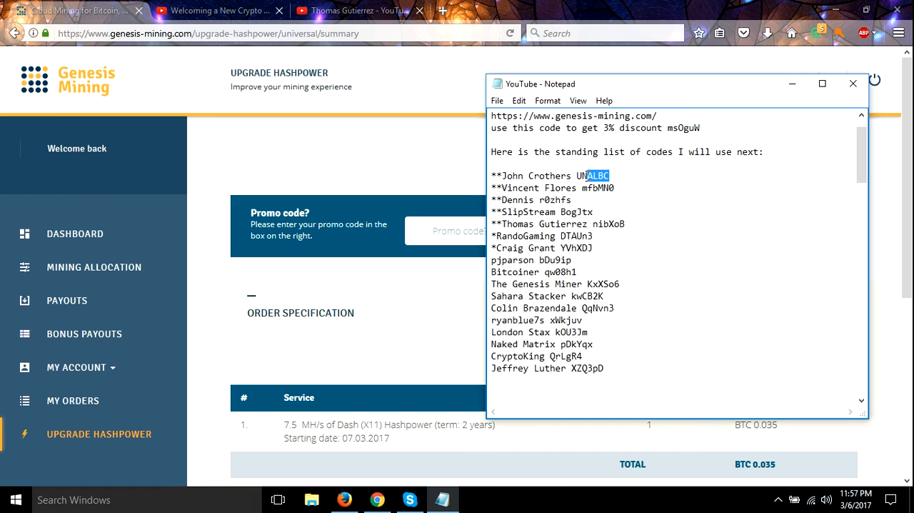
right_click(596, 176)
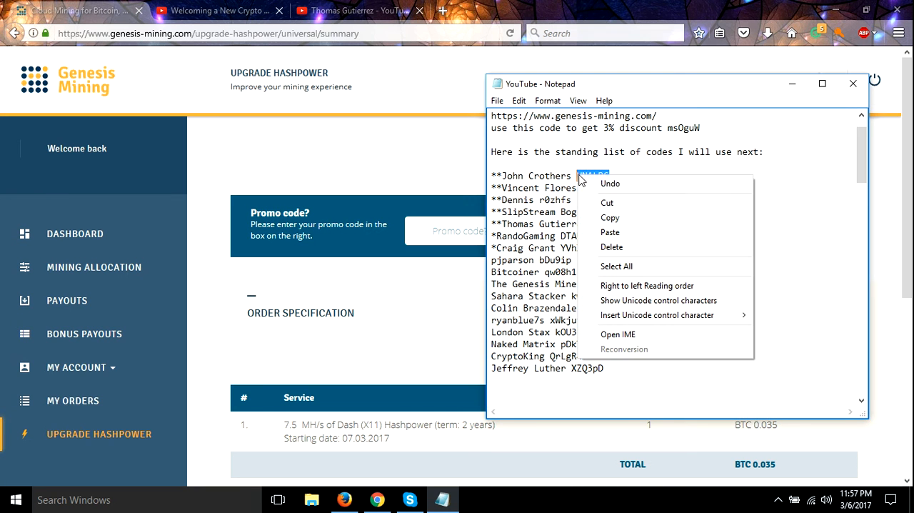
mouse_move(611, 218)
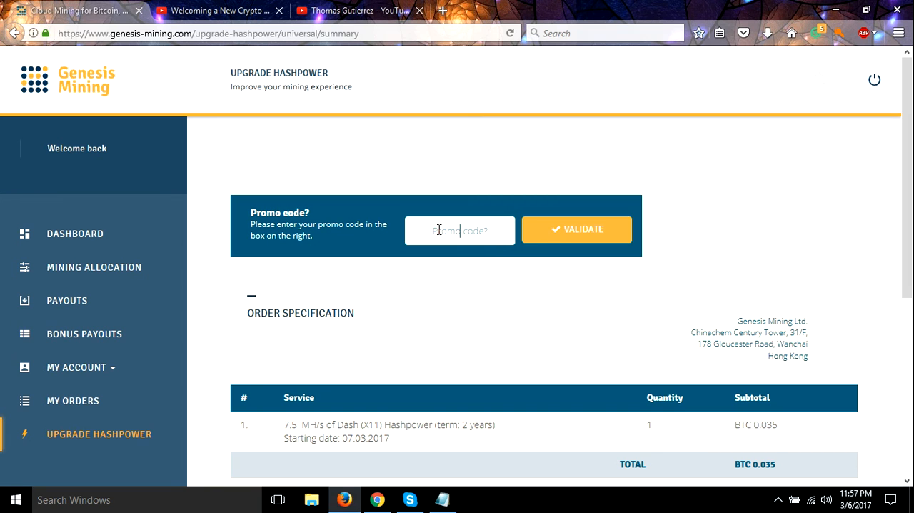
right_click(460, 231)
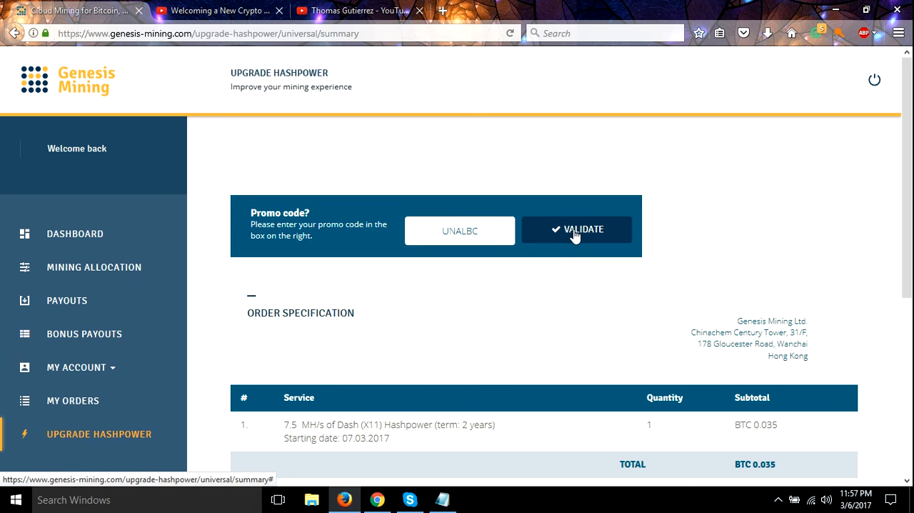
left_click(577, 229)
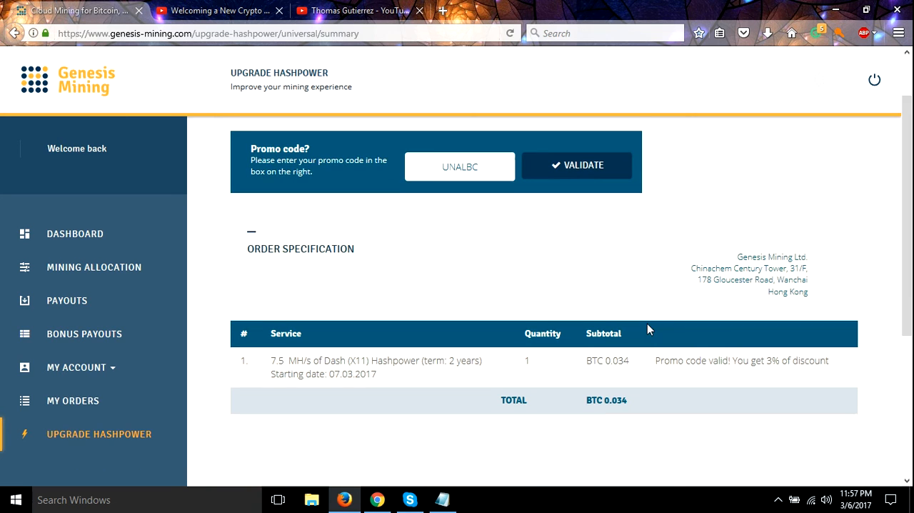
Step: Accept the Mining Capacity Share Agreement and place the discounted Dash order
scroll("down", 3)
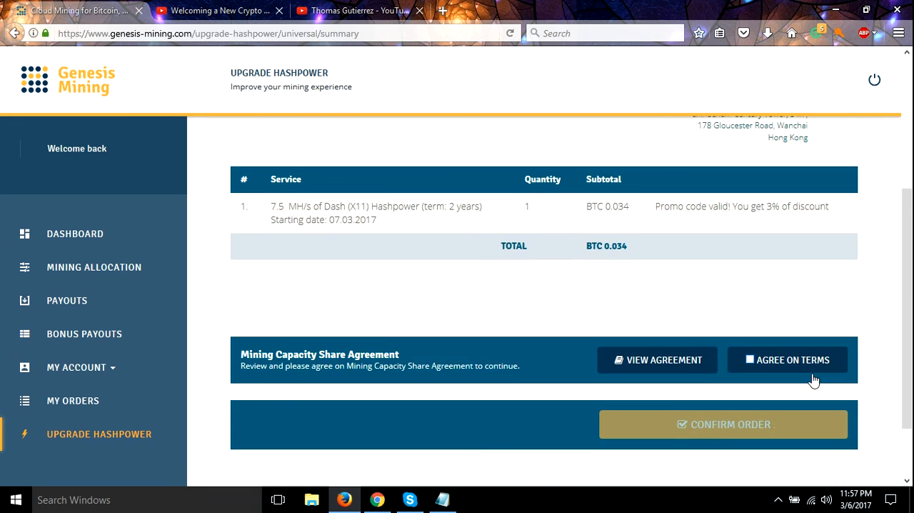
scroll("down", 3)
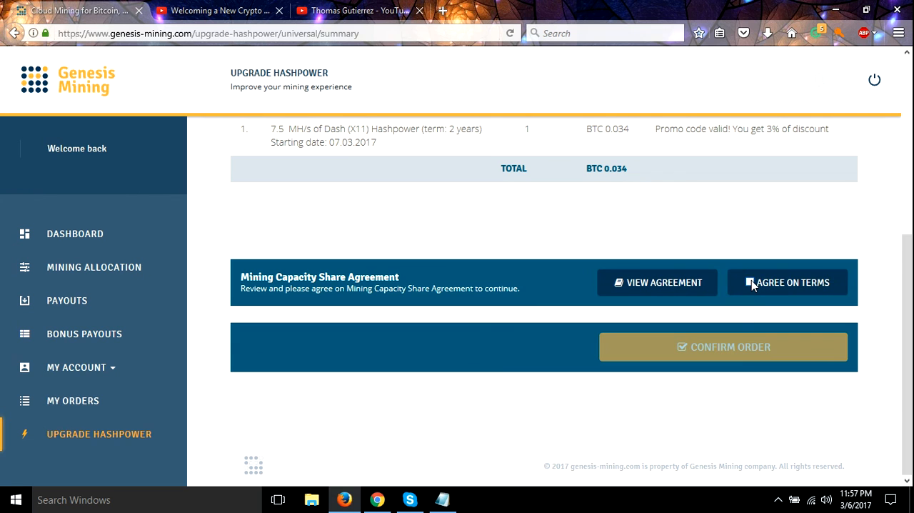
left_click(788, 282)
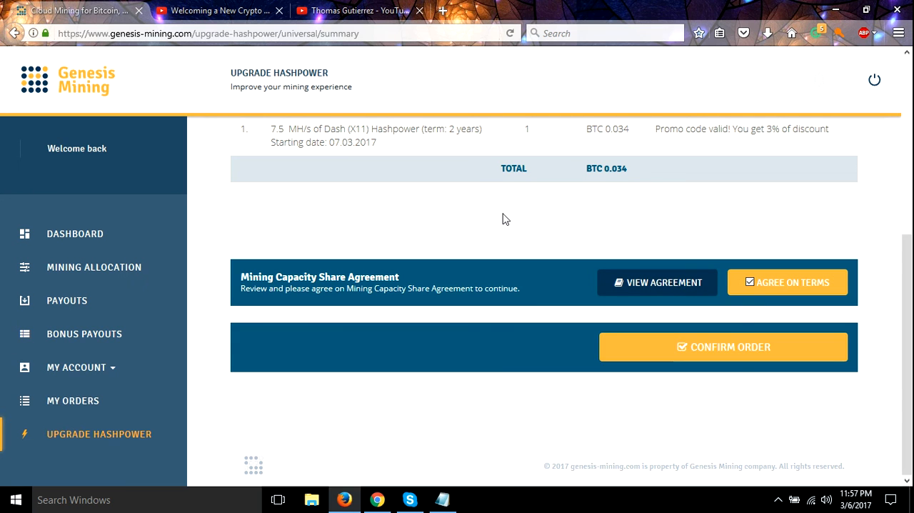
mouse_move(764, 357)
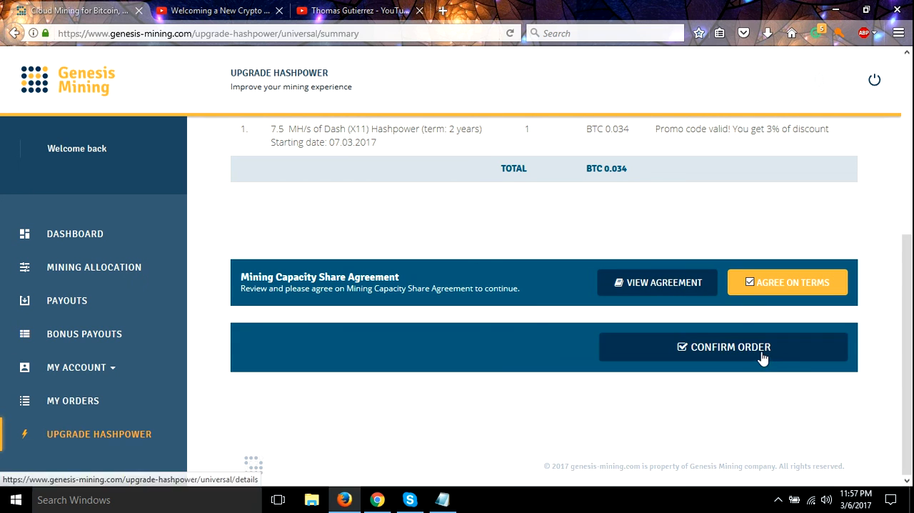
mouse_move(756, 357)
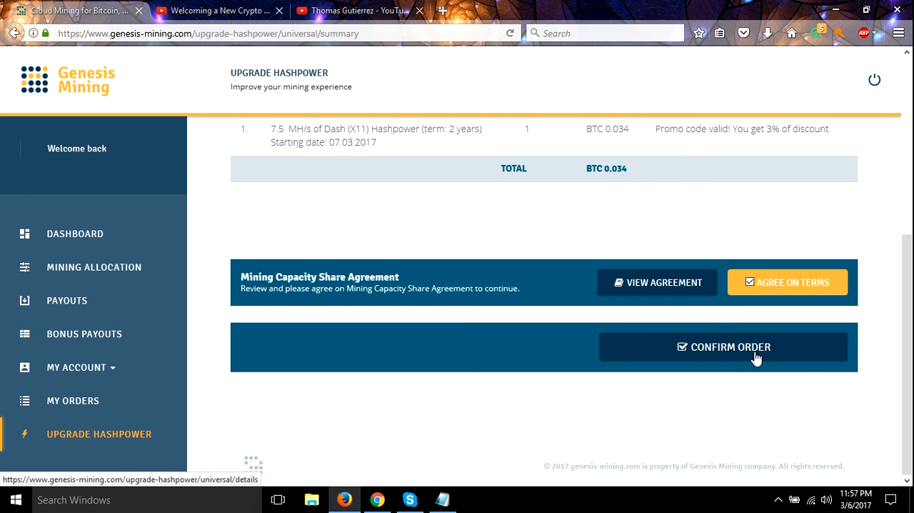
left_click(723, 346)
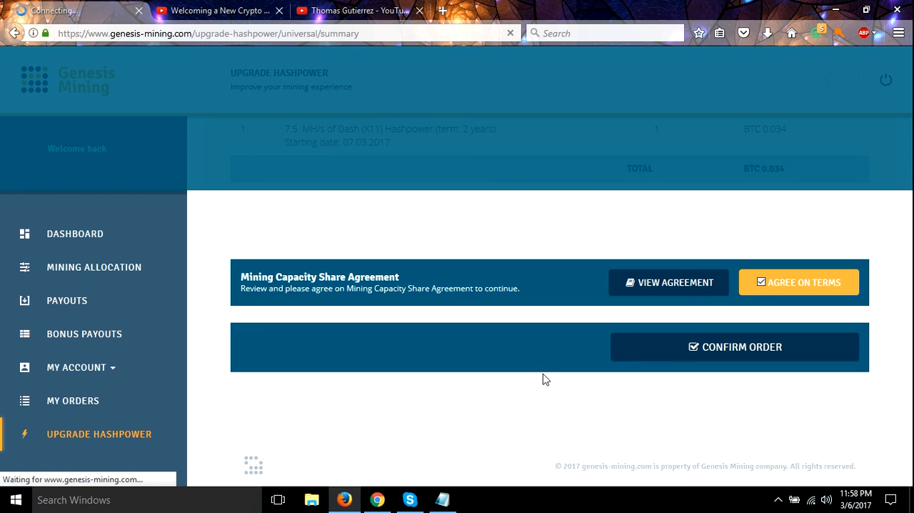
left_click(735, 346)
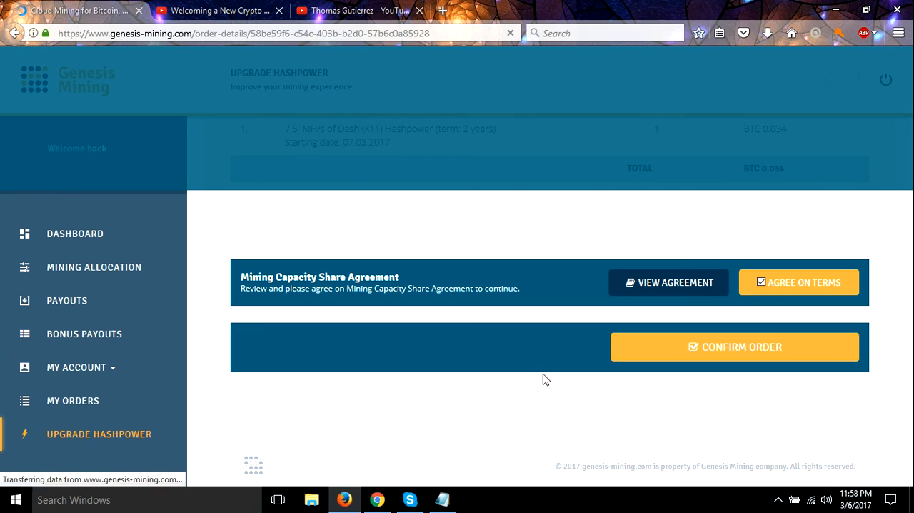
left_click(735, 346)
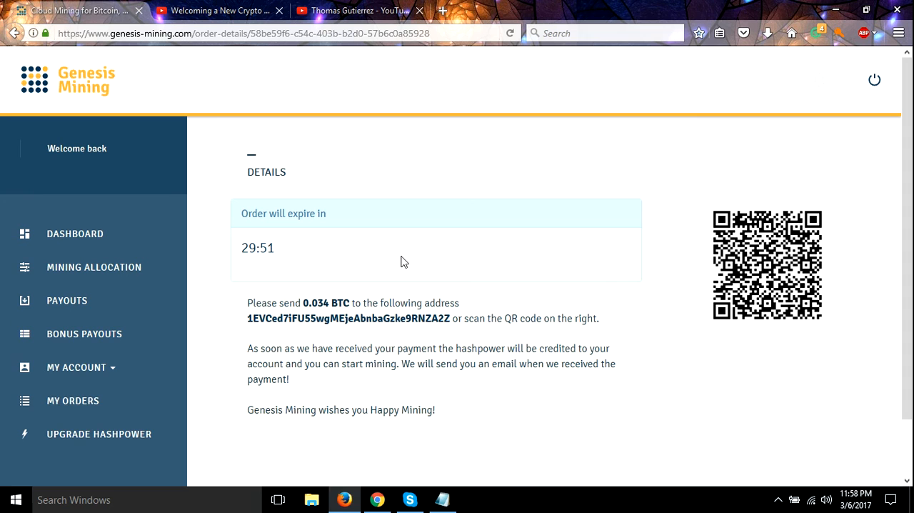
mouse_move(320, 160)
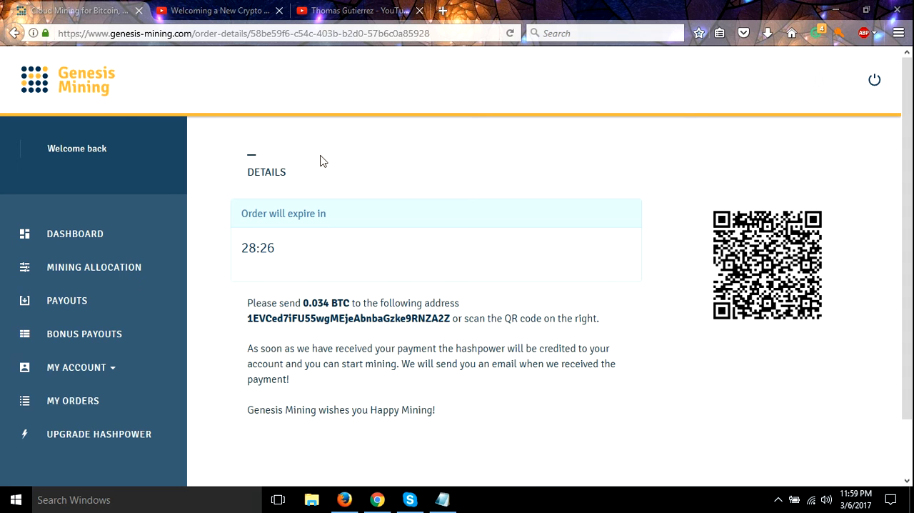
mouse_move(504, 224)
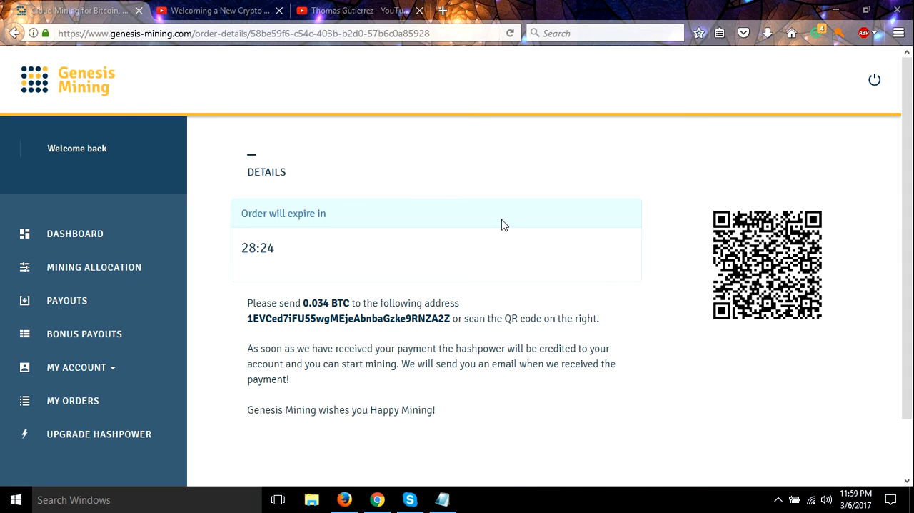
mouse_move(316, 283)
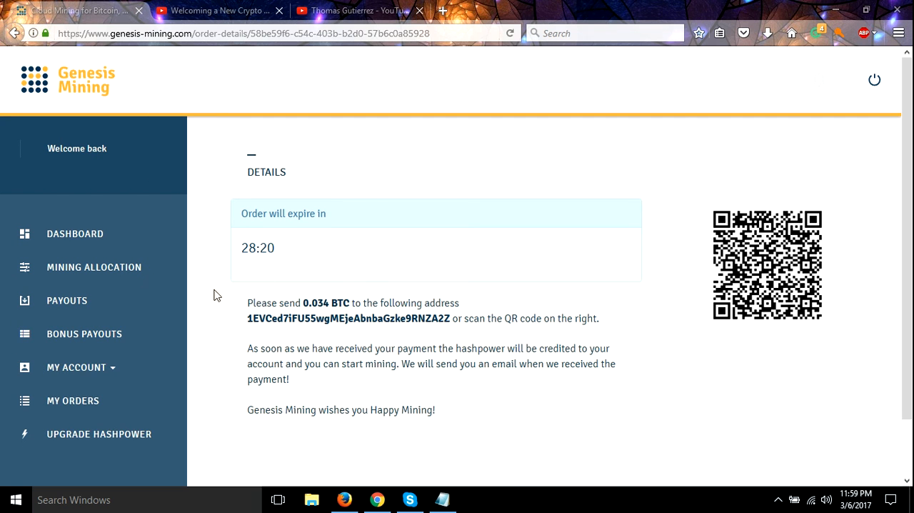
mouse_move(75, 234)
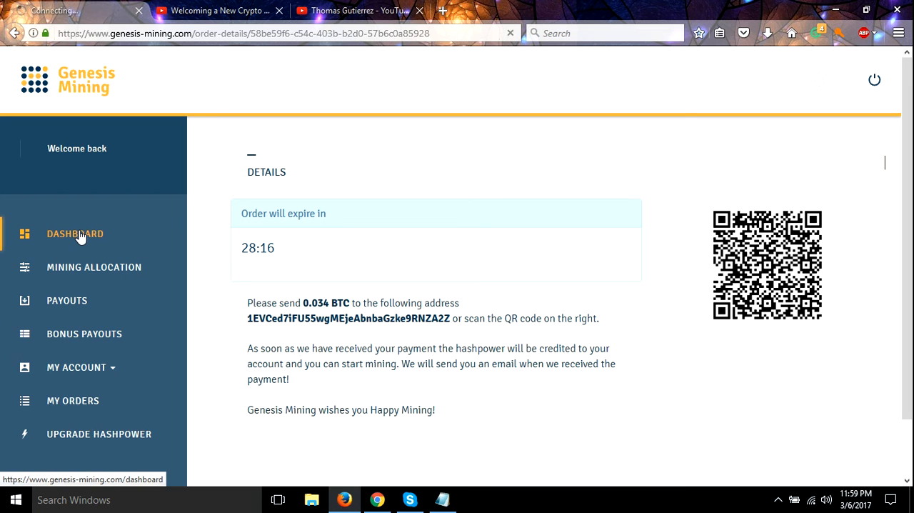
Step: Review dashboard hashrates (4.1820 TH/s SHA256, 8.30 MH/s Dash), then open Upgrade Hashpower
left_click(74, 234)
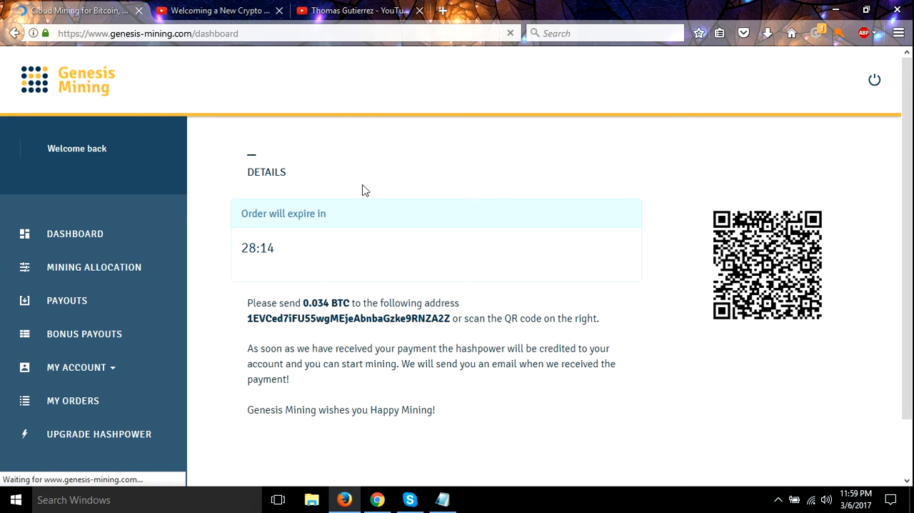
left_click(74, 233)
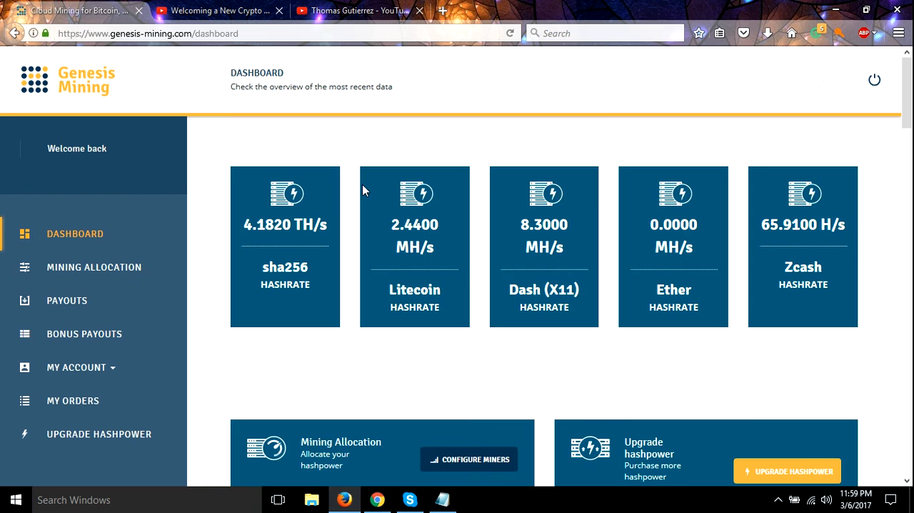
mouse_move(557, 236)
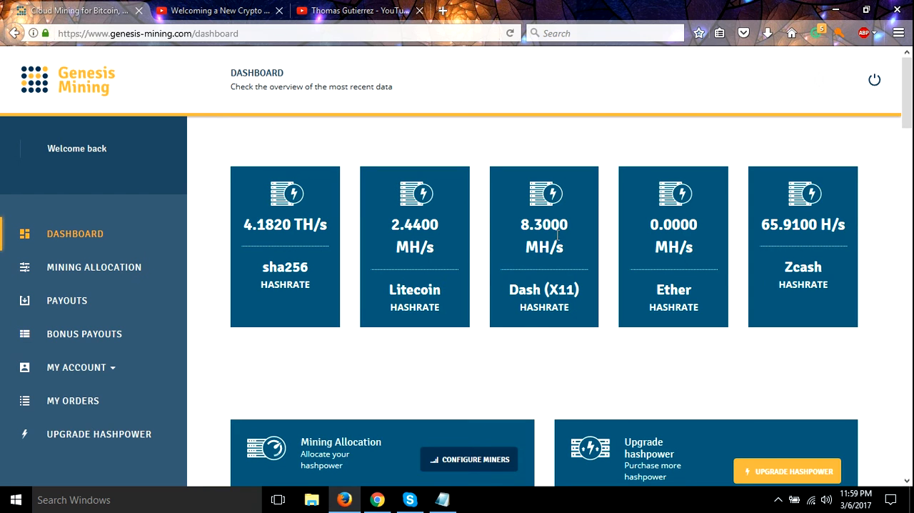
mouse_move(558, 236)
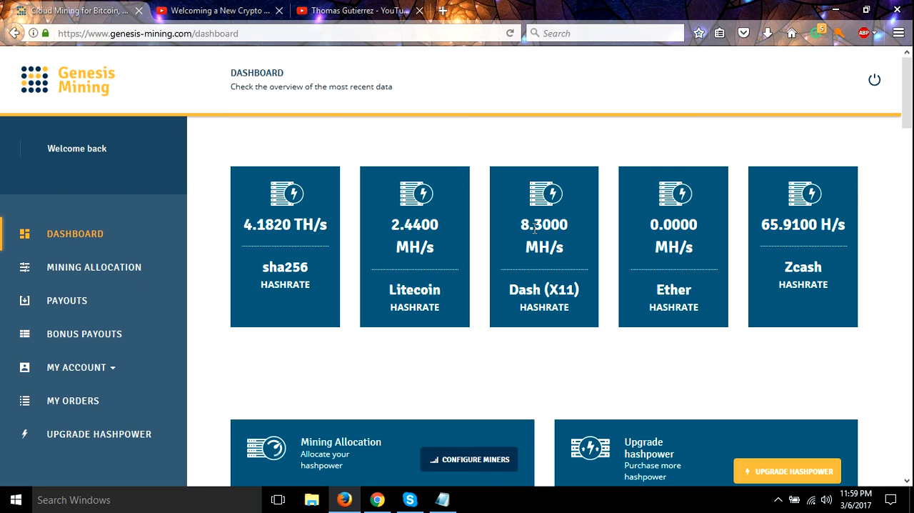
mouse_move(84, 433)
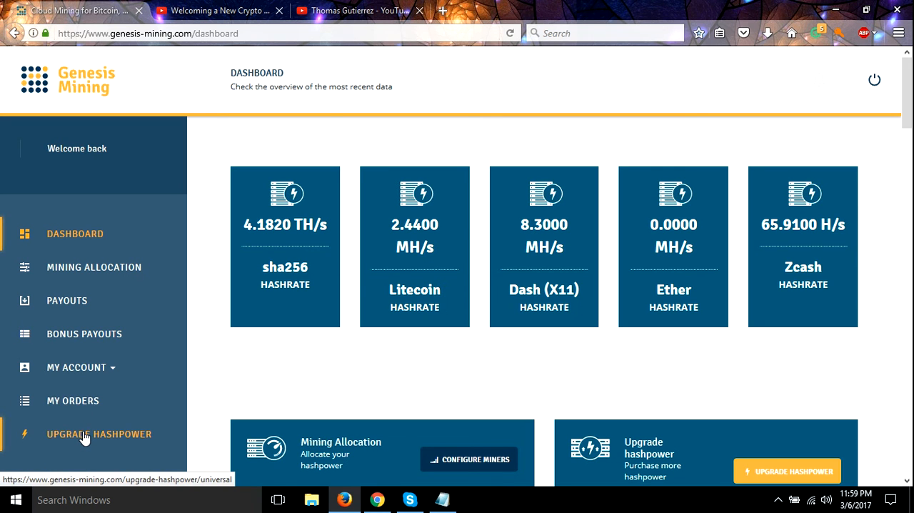
left_click(100, 433)
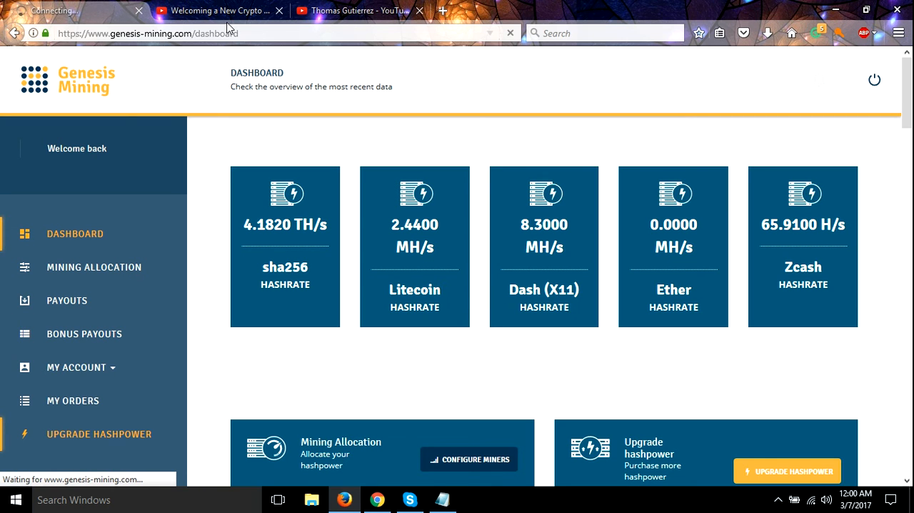
mouse_move(217, 10)
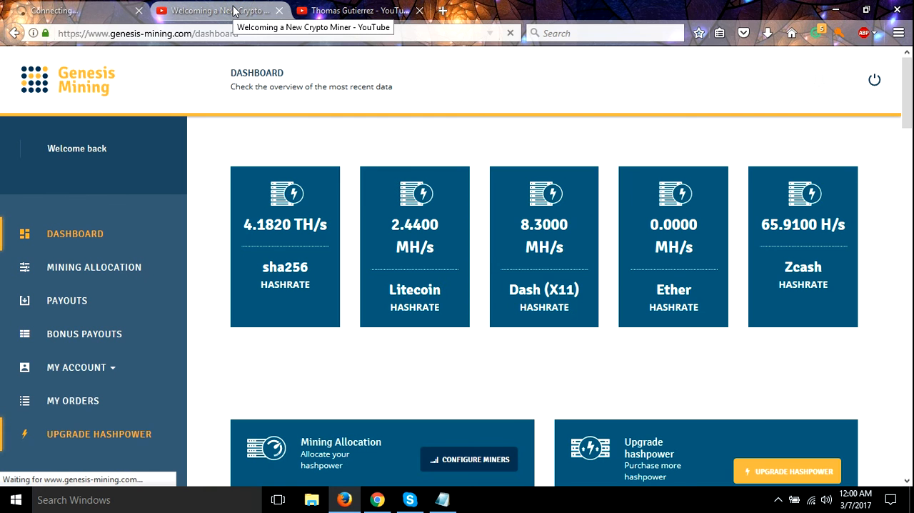
Step: Return to the YouTube video and scroll to the description showing promo code 6MX2Ot
left_click(220, 10)
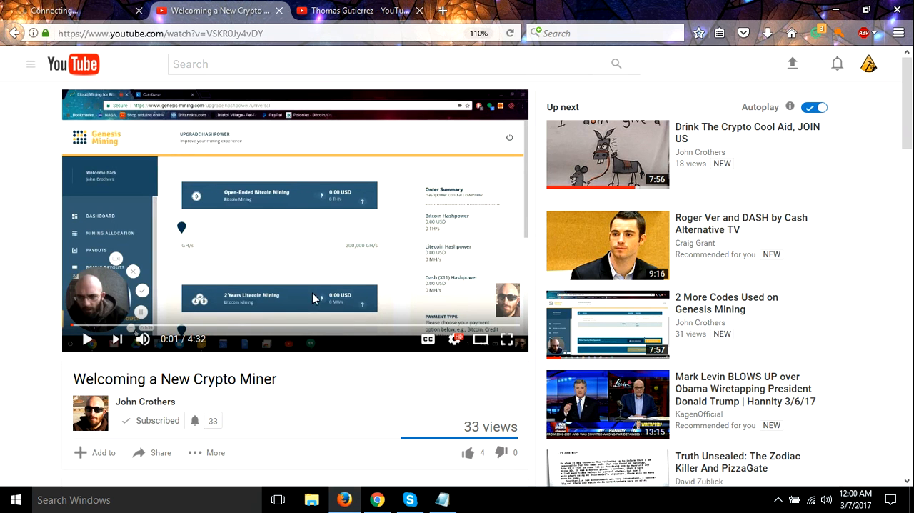
mouse_move(323, 222)
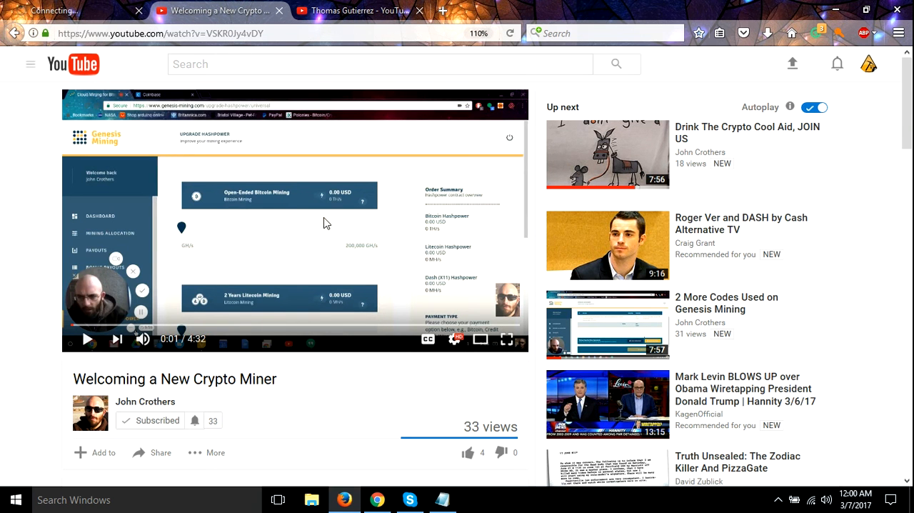
mouse_move(279, 234)
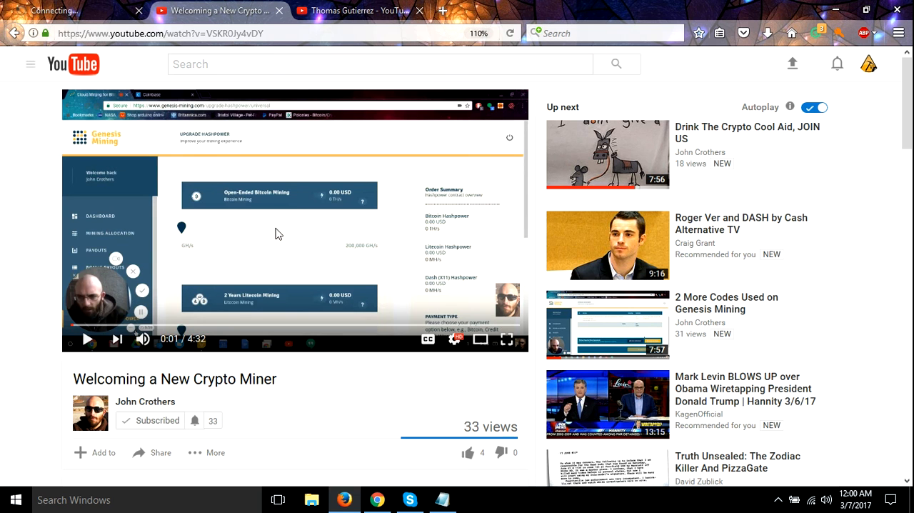
mouse_move(284, 248)
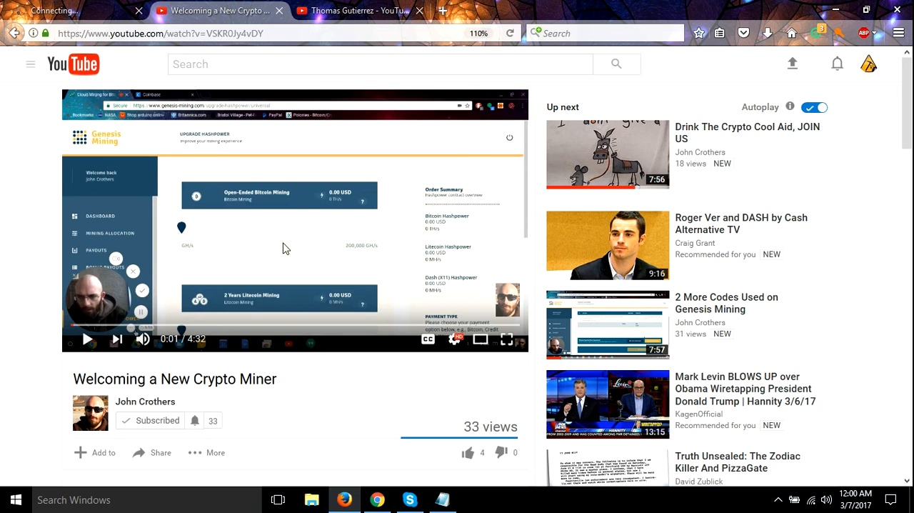
scroll("down", 3)
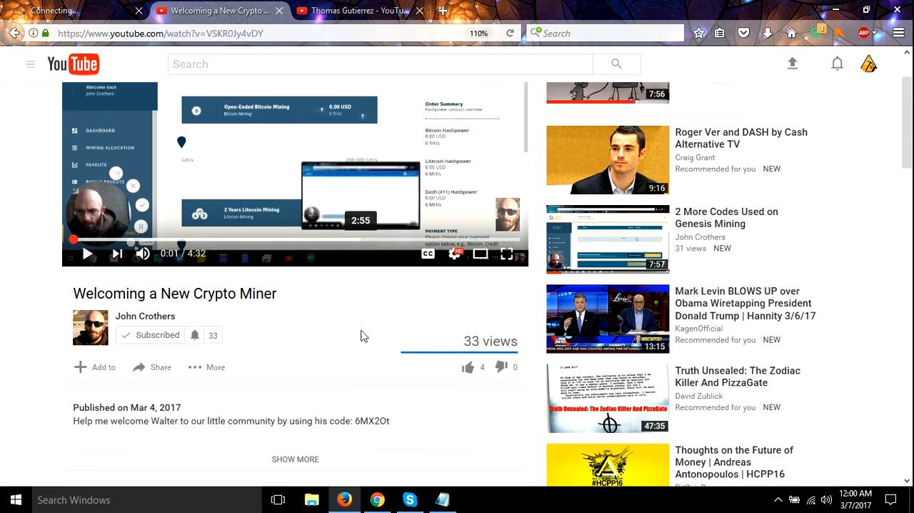
scroll("down", 3)
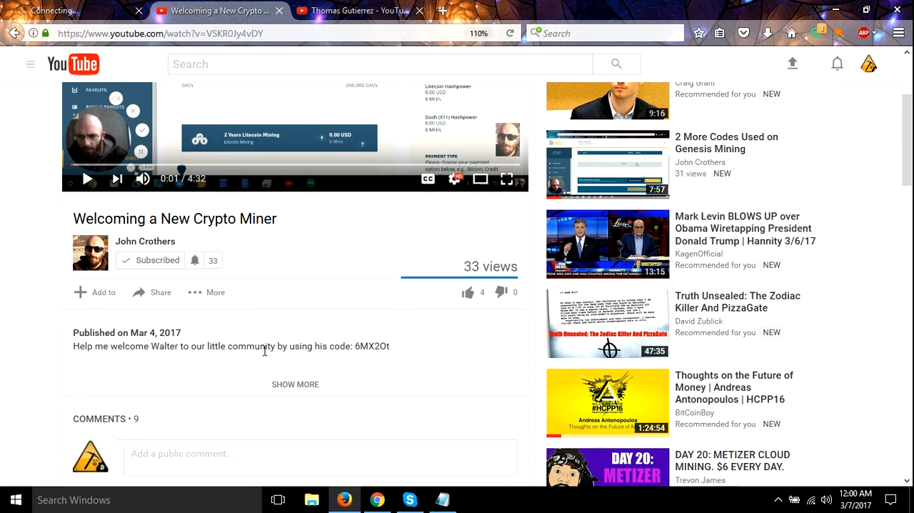
mouse_move(443, 500)
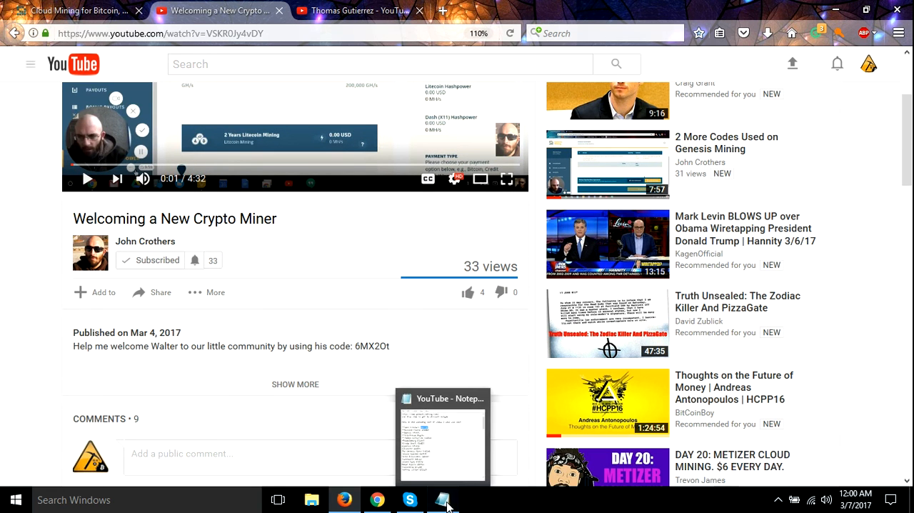
left_click(442, 437)
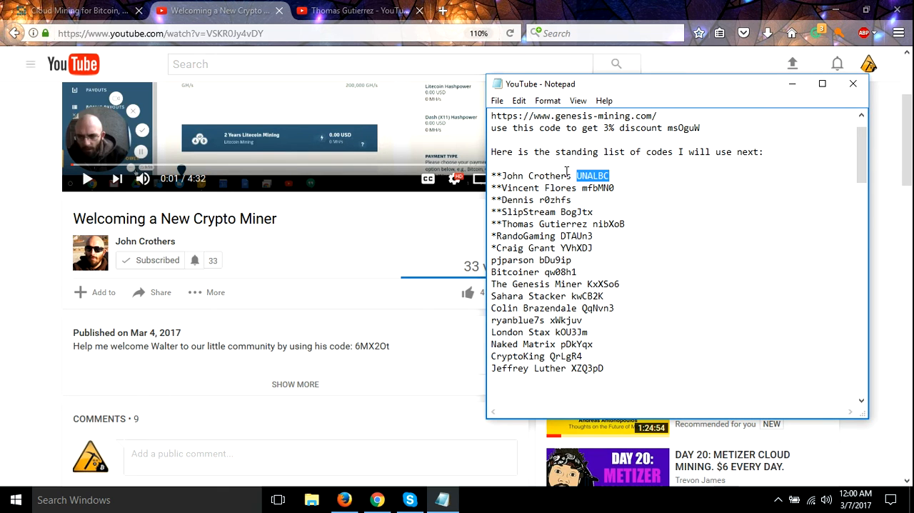
mouse_move(25, 221)
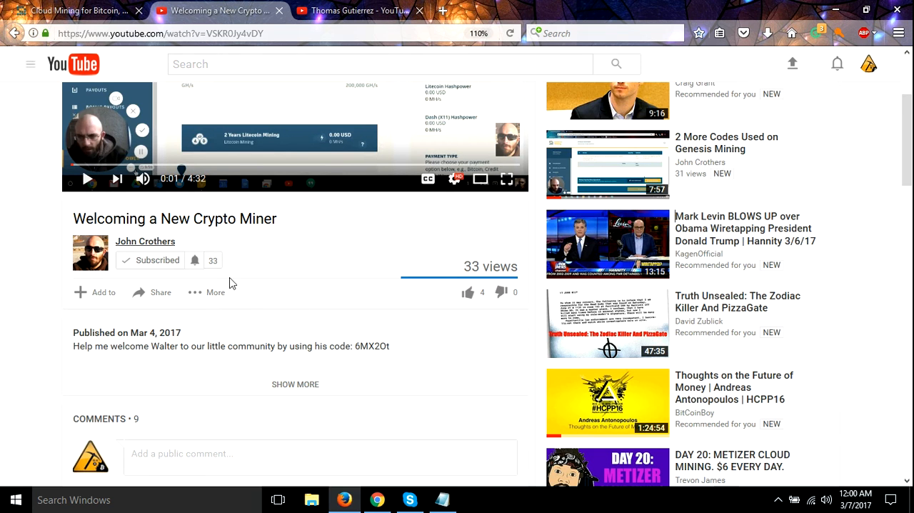
mouse_move(364, 359)
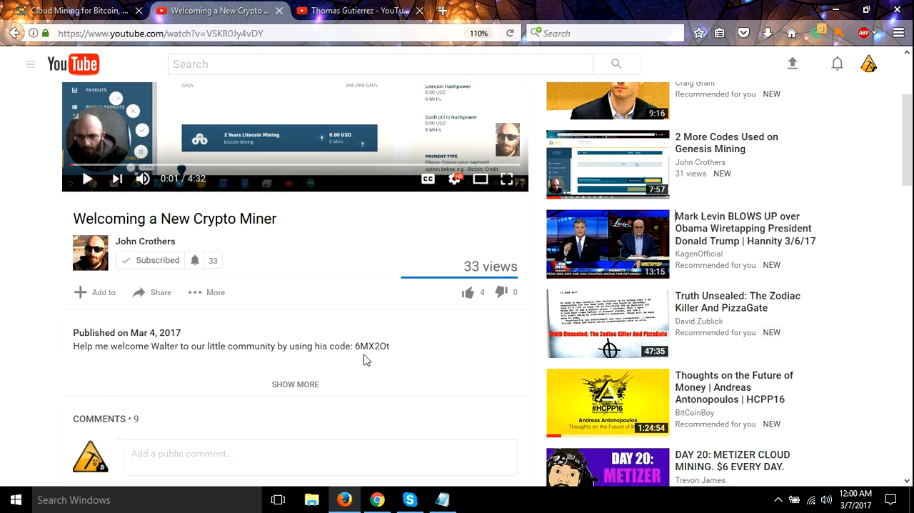
mouse_move(149, 351)
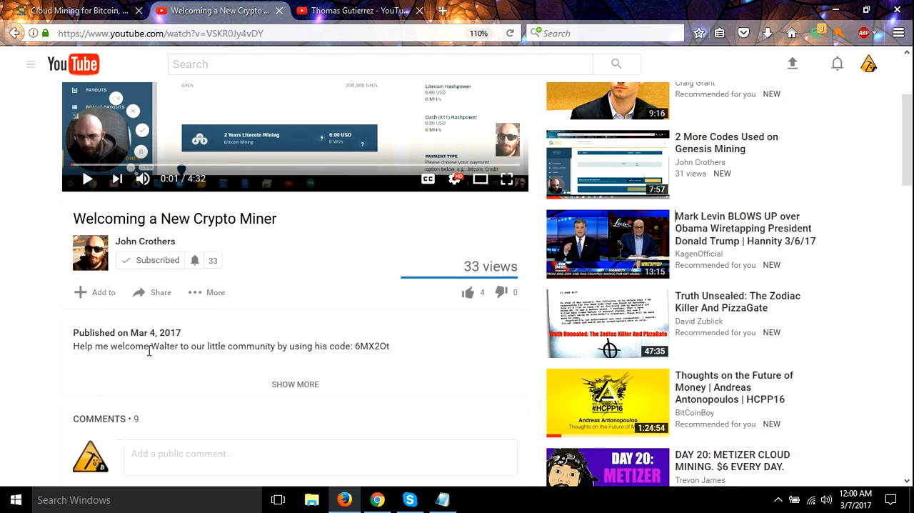
mouse_move(378, 365)
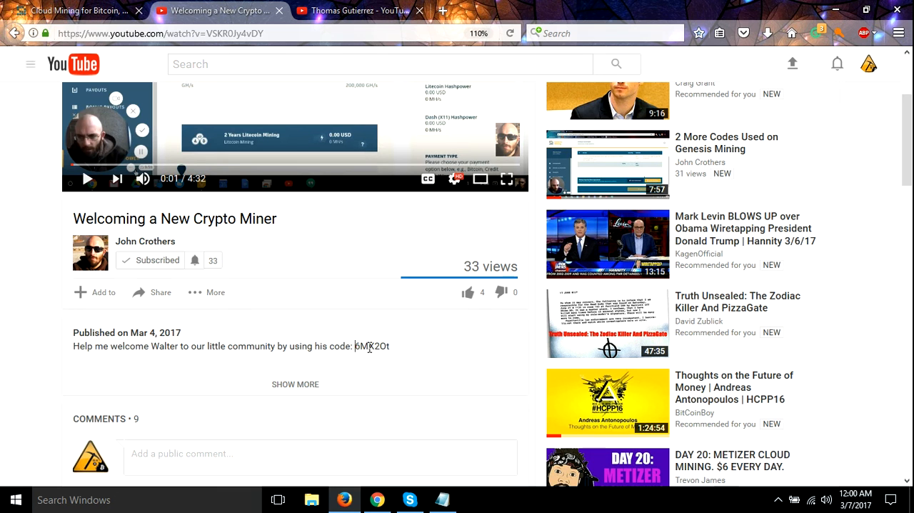
double_click(373, 346)
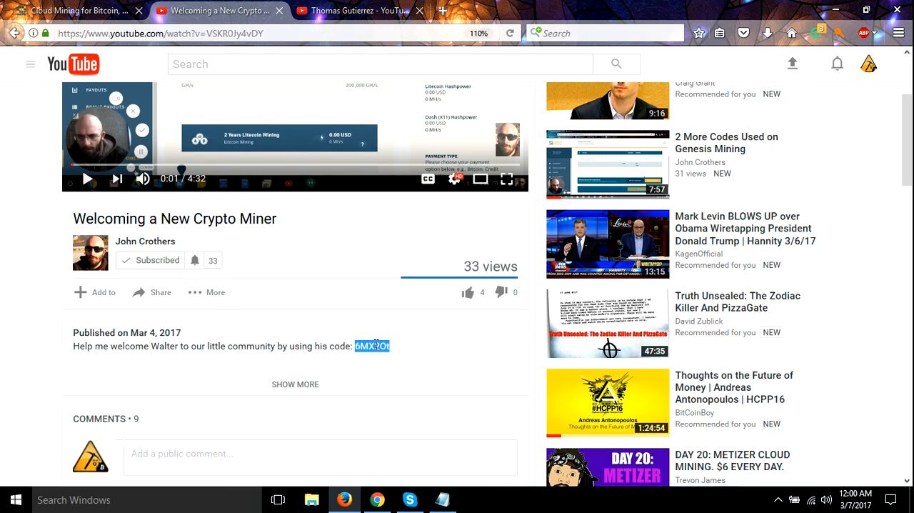
right_click(373, 346)
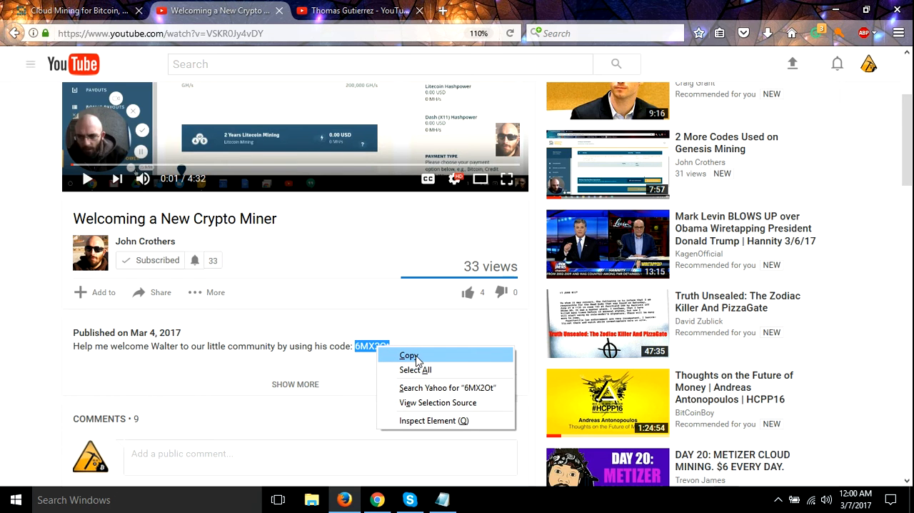
left_click(408, 355)
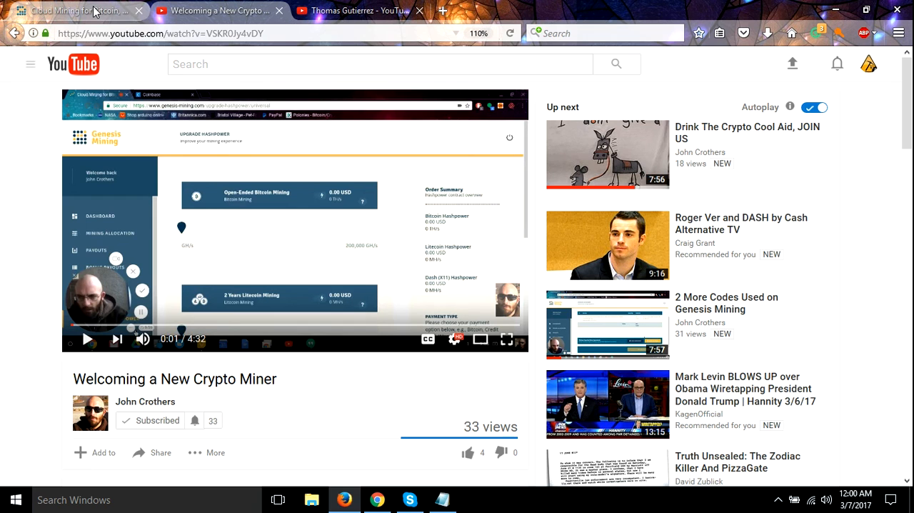
mouse_move(78, 11)
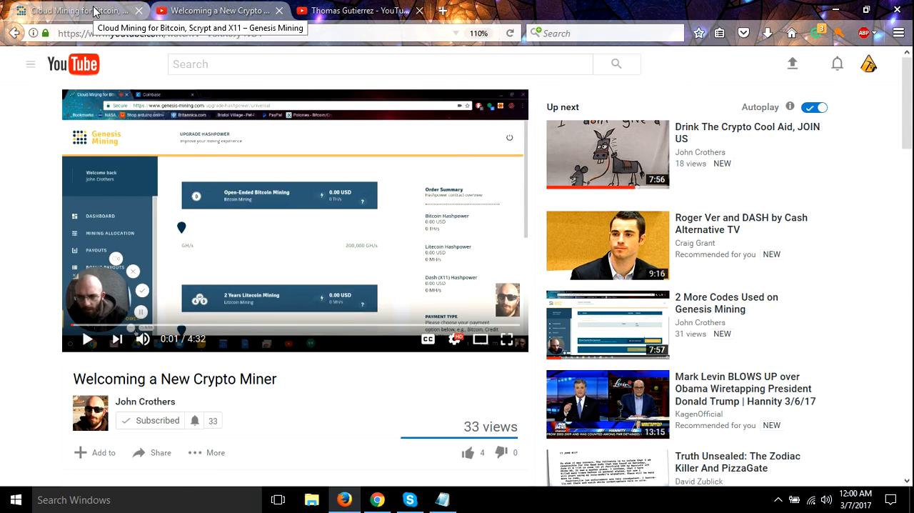
Step: Raise the Open-Ended Bitcoin Mining slider from 0.25 to 0.35 TH/s, priced at 52.50 USD
left_click(72, 10)
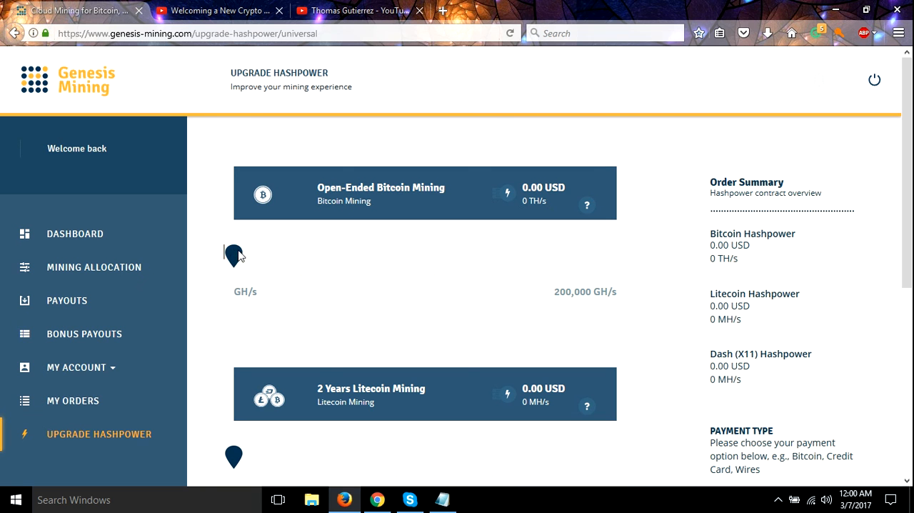
left_click_drag(235, 256, 271, 255)
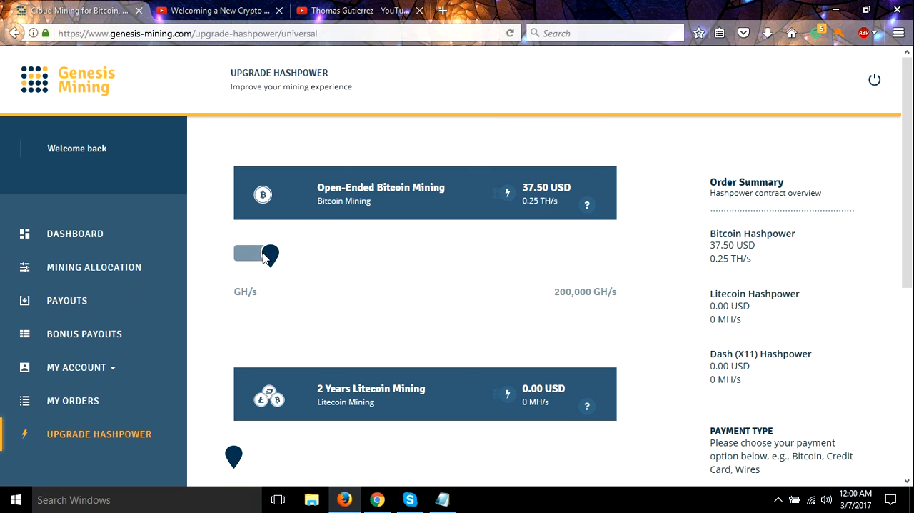
mouse_move(332, 276)
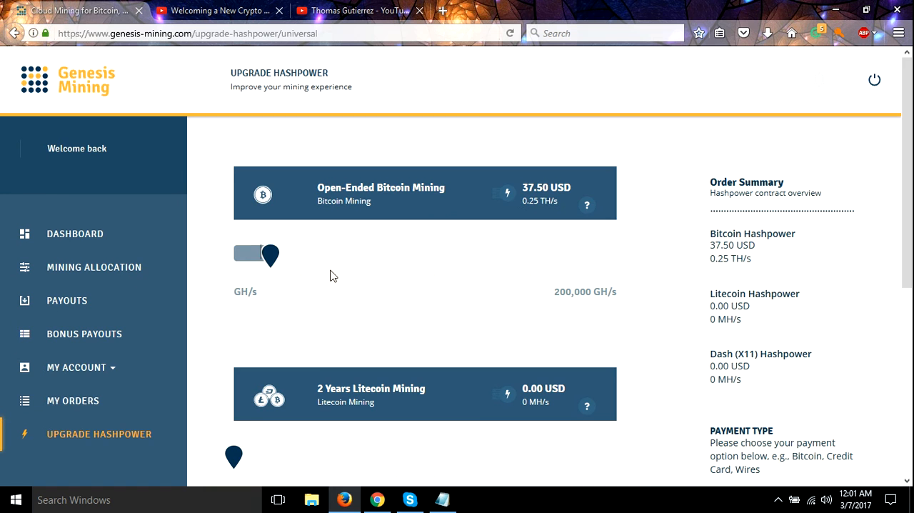
scroll("down", 3)
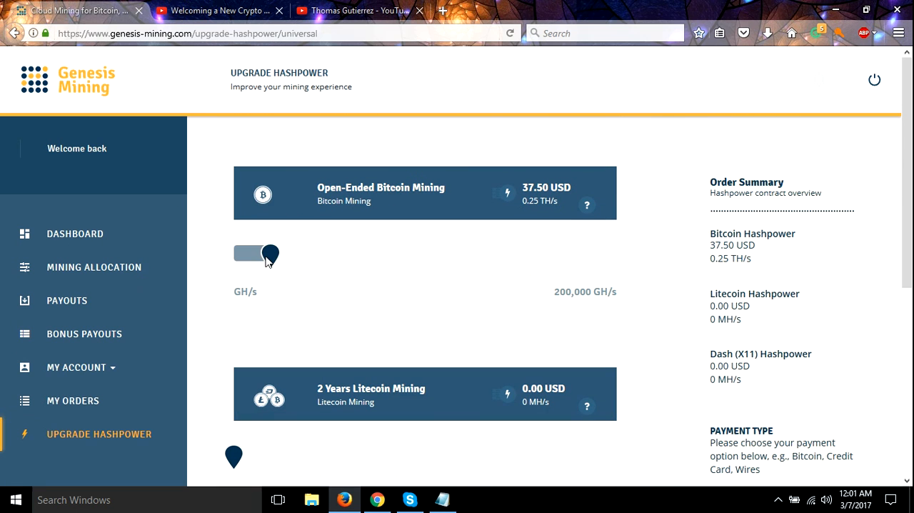
left_click_drag(250, 255, 290, 256)
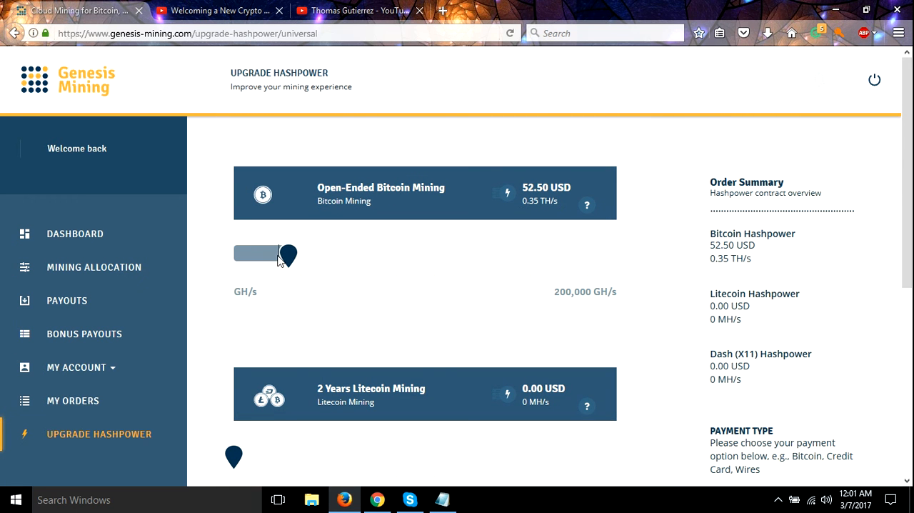
scroll("down", 3)
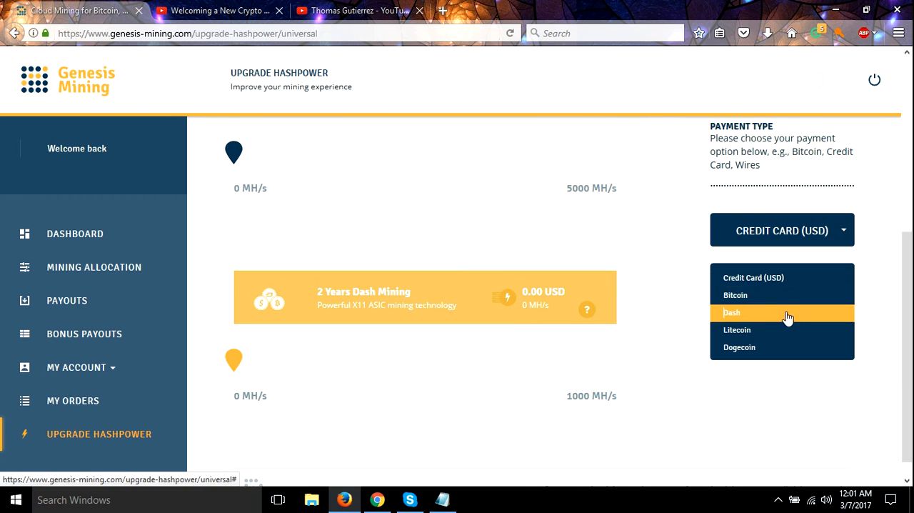
Step: Pay with Bitcoin and continue to the order summary totalling BTC 0.041
left_click(736, 295)
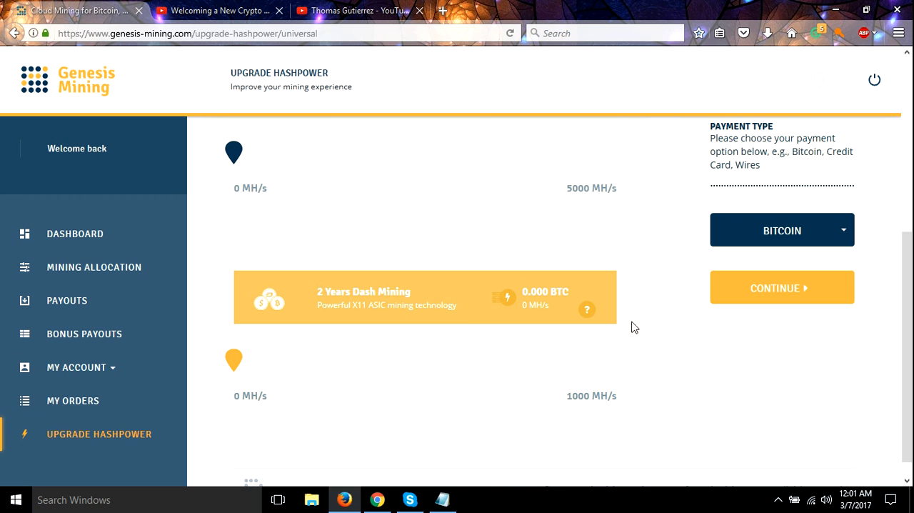
scroll("down", 3)
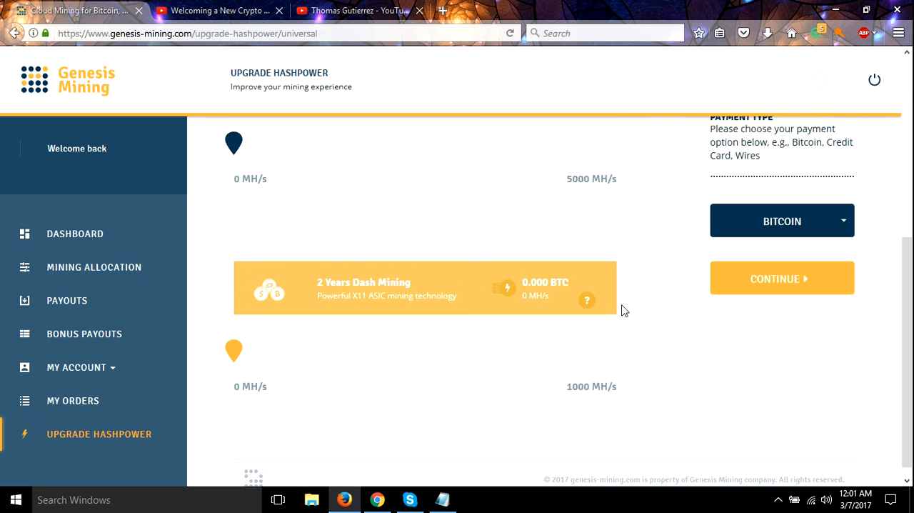
left_click(781, 278)
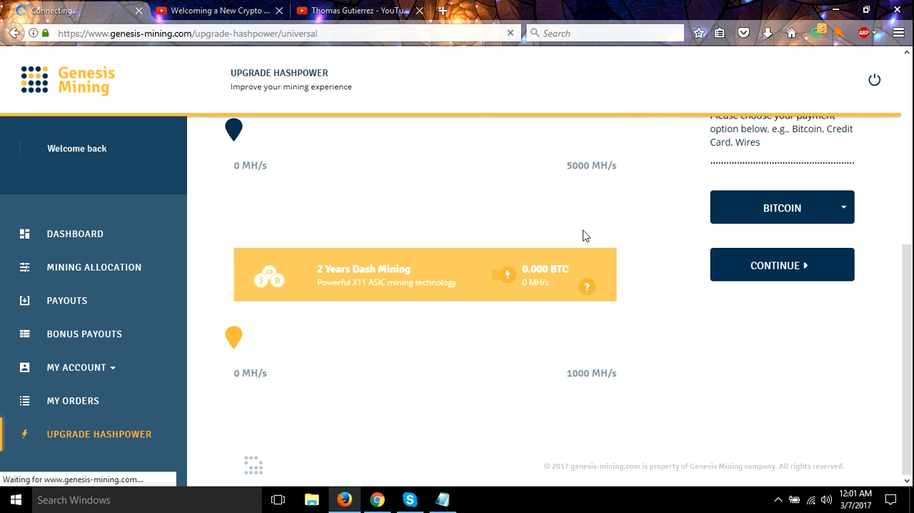
mouse_move(588, 230)
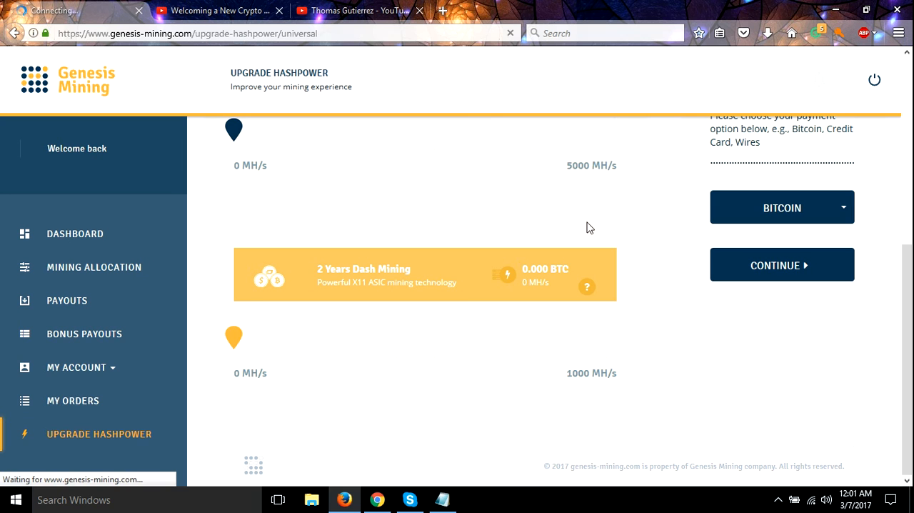
left_click(781, 264)
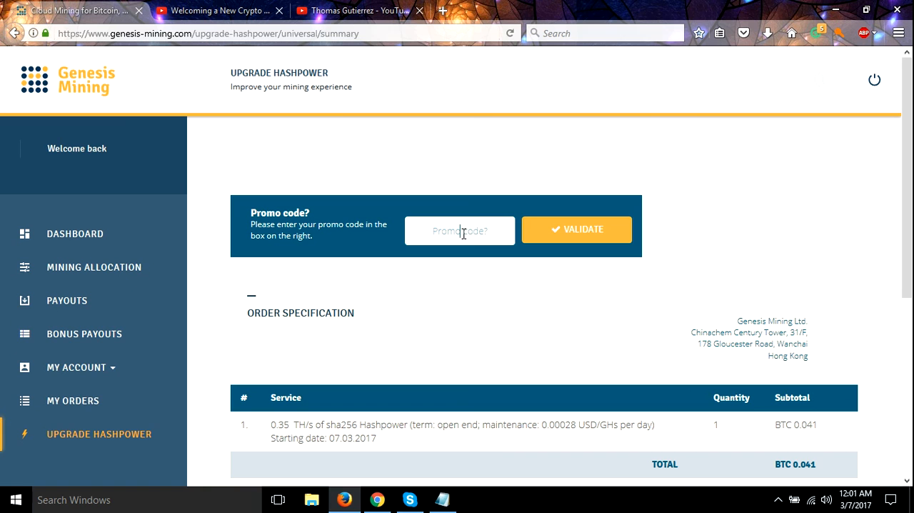
Step: Paste promo code 6MX2Ot into the Promo code box and validate it for 3% off
right_click(463, 231)
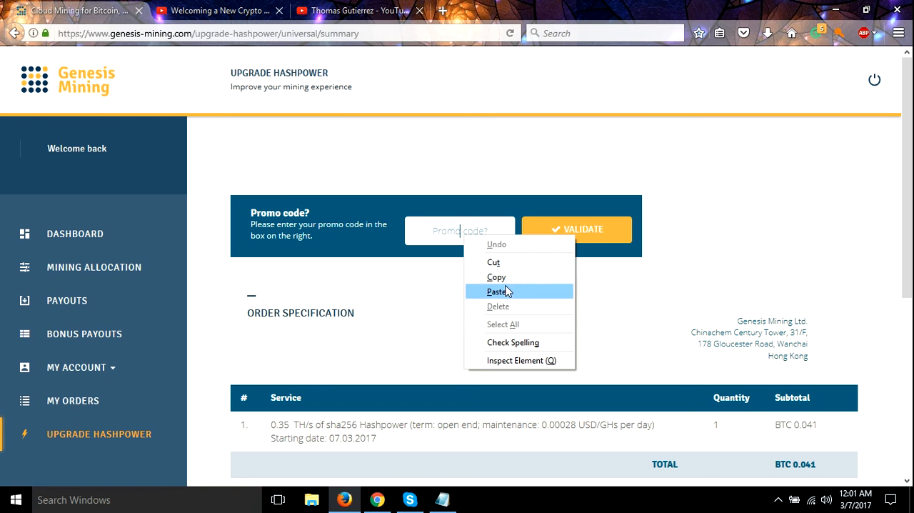
left_click(497, 290)
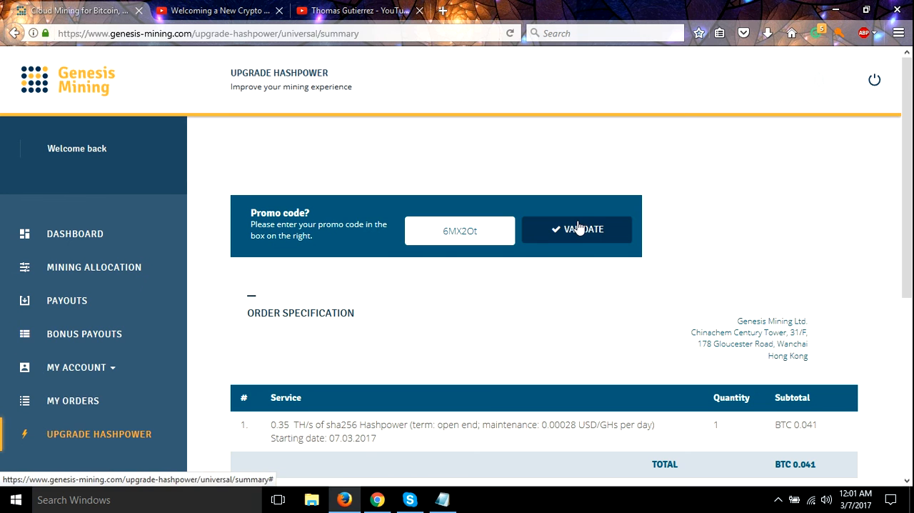
left_click(577, 229)
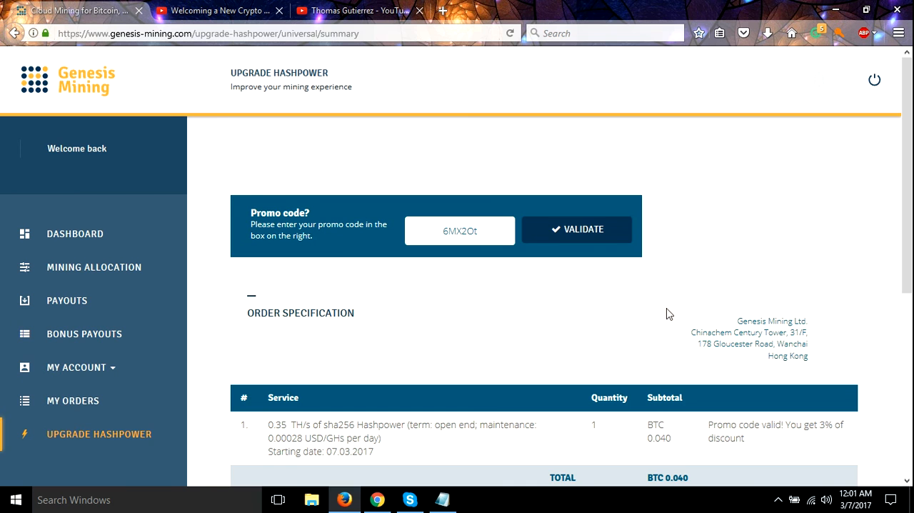
scroll("down", 3)
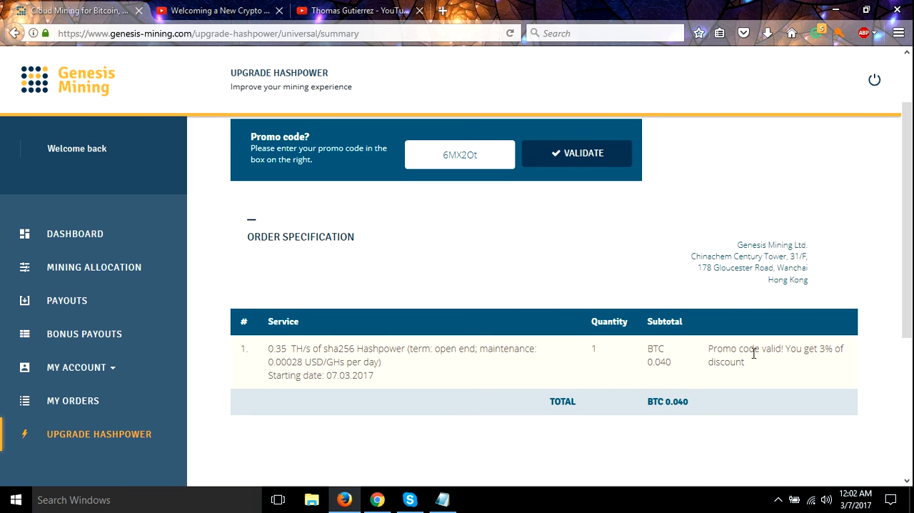
mouse_move(774, 367)
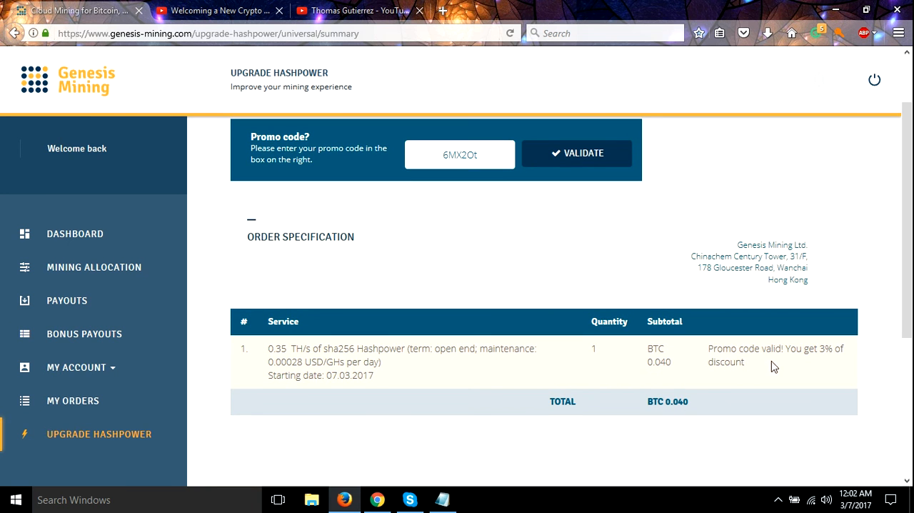
scroll("down", 3)
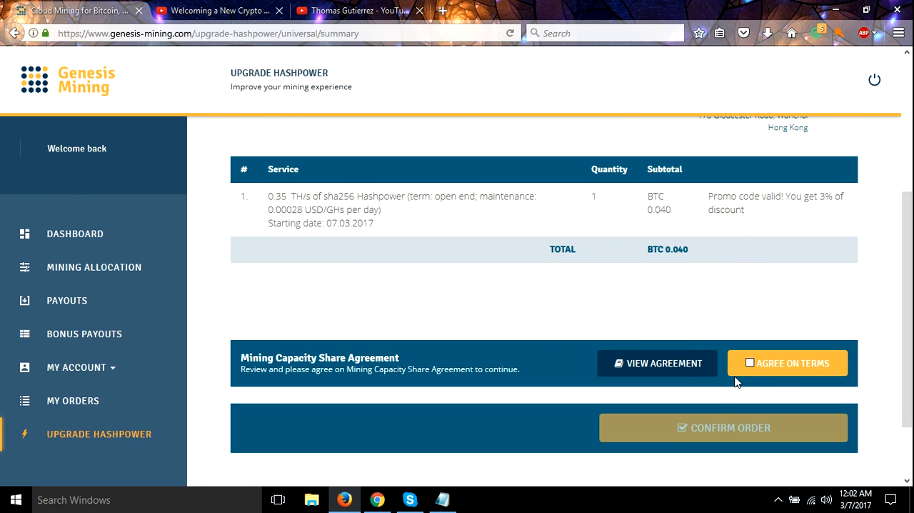
Step: Agree to the terms and confirm the 0.35 TH/s SHA256 order
left_click(787, 363)
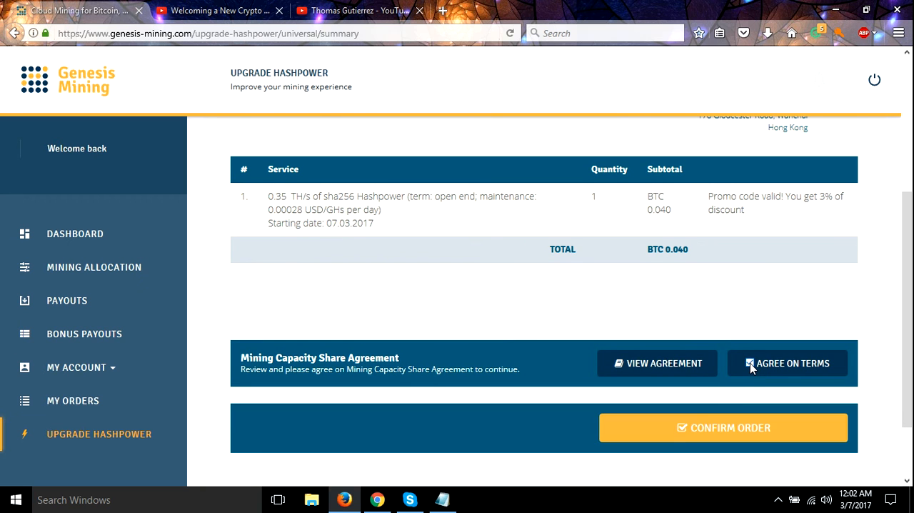
left_click(787, 363)
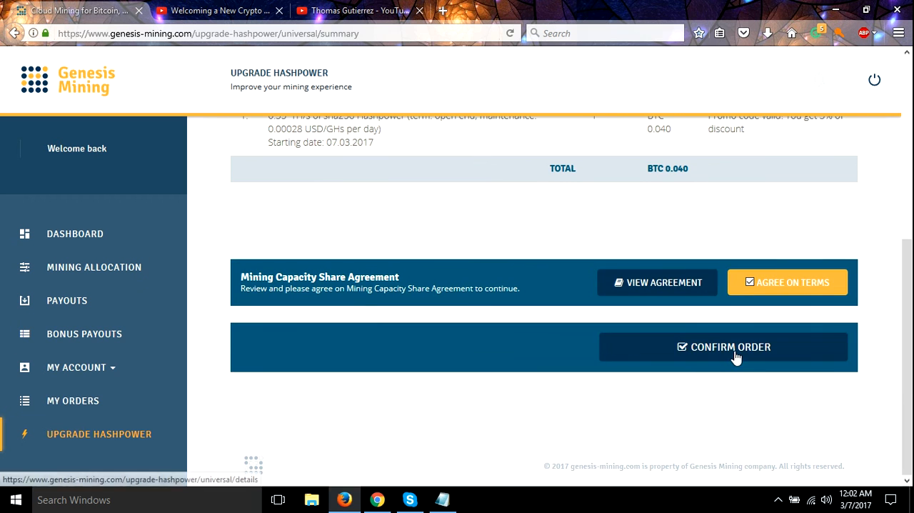
left_click(724, 346)
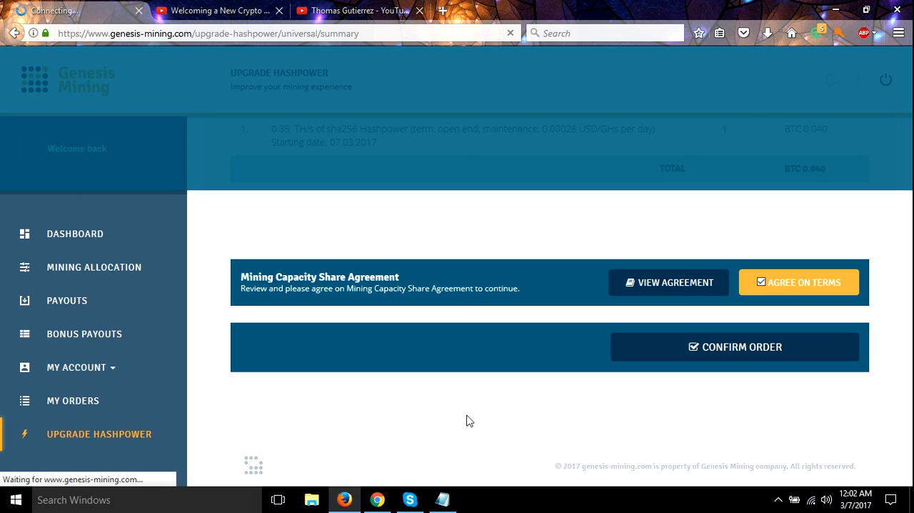
left_click(735, 346)
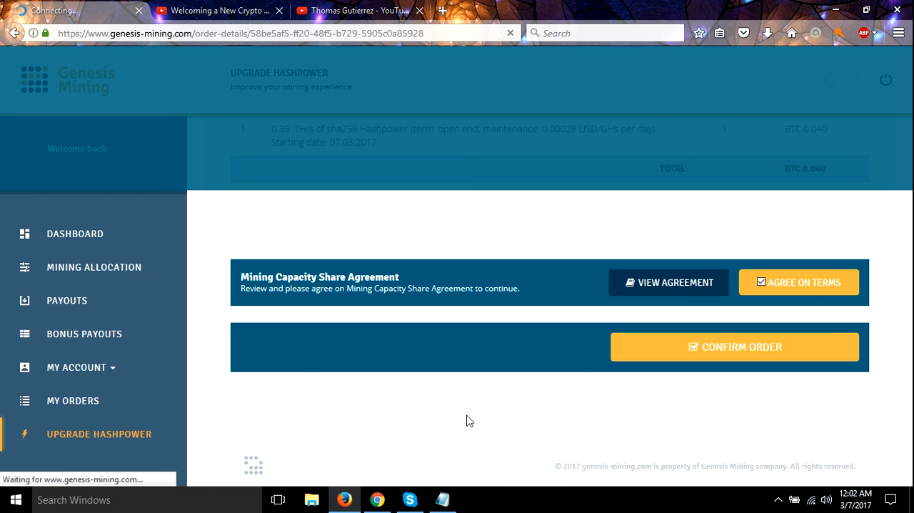
Step: Copy the Bitcoin address for the 0.040 BTC payment from the order details page
left_click(736, 346)
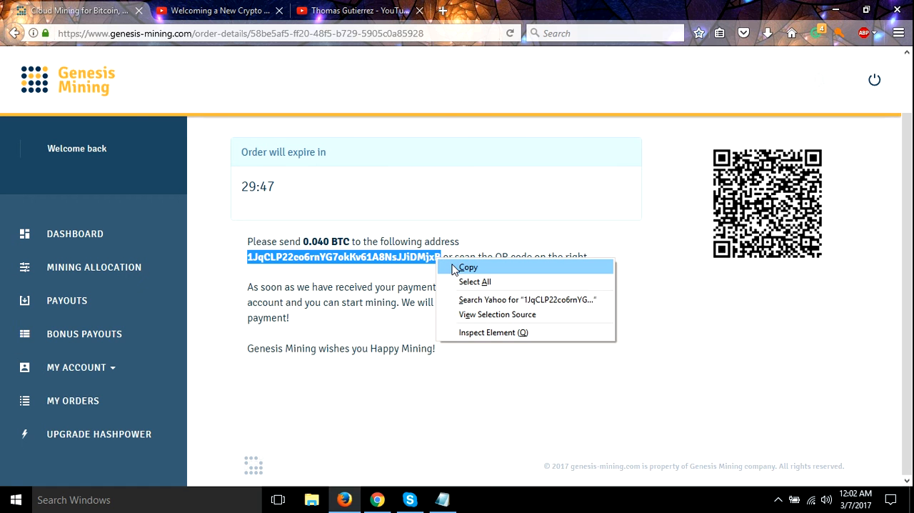
left_click(469, 267)
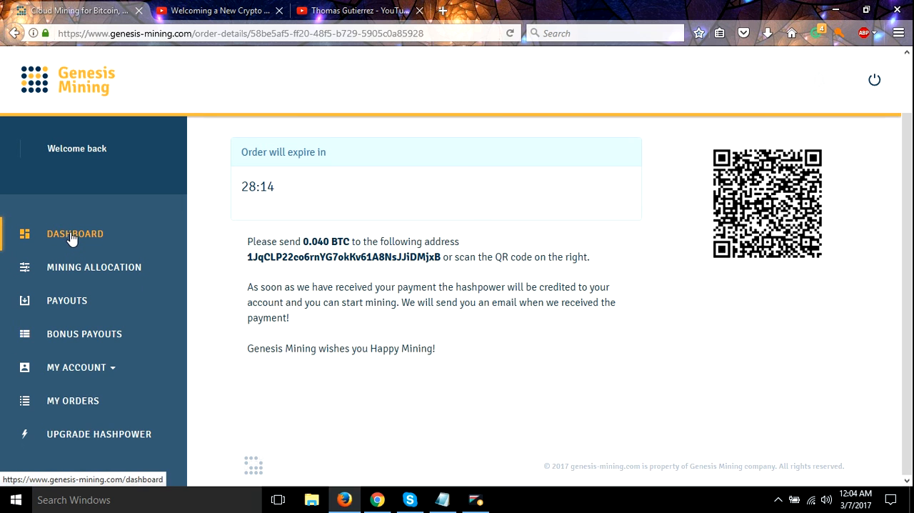
Step: View the Dashboard hashrates (4.5320 TH/s SHA256, 8.3000 MH/s Dash), then return to the welcome video
left_click(74, 233)
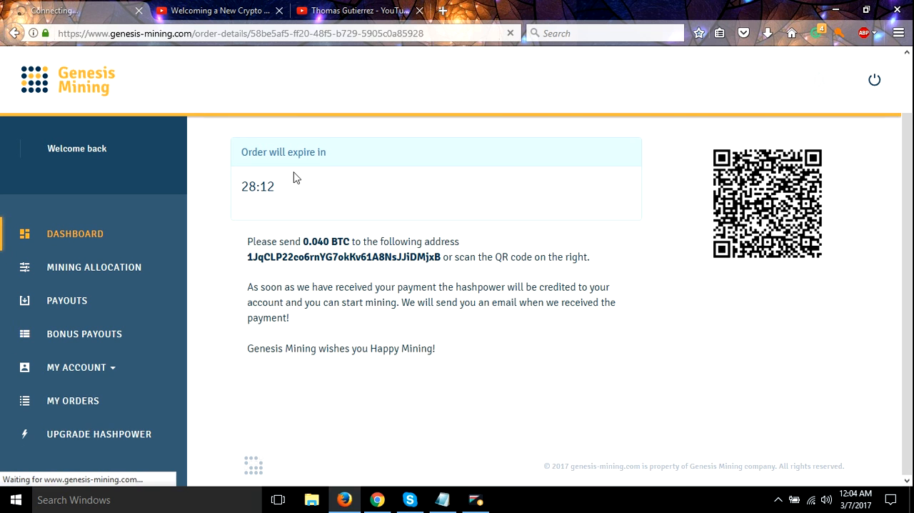
left_click(74, 234)
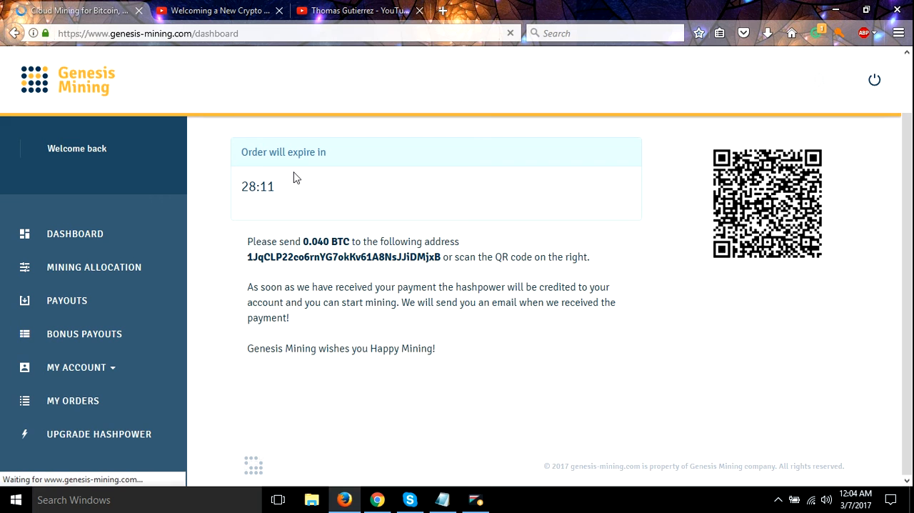
left_click(75, 234)
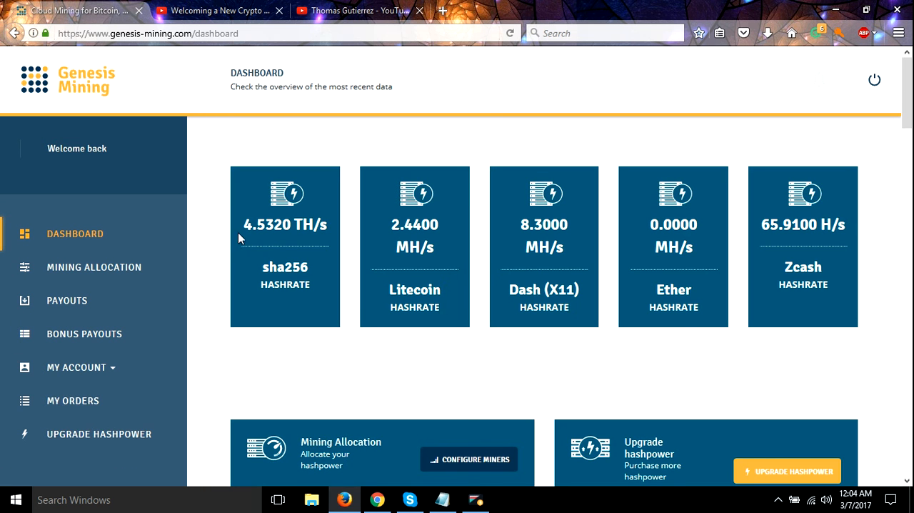
mouse_move(259, 241)
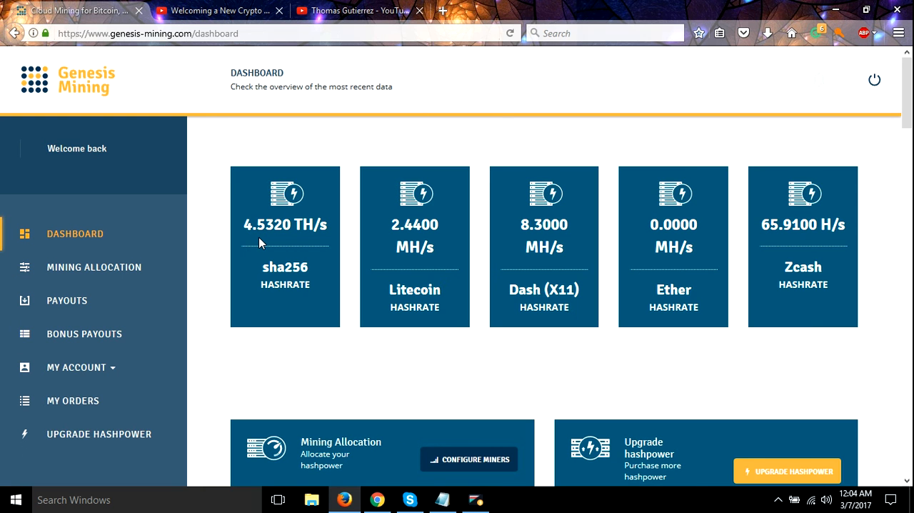
mouse_move(234, 150)
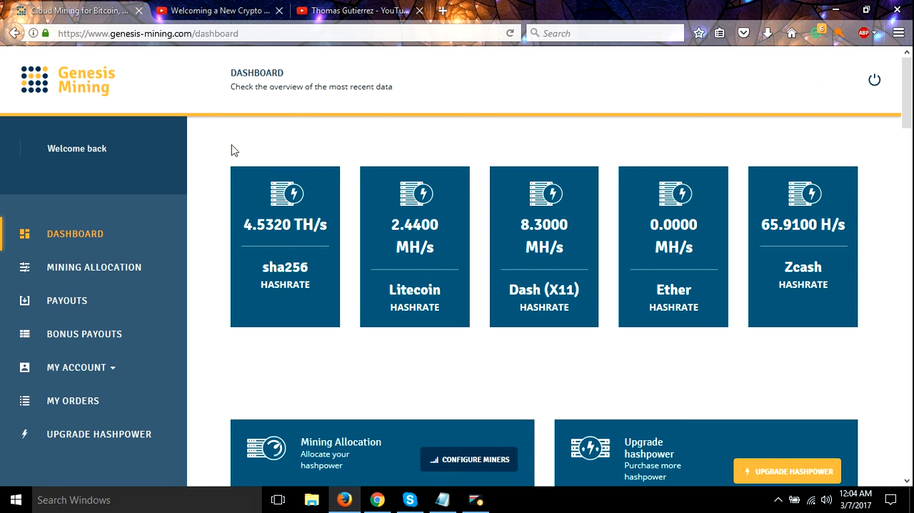
mouse_move(281, 167)
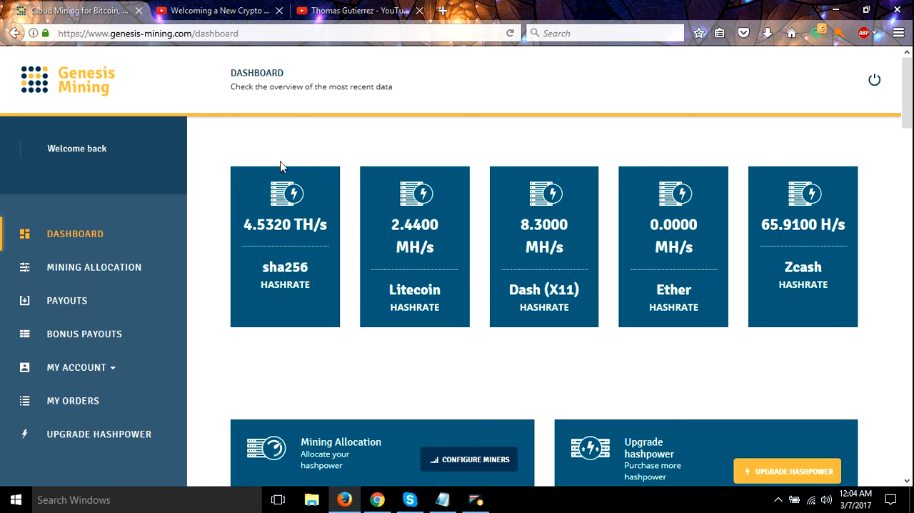
mouse_move(290, 256)
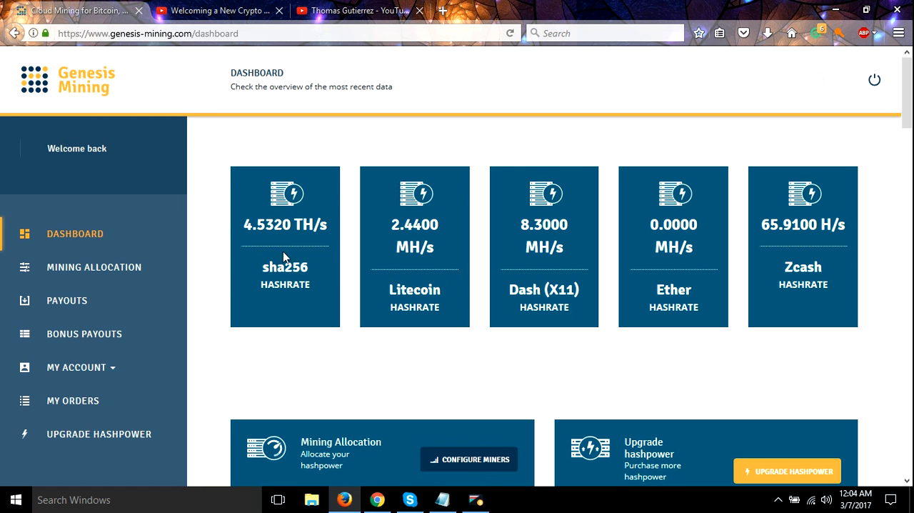
mouse_move(291, 303)
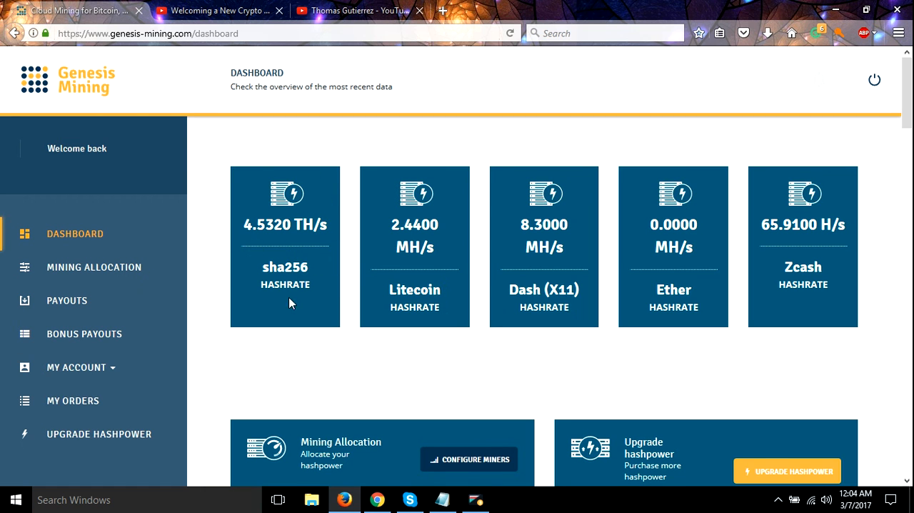
mouse_move(520, 202)
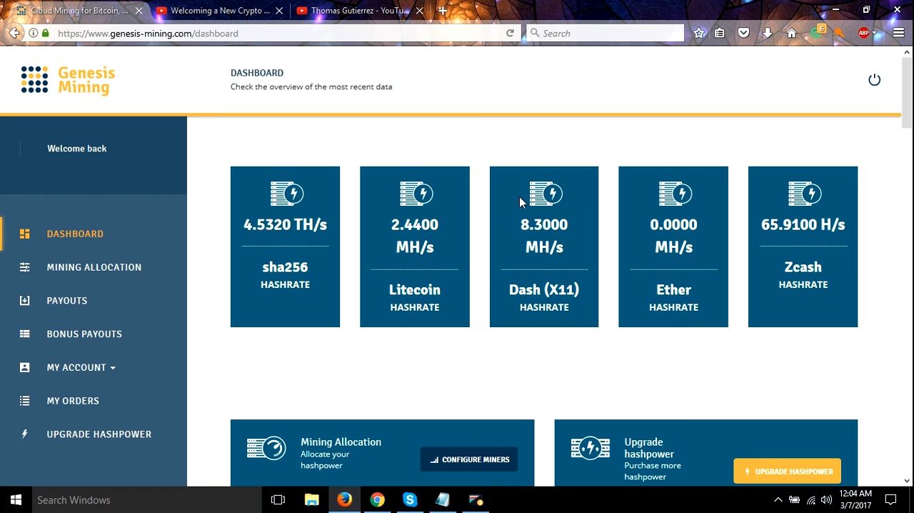
left_click(218, 10)
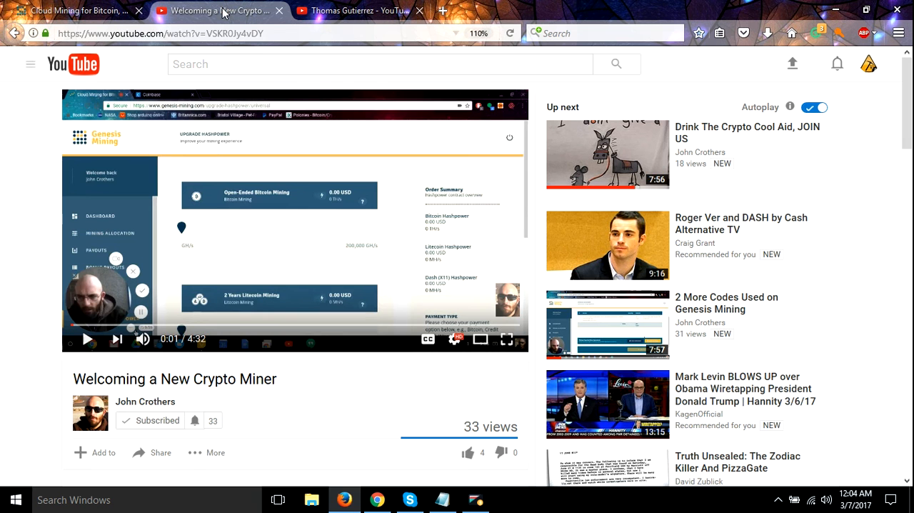
mouse_move(134, 410)
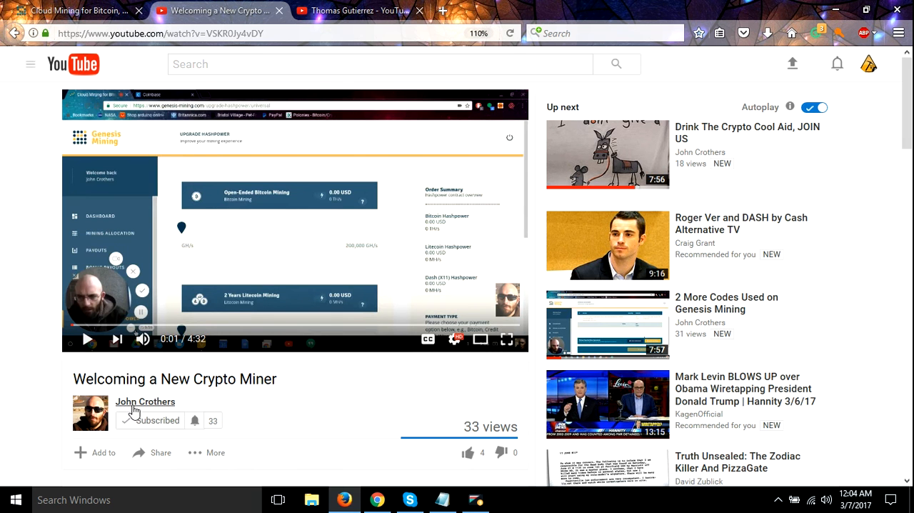
mouse_move(184, 401)
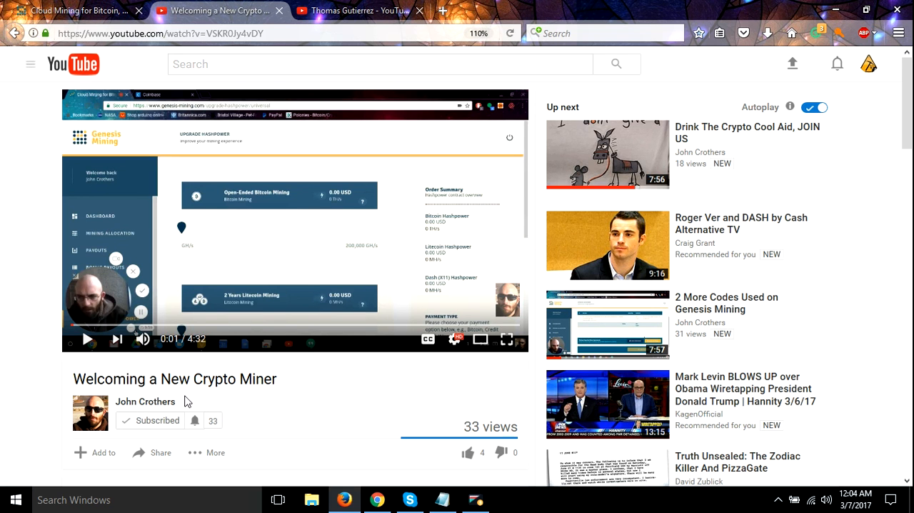
mouse_move(300, 277)
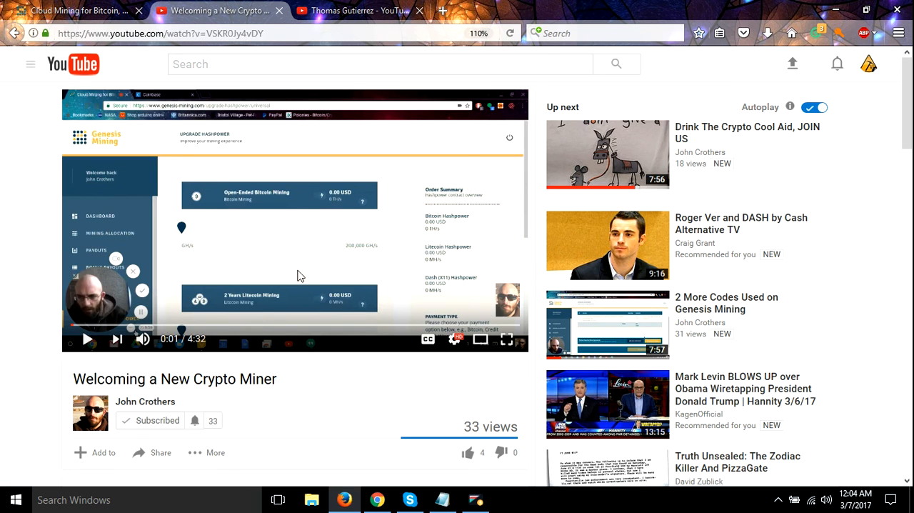
mouse_move(145, 381)
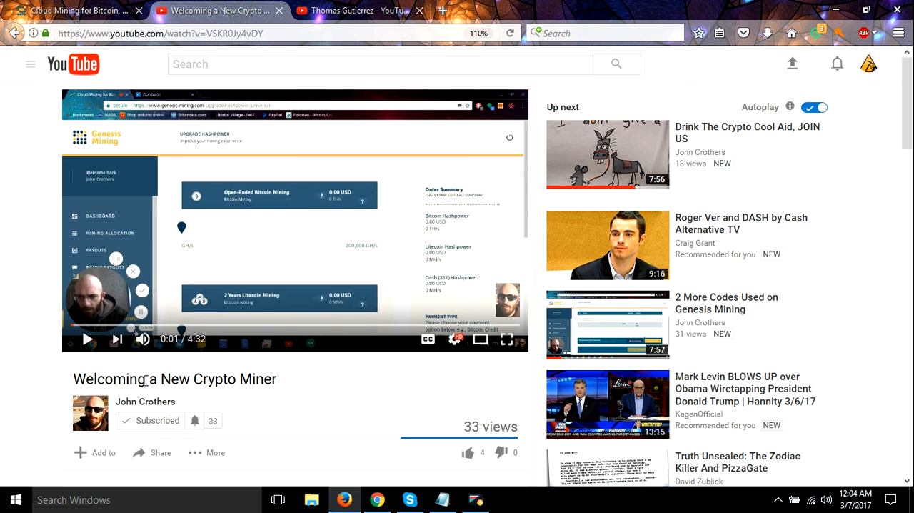
Step: Review code 6MX2Ot in the video description, then open the Genesis Mining channel tab
scroll("down", 3)
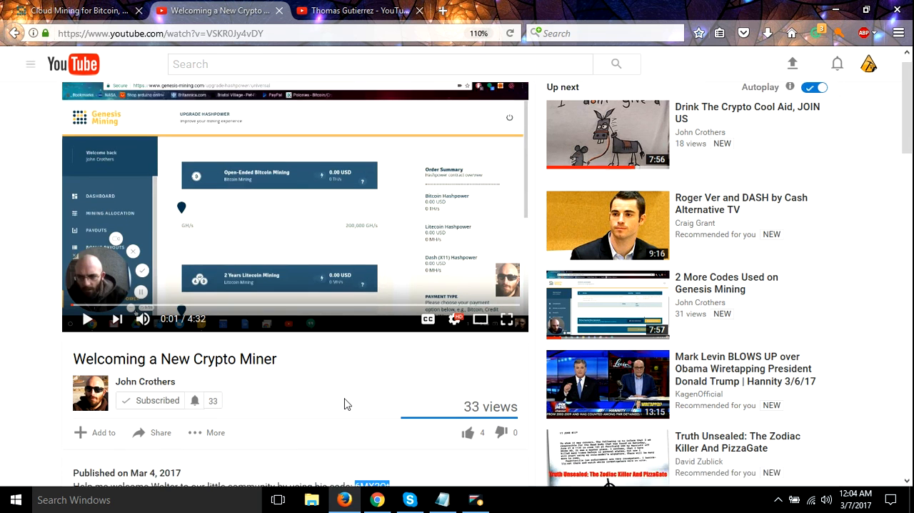
scroll("down", 3)
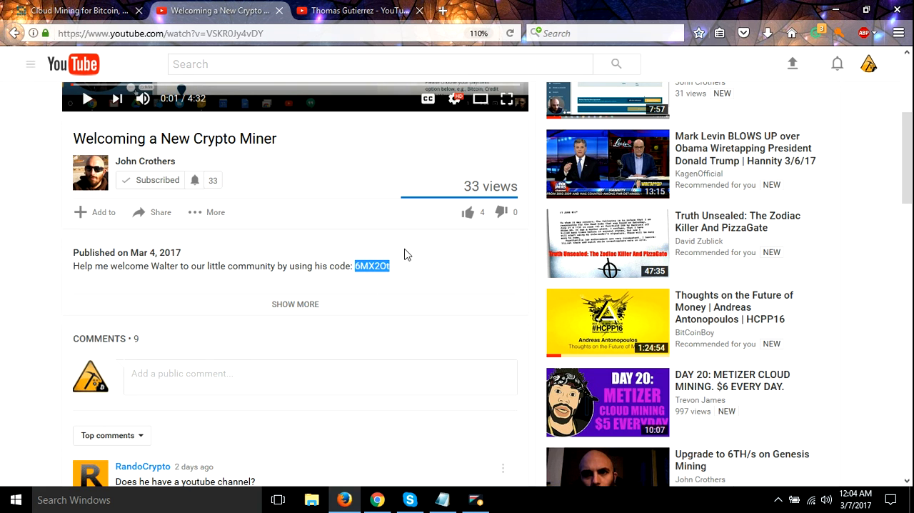
mouse_move(266, 282)
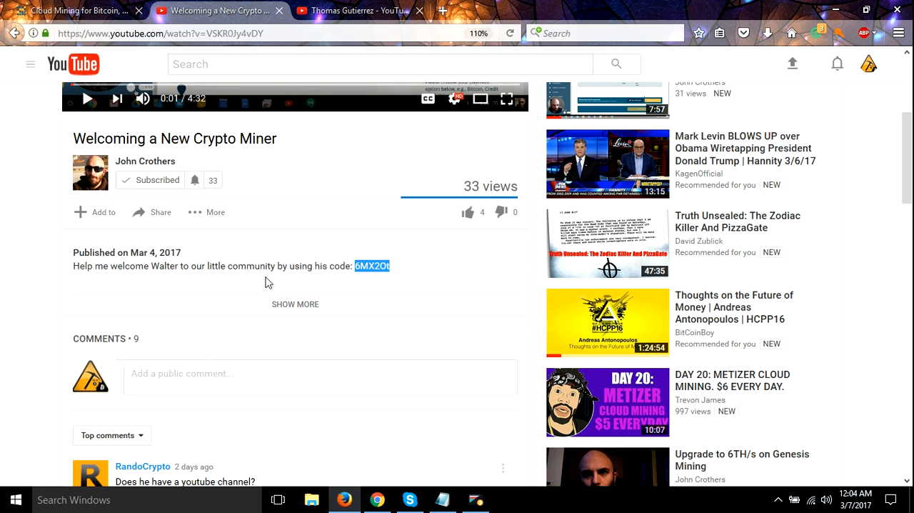
scroll("up", 3)
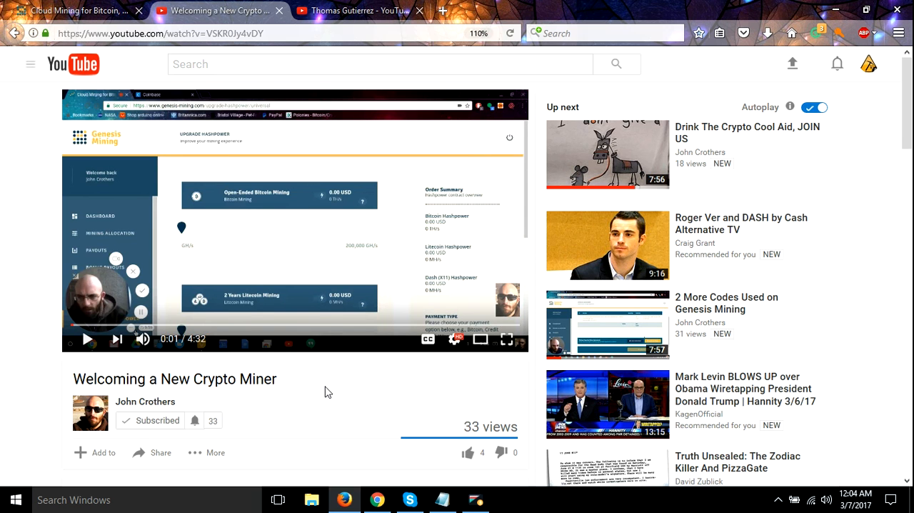
mouse_move(331, 309)
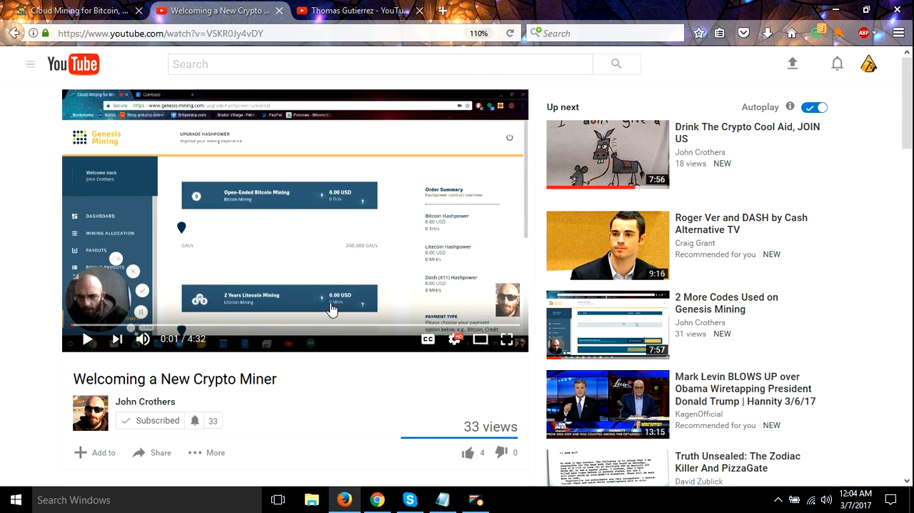
mouse_move(40, 203)
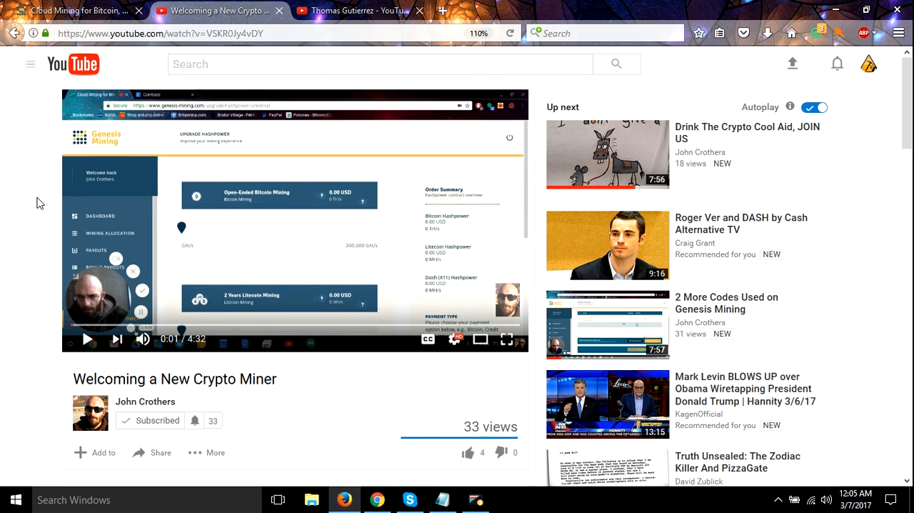
scroll("down", 3)
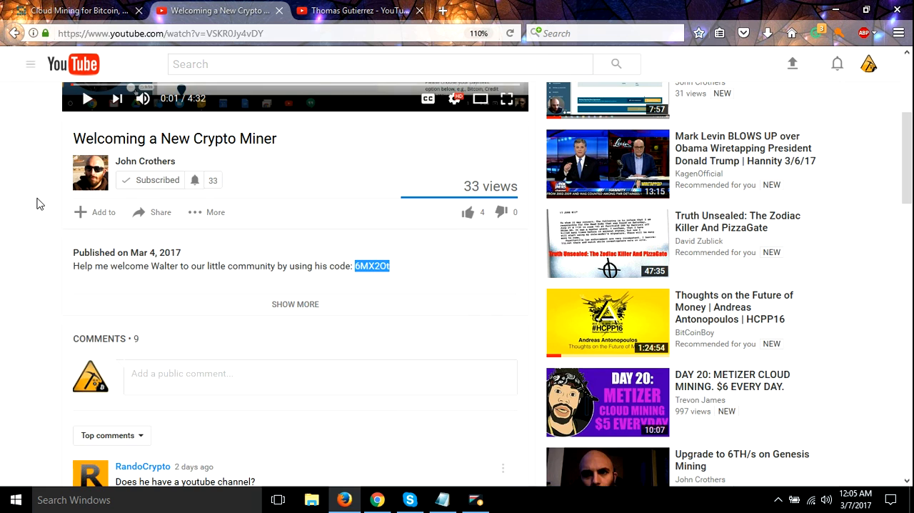
scroll("up", 3)
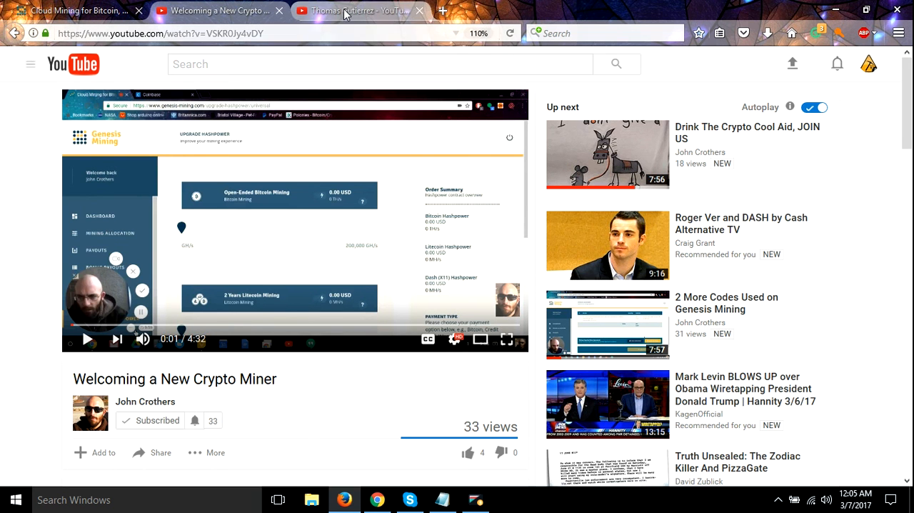
left_click(350, 11)
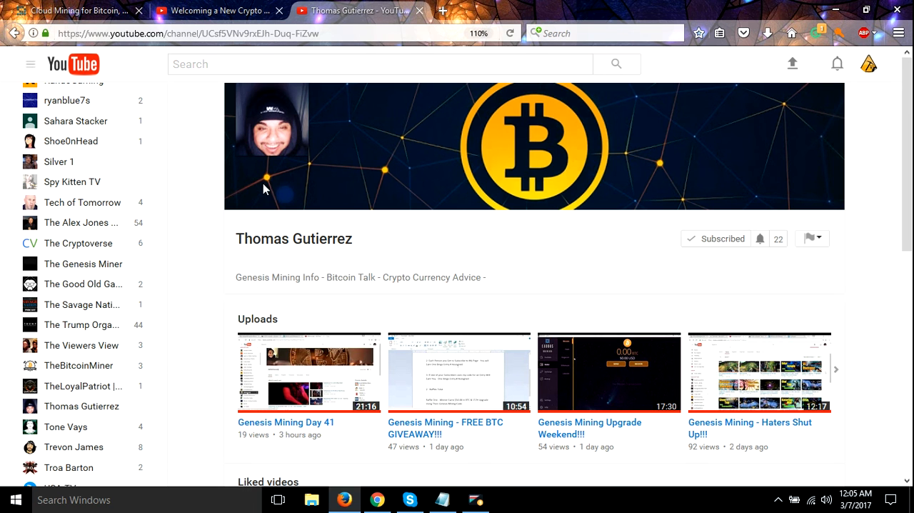
mouse_move(357, 132)
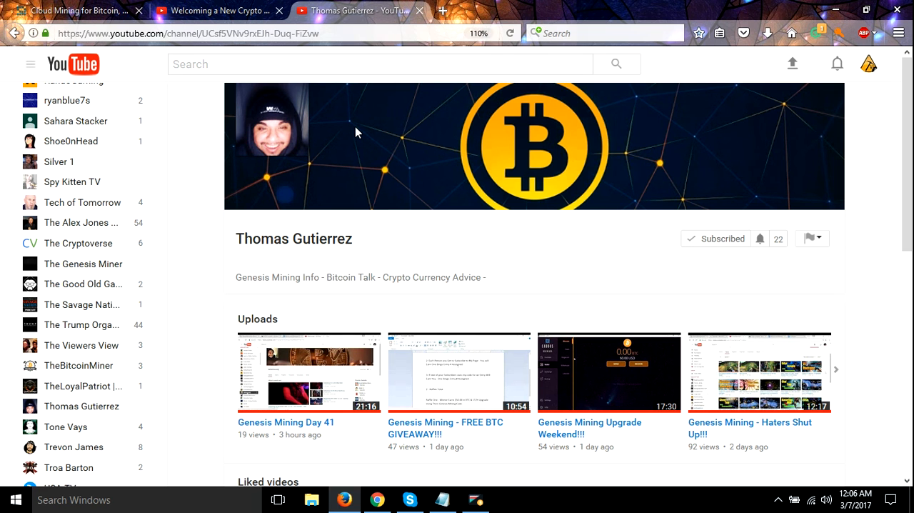
mouse_move(251, 255)
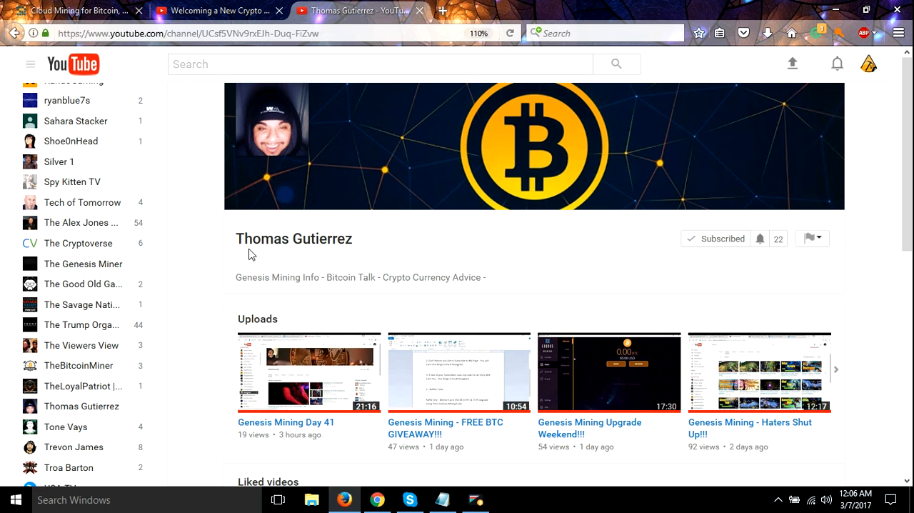
mouse_move(289, 274)
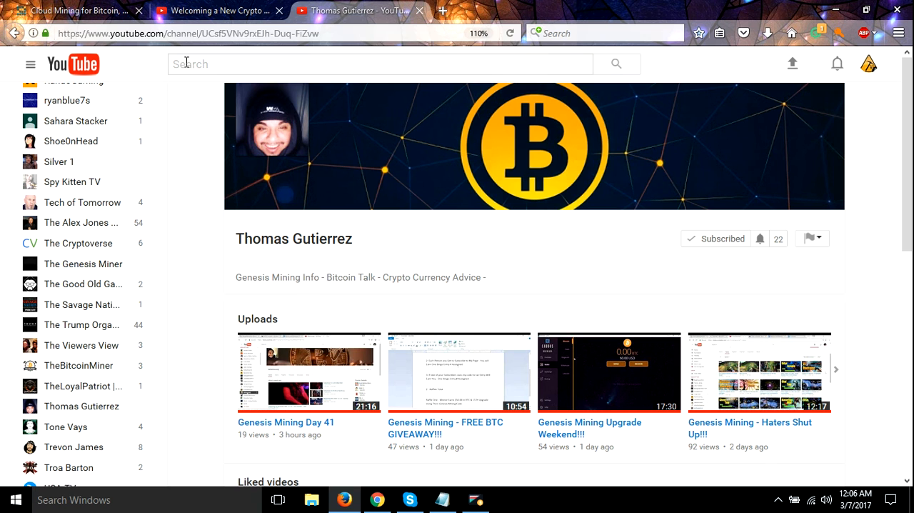
Step: Switch back to the 'Welcoming a New Crypto Miner' video tab
left_click(217, 10)
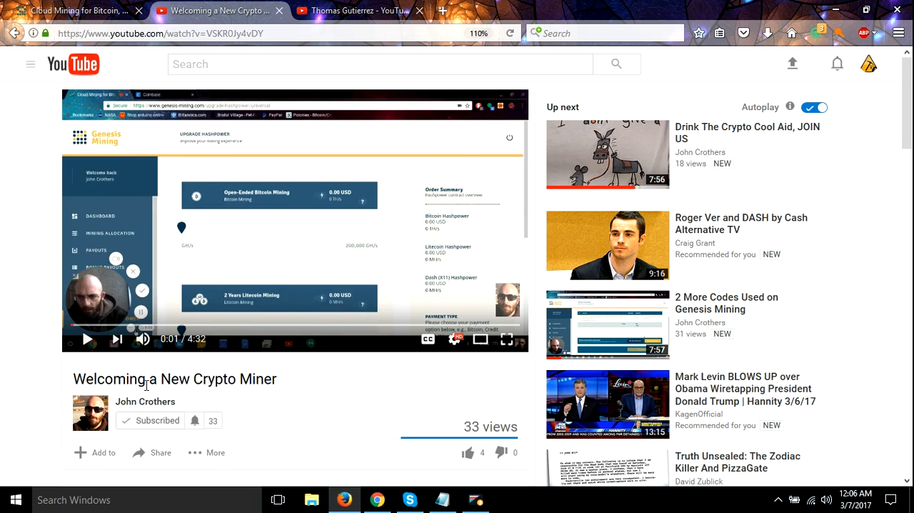
mouse_move(140, 417)
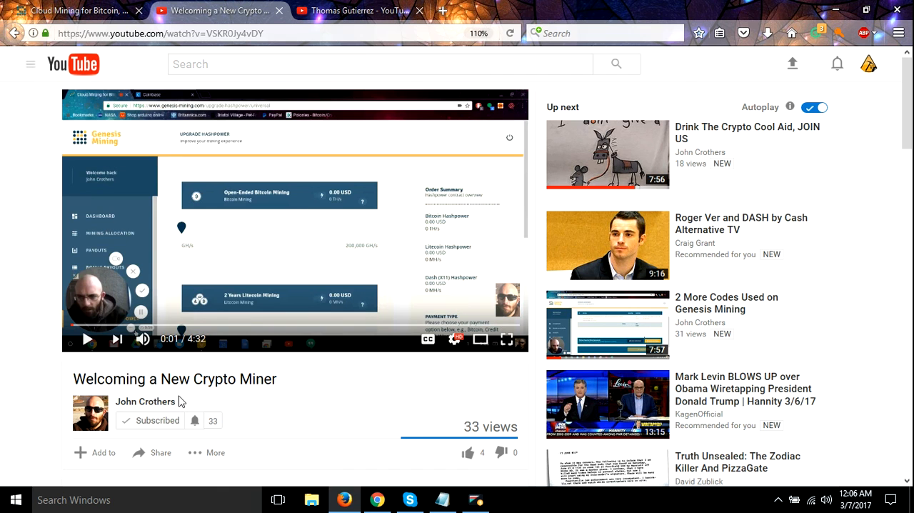
mouse_move(145, 401)
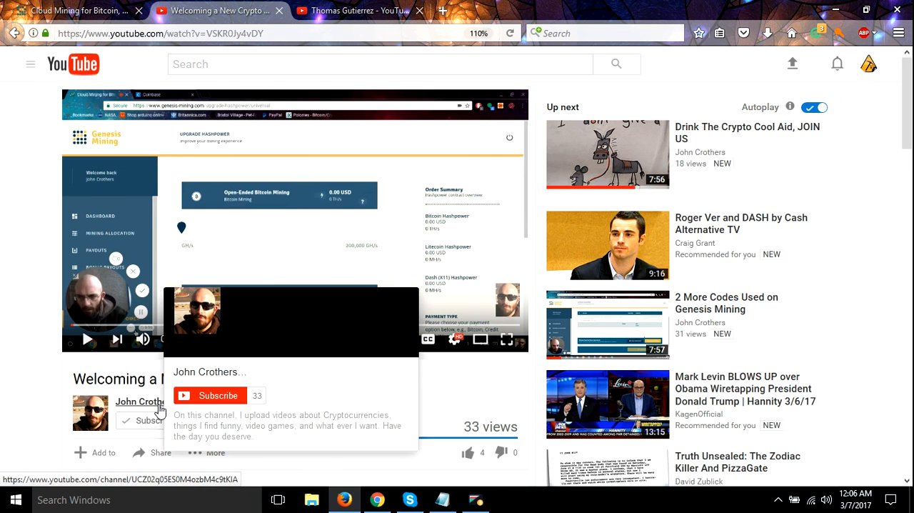
Step: Expand the description with SHOW MORE to list all community promo codes
scroll("down", 3)
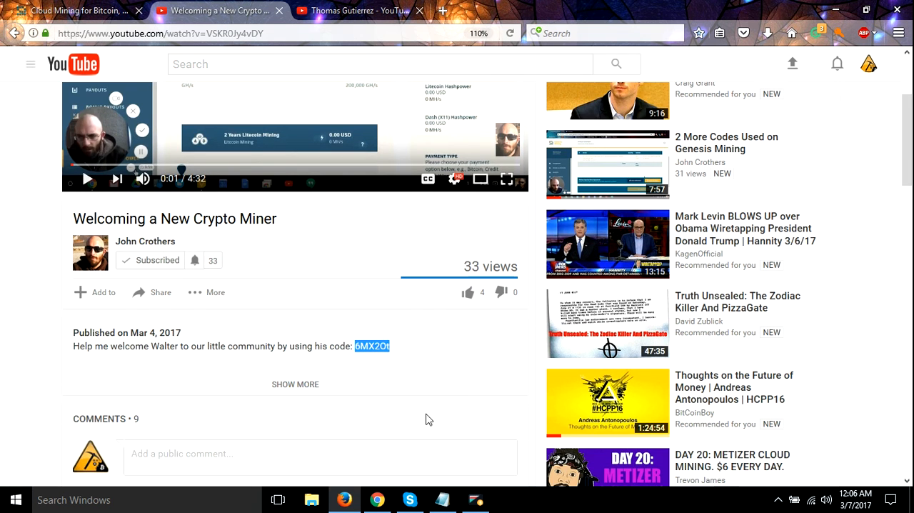
left_click(295, 384)
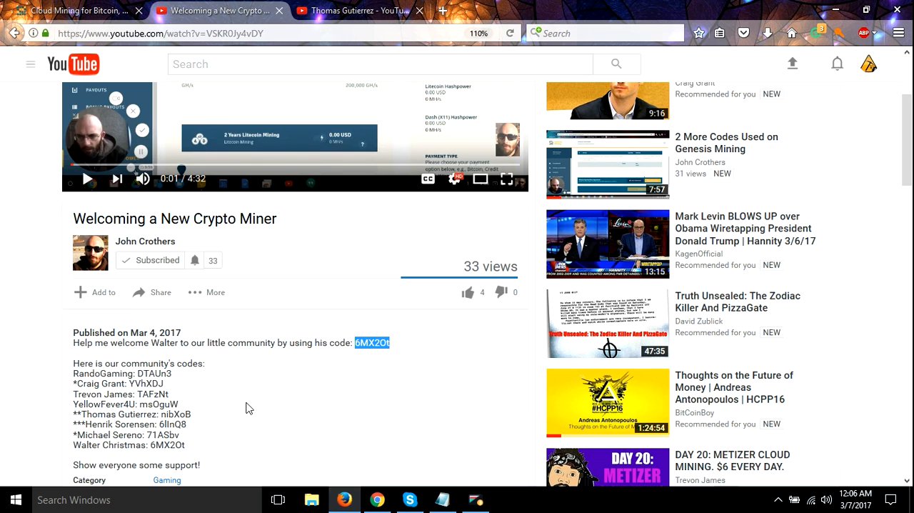
scroll("down", 3)
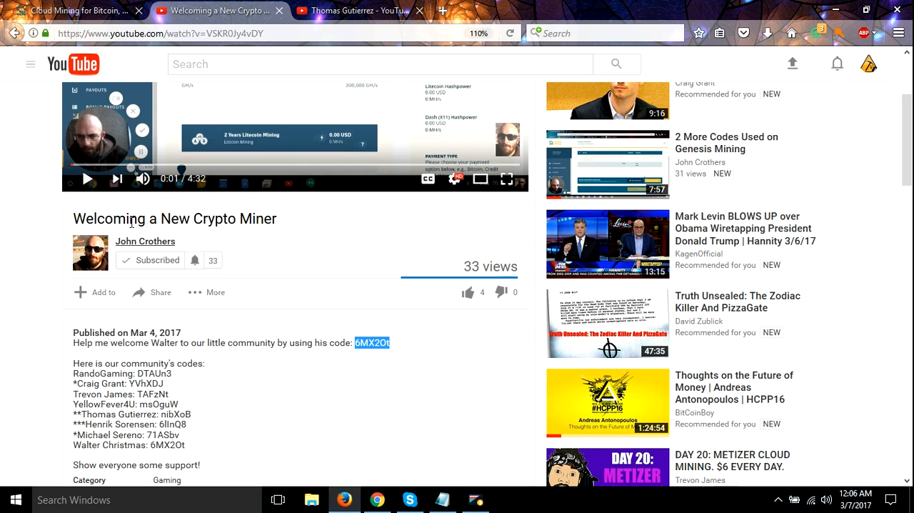
mouse_move(207, 218)
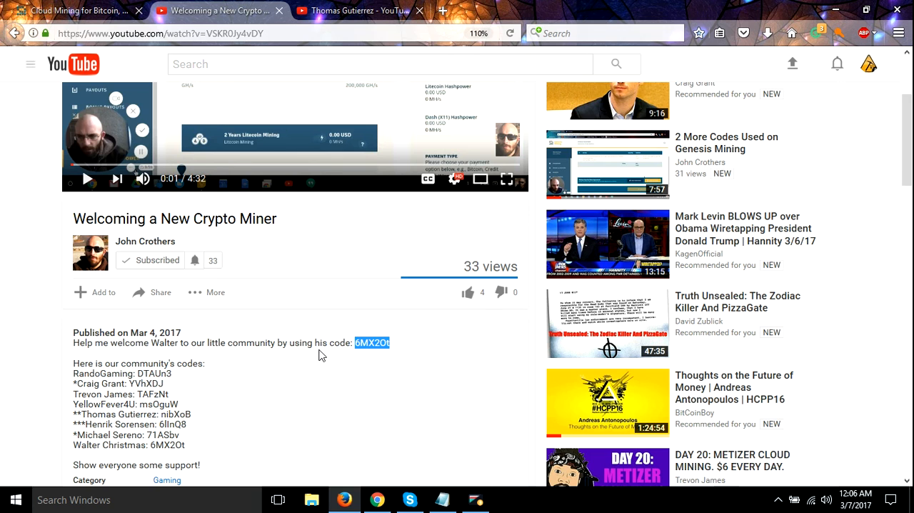
mouse_move(165, 352)
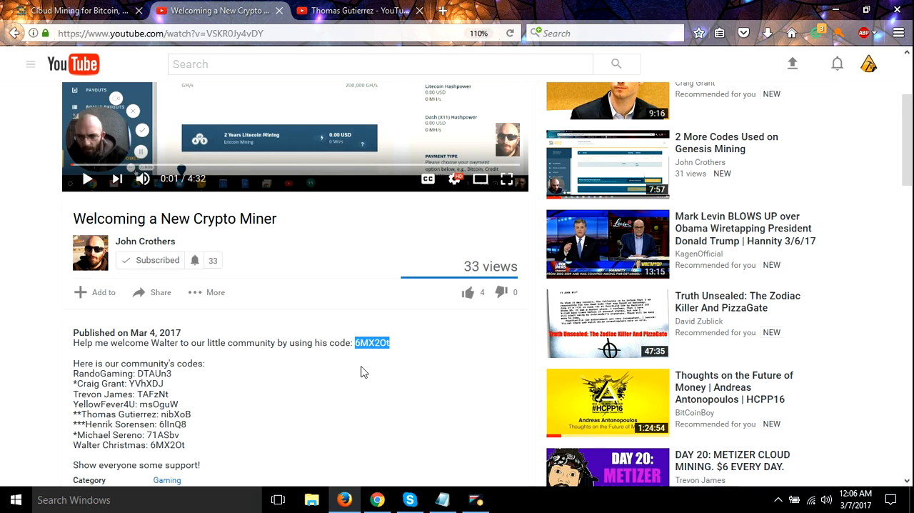
mouse_move(400, 350)
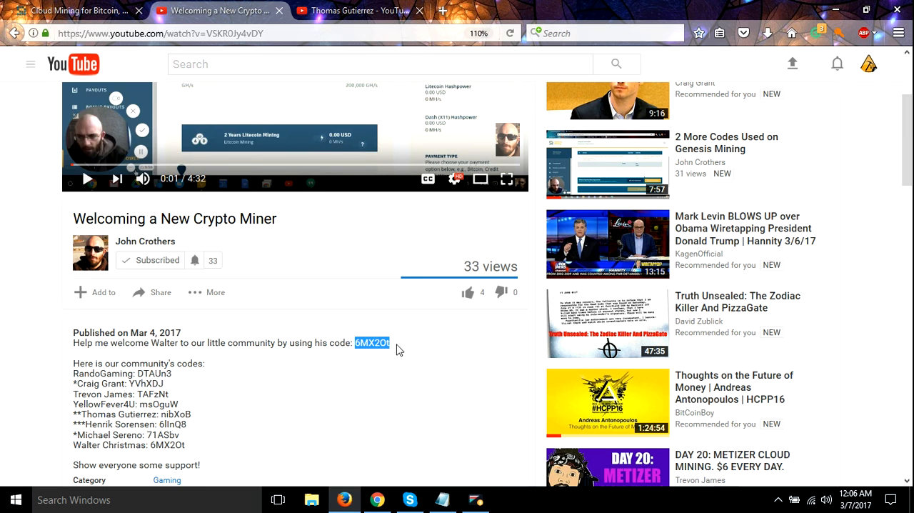
mouse_move(388, 372)
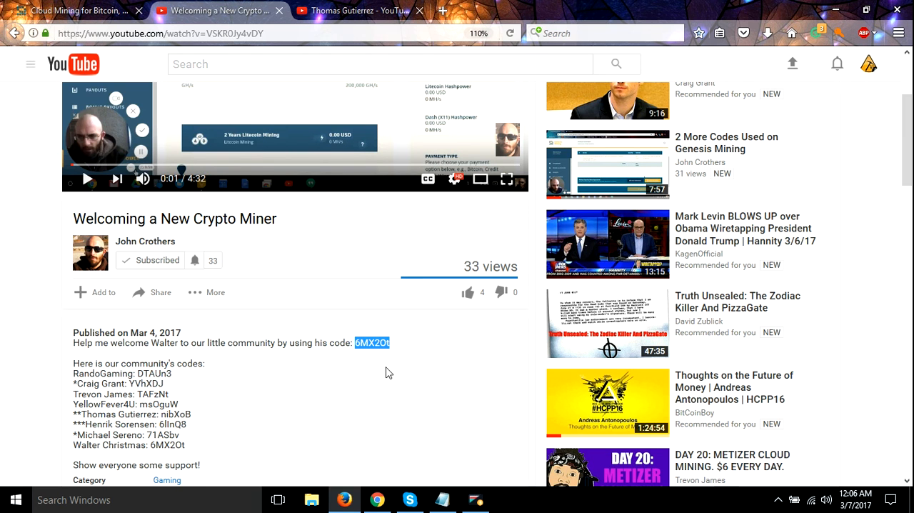
mouse_move(433, 359)
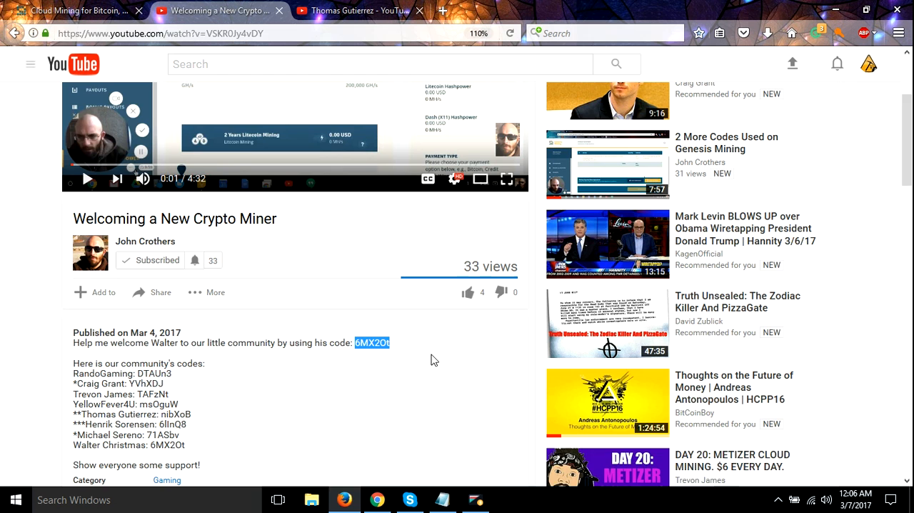
scroll("up", 3)
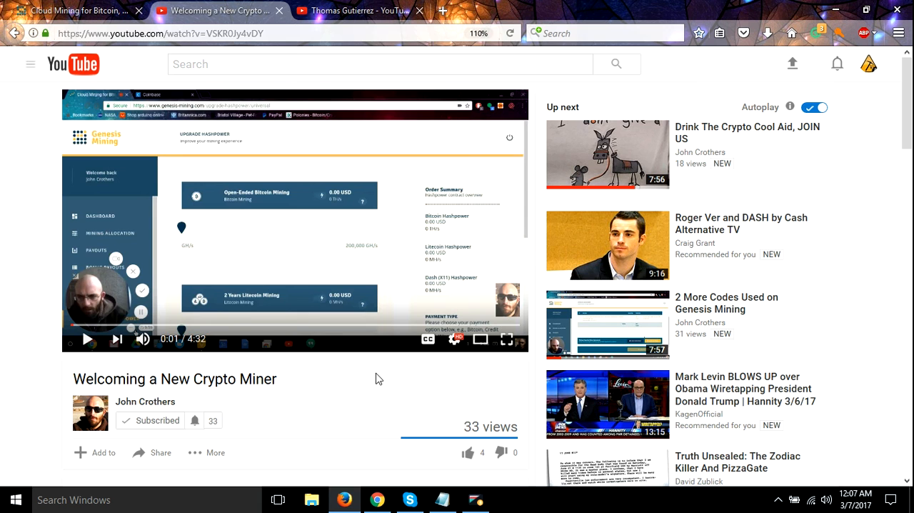
mouse_move(352, 391)
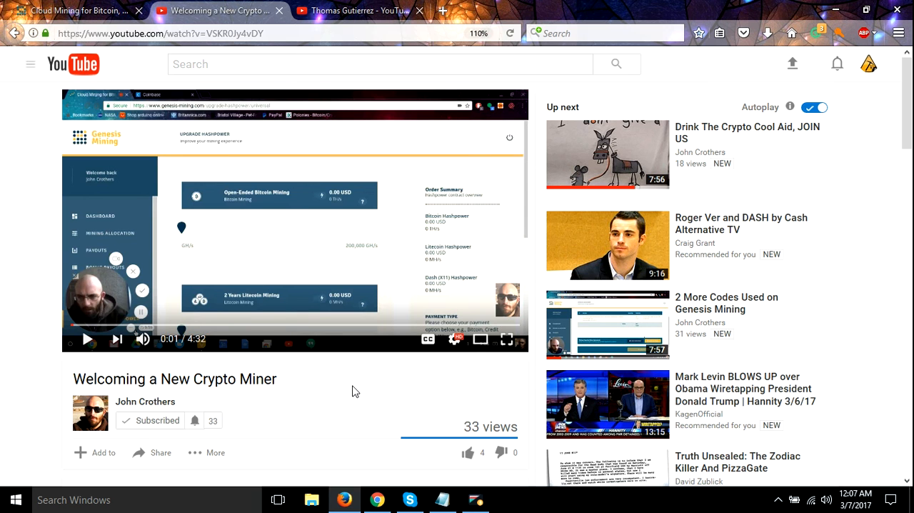
mouse_move(351, 397)
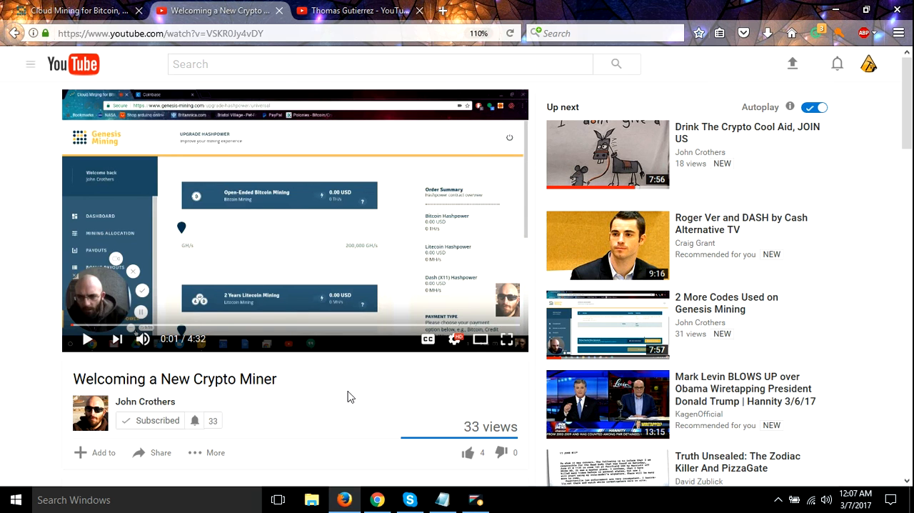